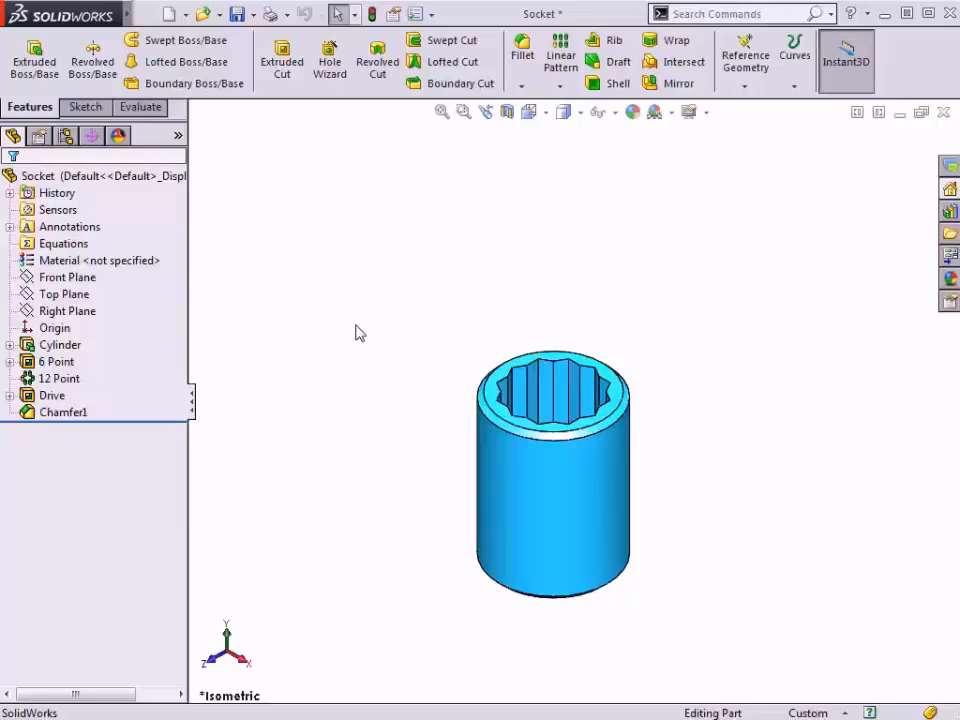
Step: Show the Socket part's configurations and activate the Default configuration
left_click(66, 136)
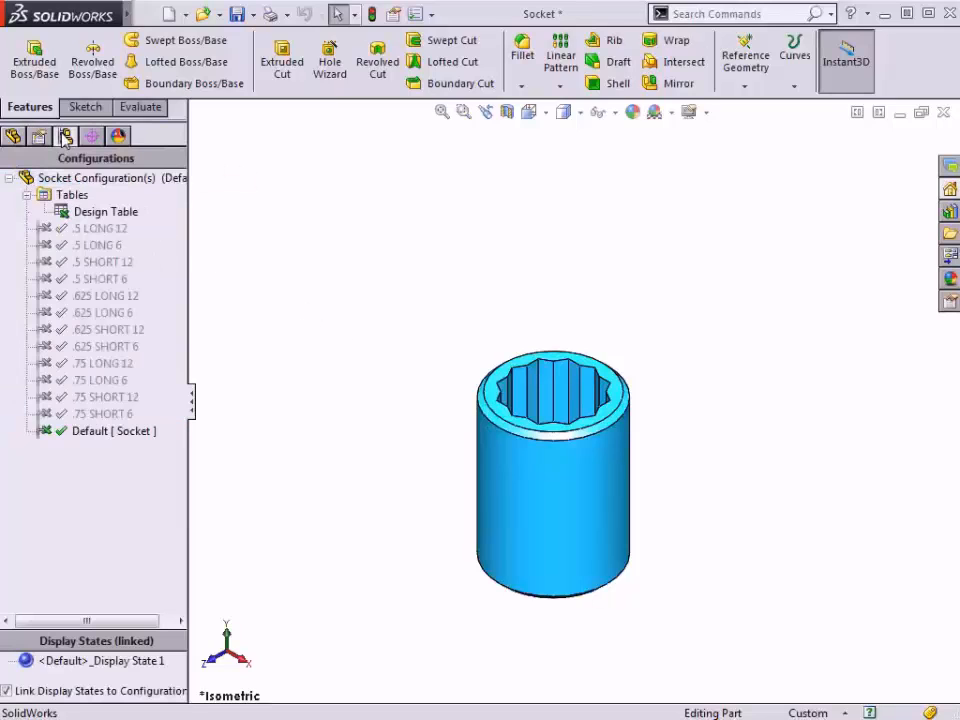
left_click(104, 413)
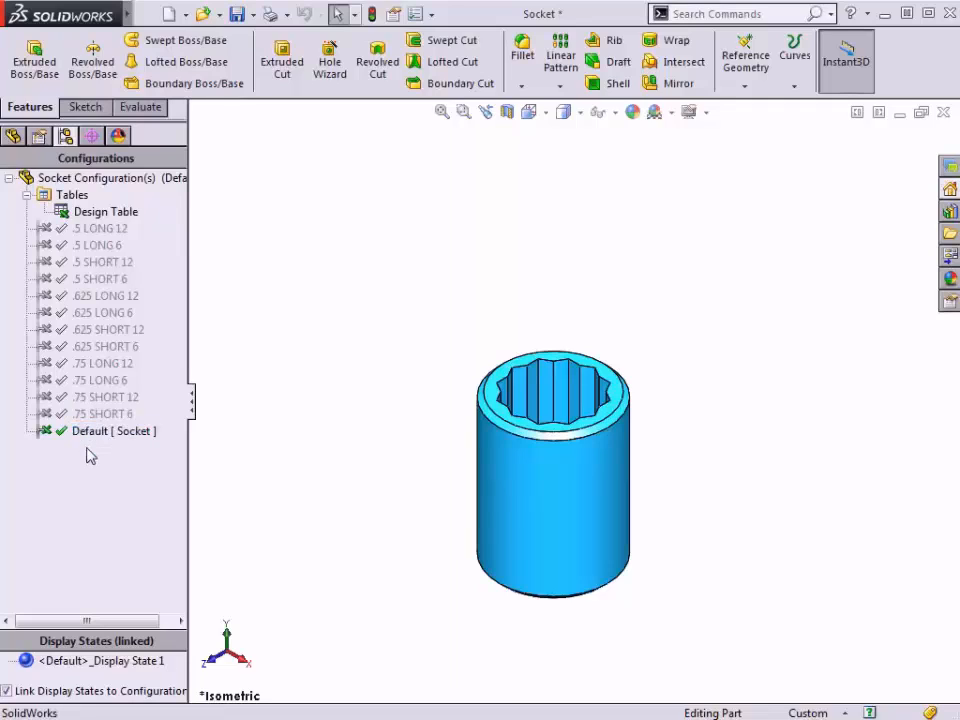
double_click(113, 430)
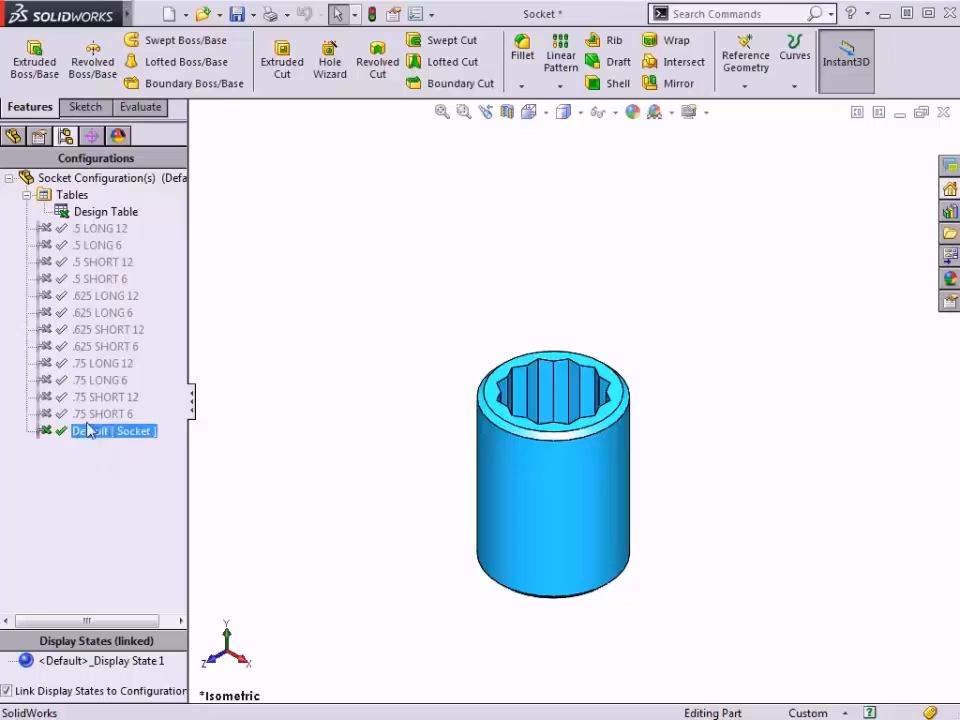
Step: Open the design table for editing and inspect the F2 and CylinderDepth@Cylinder header cells
right_click(105, 211)
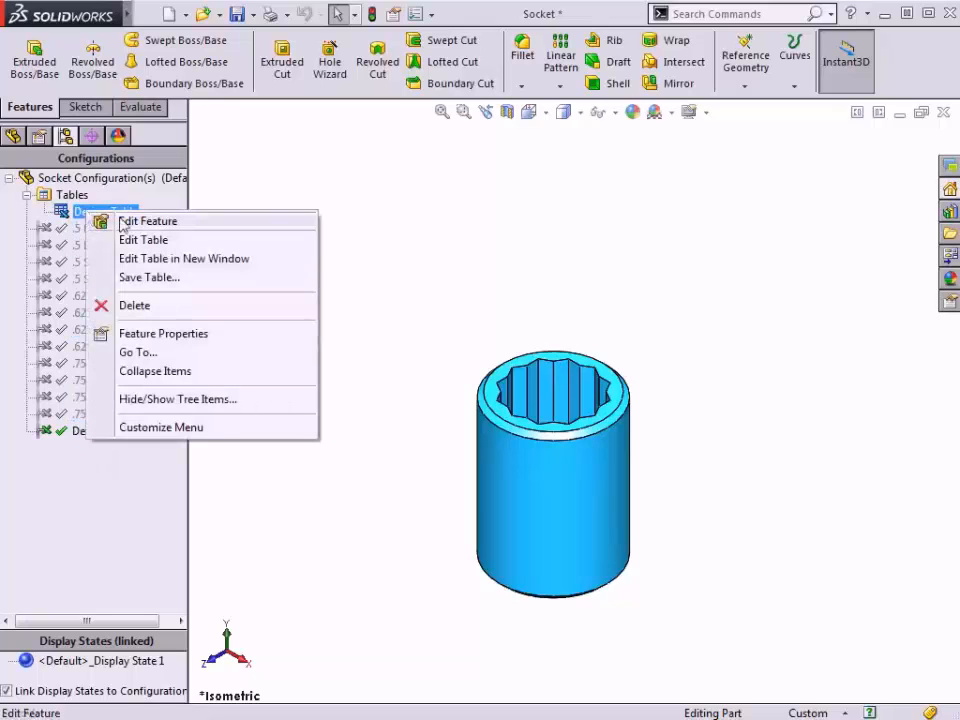
left_click(143, 240)
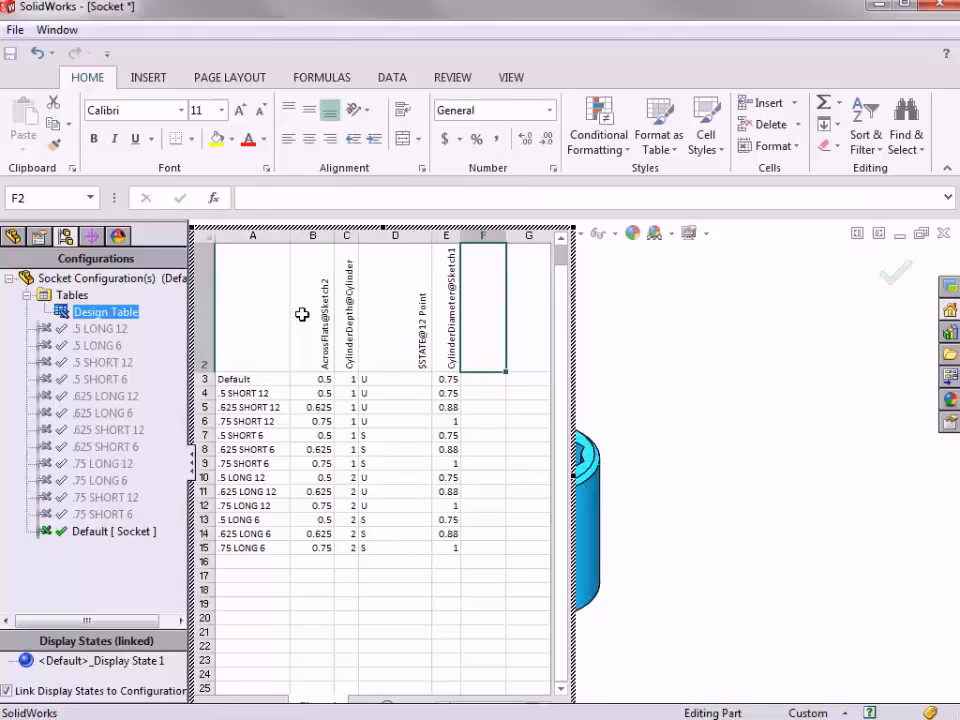
left_click(348, 310)
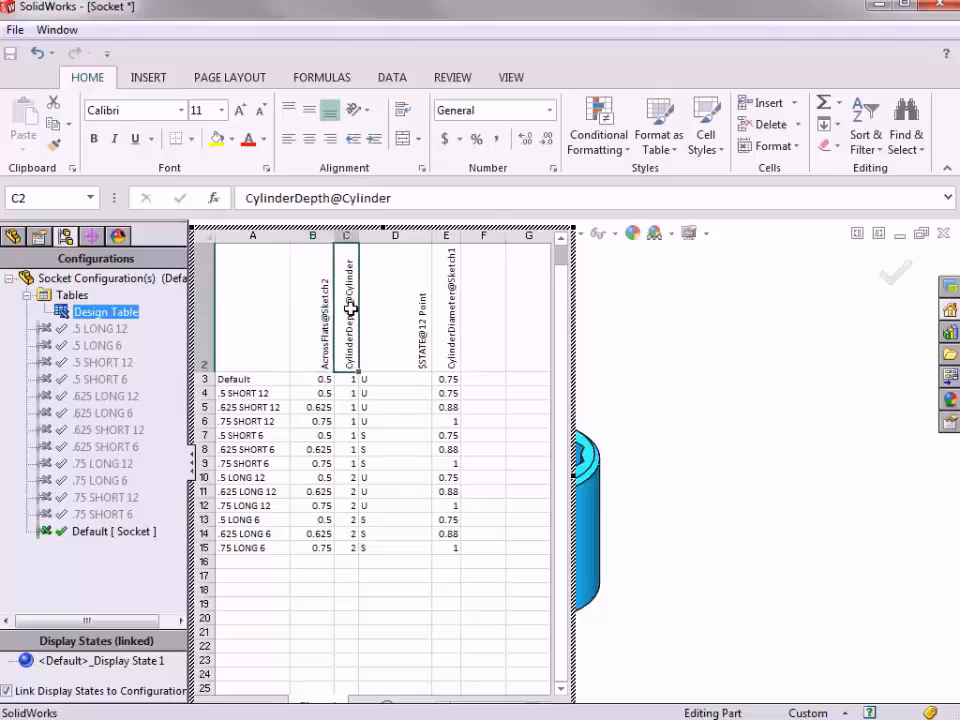
left_click(394, 310)
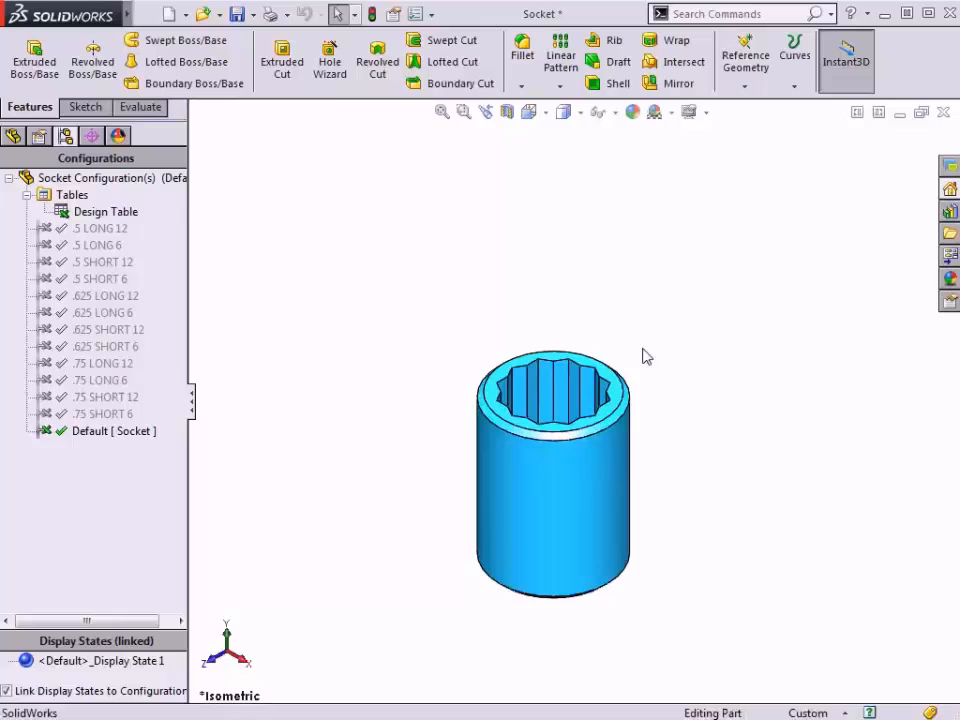
Step: Activate configurations in turn, including .5 LONG 12, .5 SHORT 6 and .625 SHORT 12
left_click(108, 211)
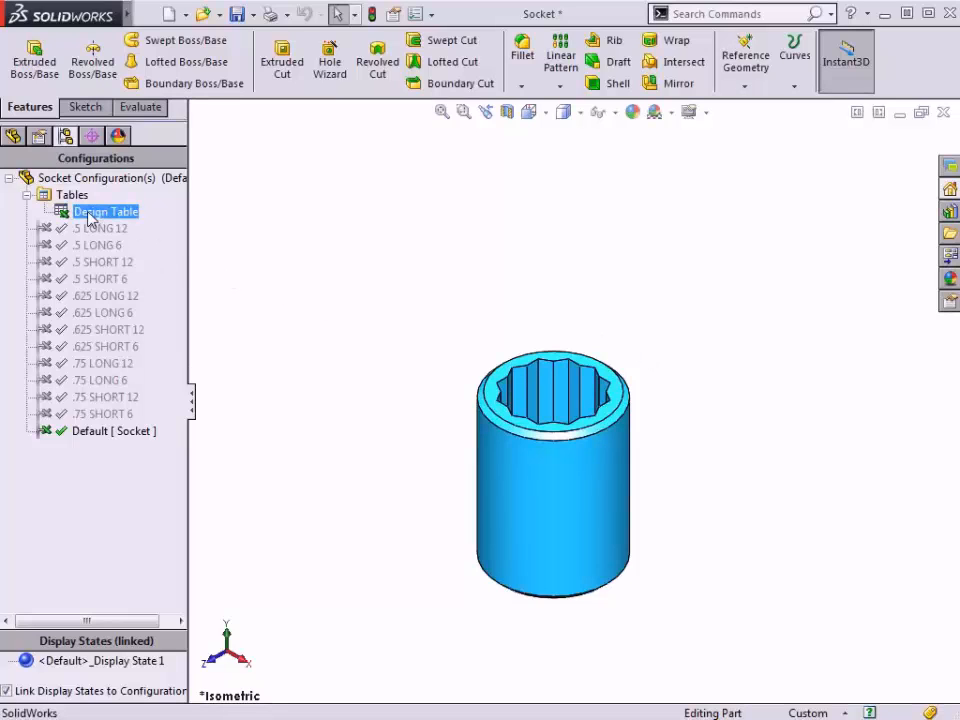
double_click(100, 228)
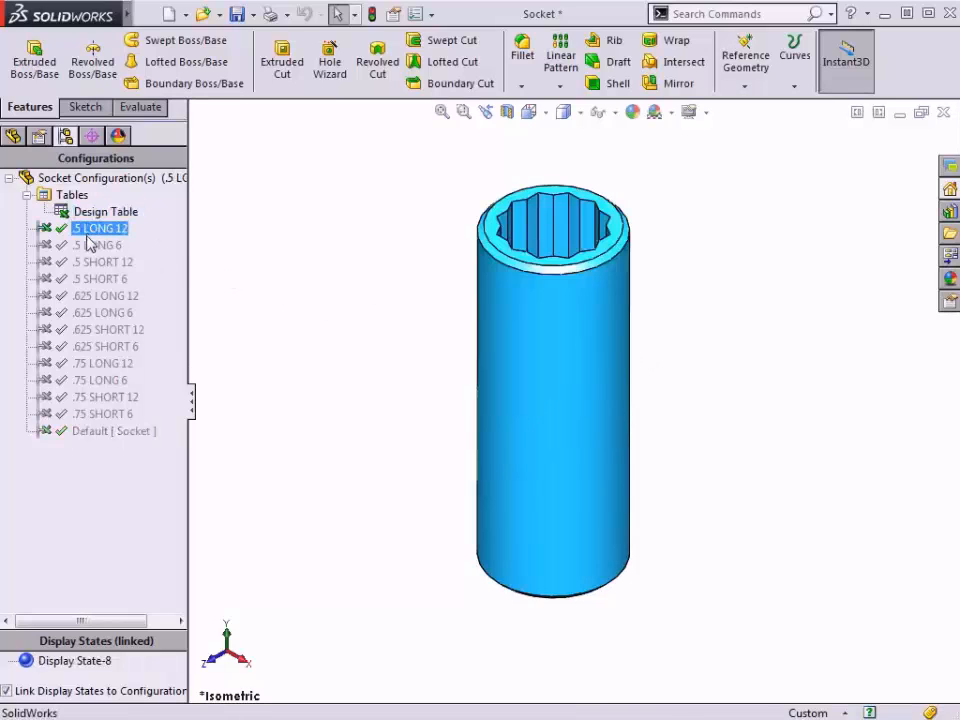
double_click(103, 262)
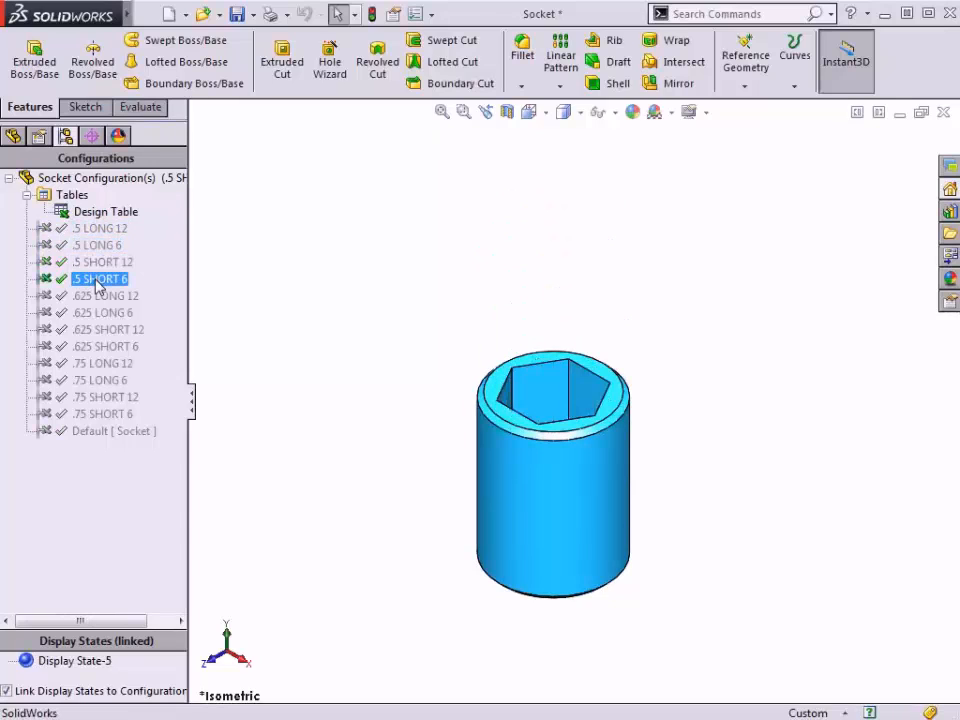
double_click(100, 312)
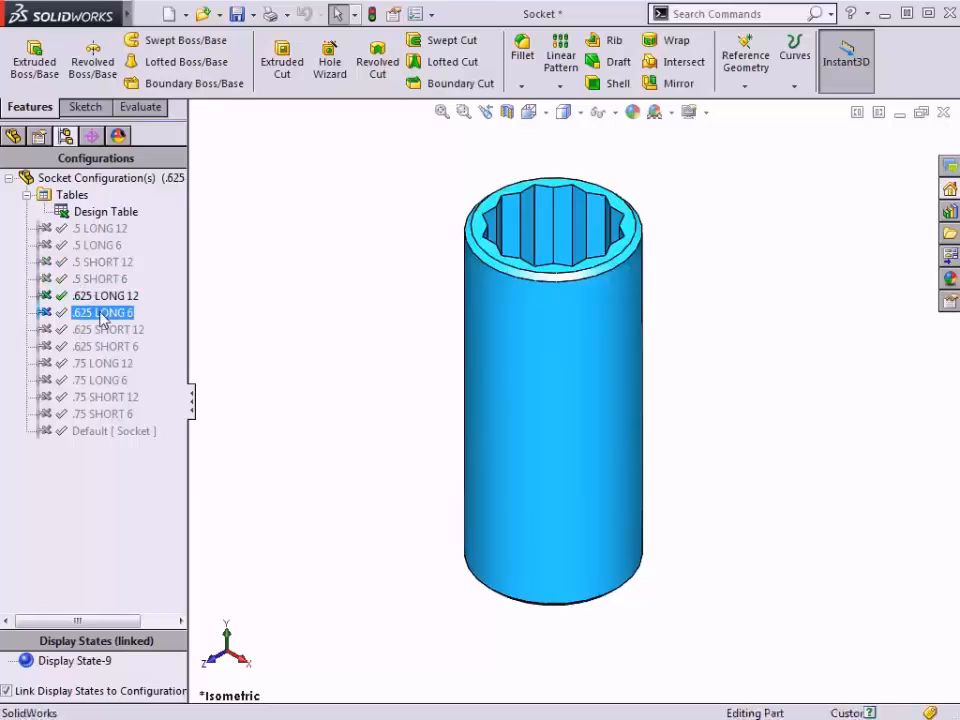
double_click(107, 329)
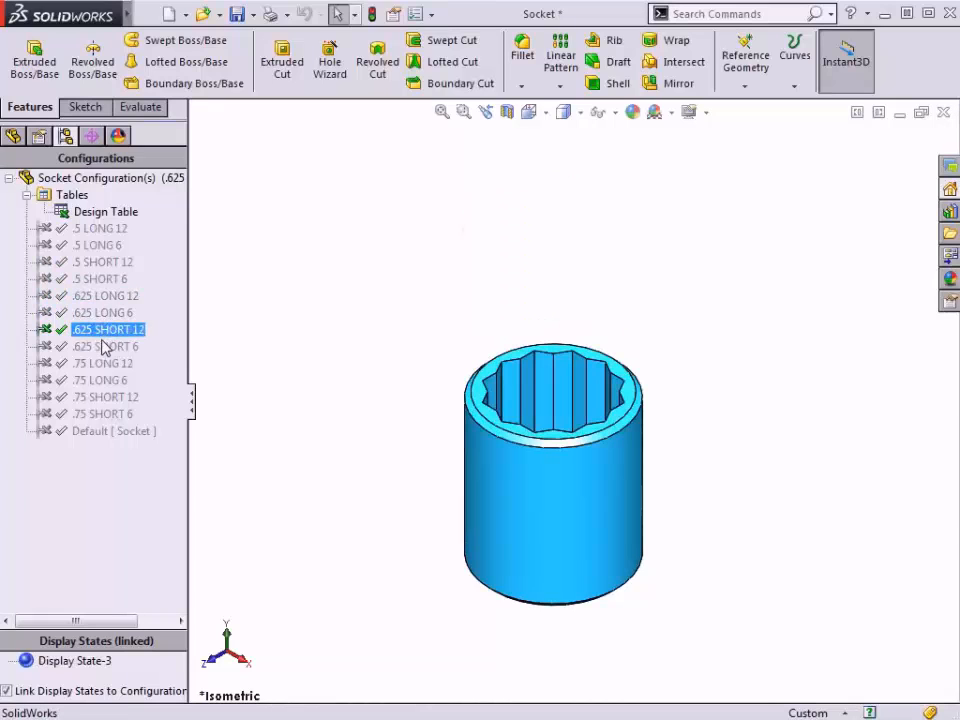
double_click(103, 363)
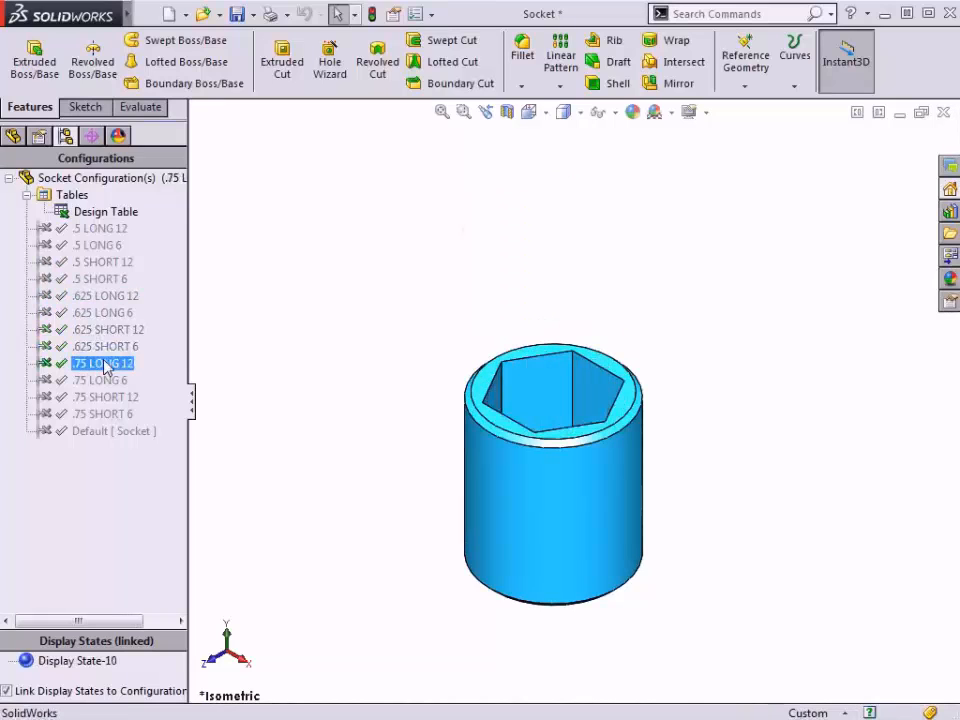
double_click(102, 363)
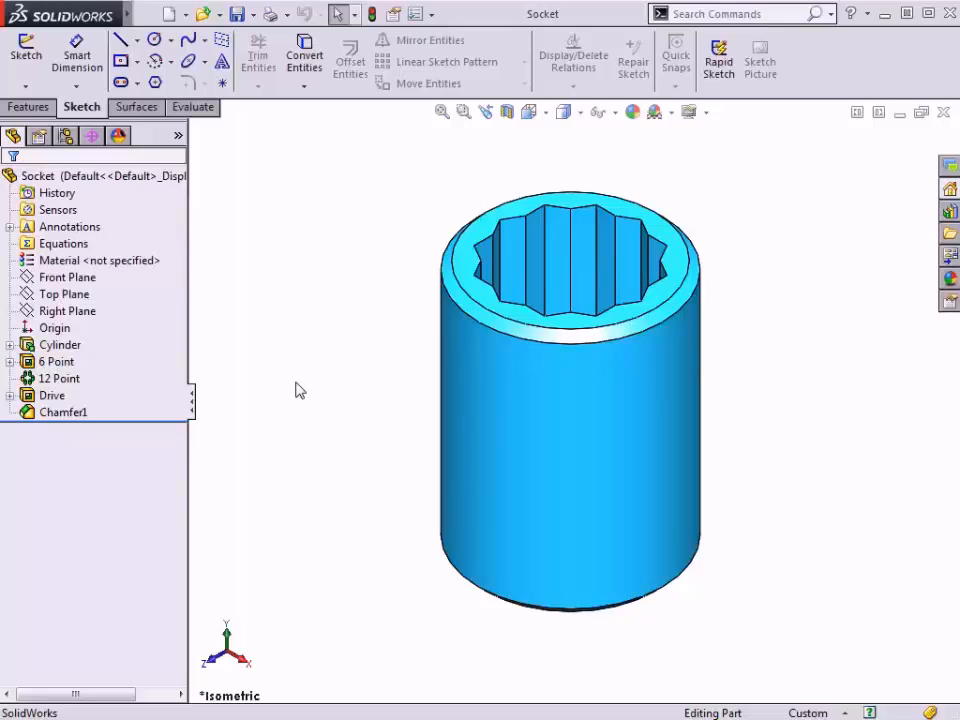
mouse_move(210, 413)
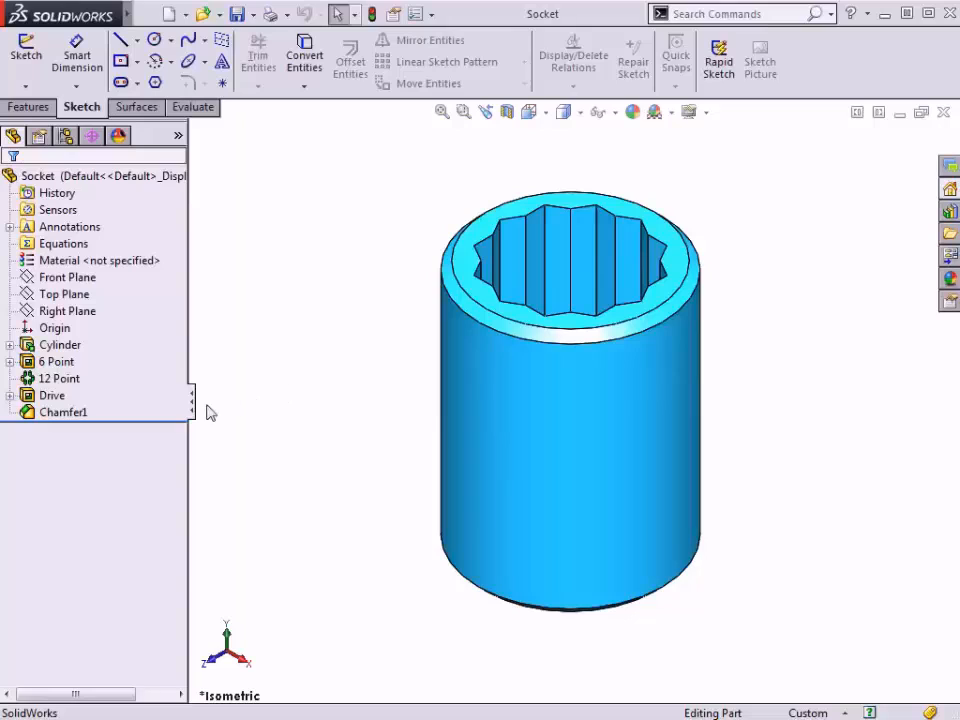
Step: Roll back to the Cylinder feature, view Sketch1's Ø.750 dimension, and exit the sketch
left_click(70, 175)
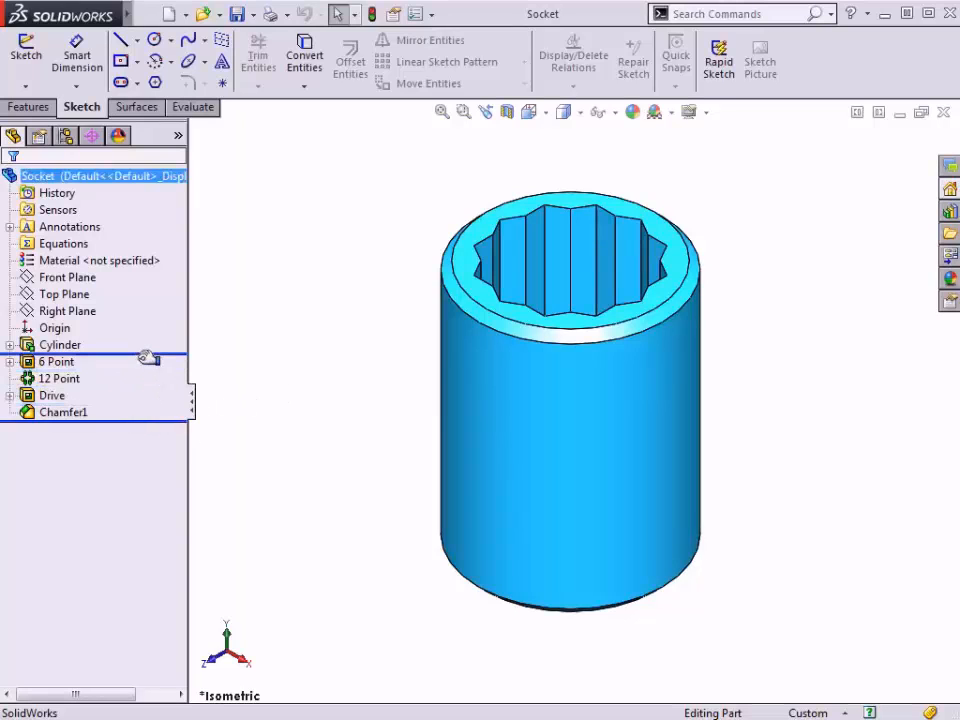
left_click(60, 344)
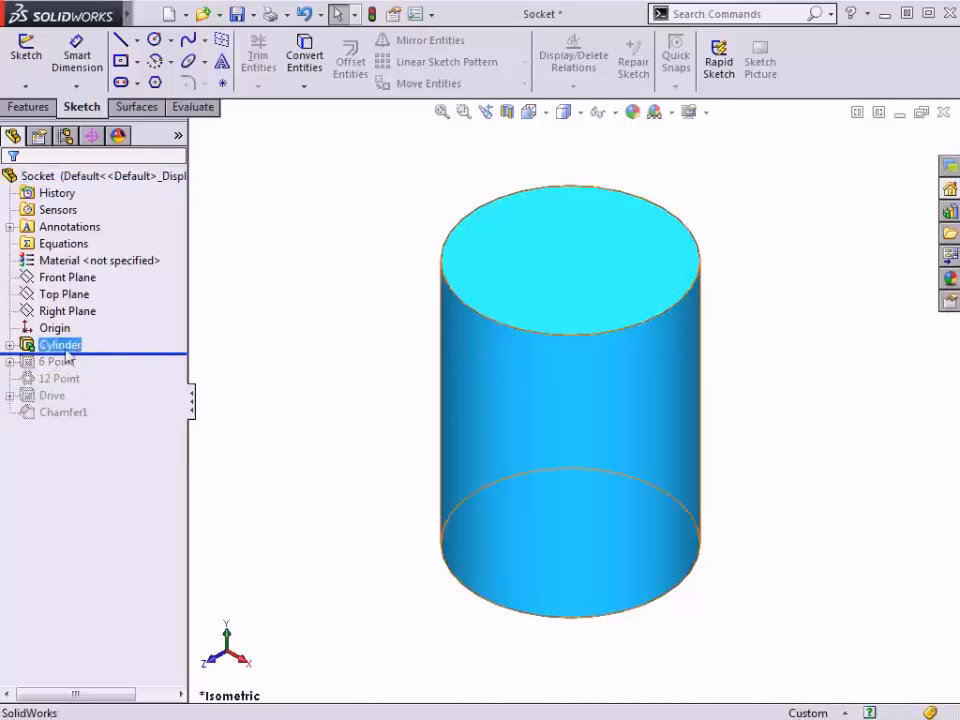
left_click(10, 344)
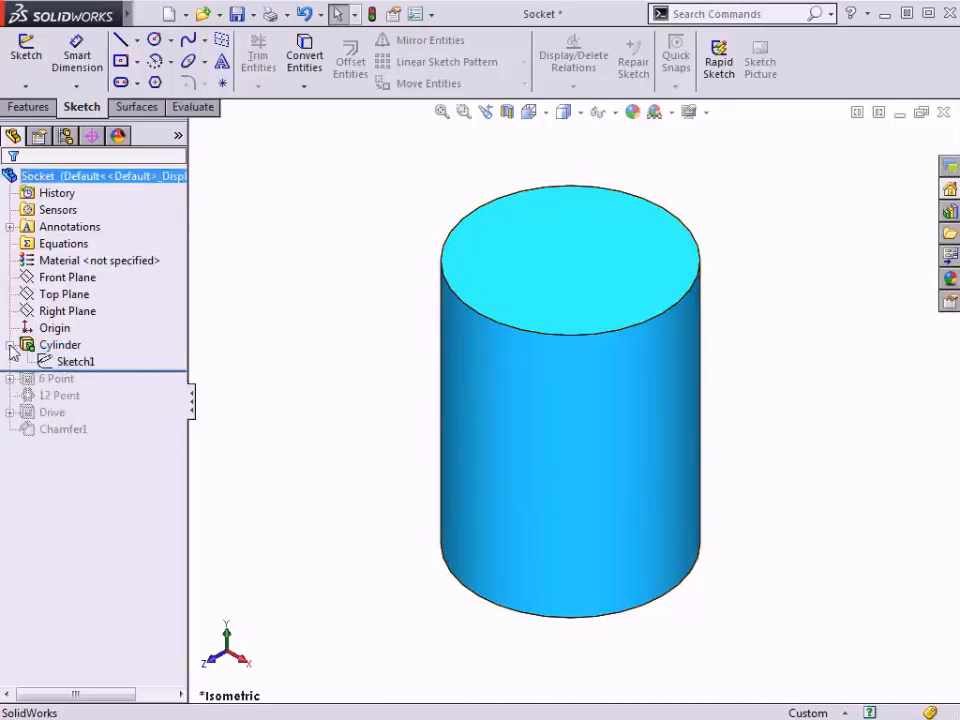
left_click(76, 361)
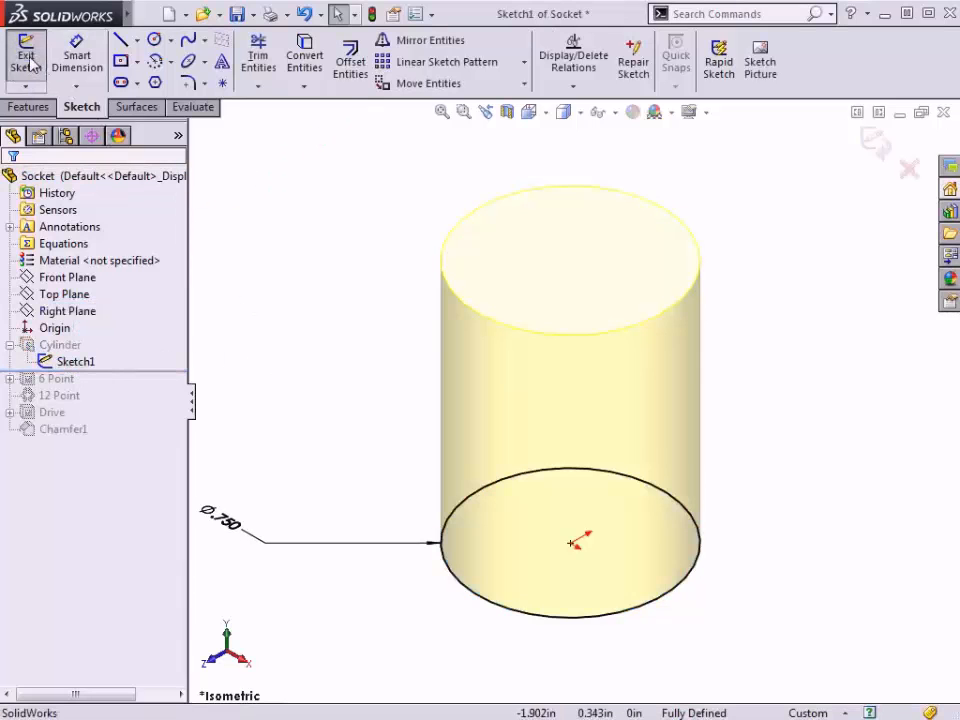
left_click(26, 55)
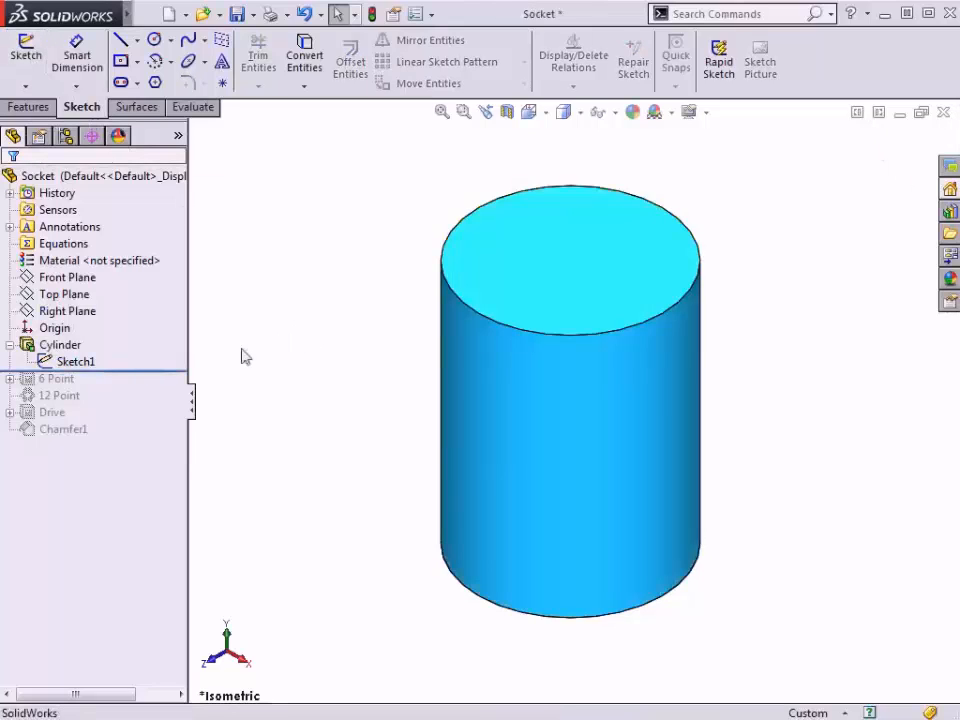
left_click(95, 175)
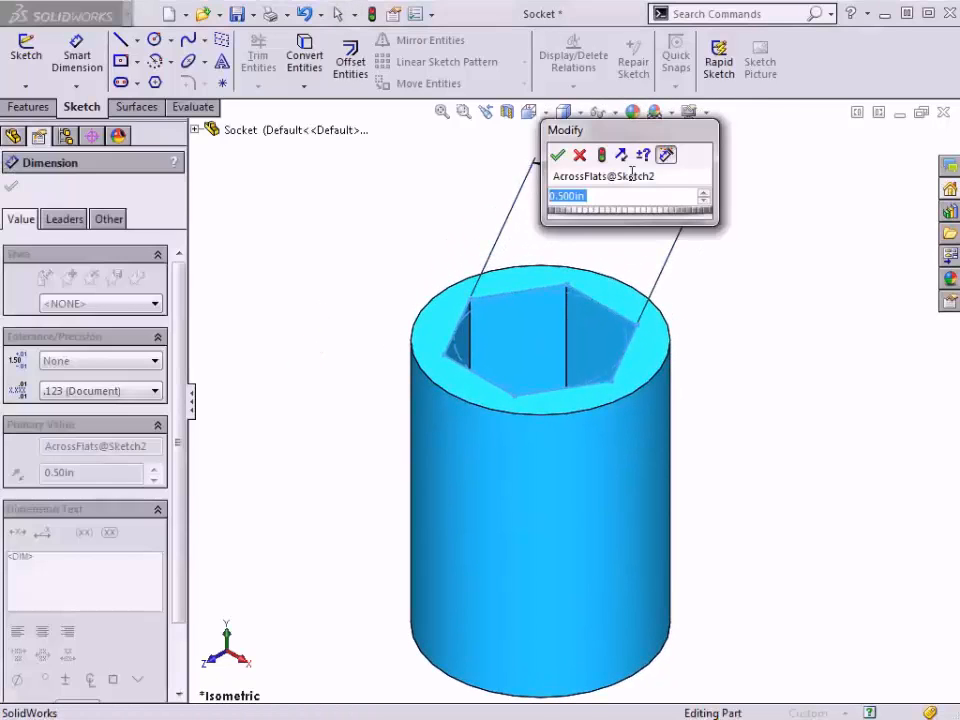
Step: Open the AcrossFlats@Sketch2 dimension, currently 0.500, for editing
left_click(600, 176)
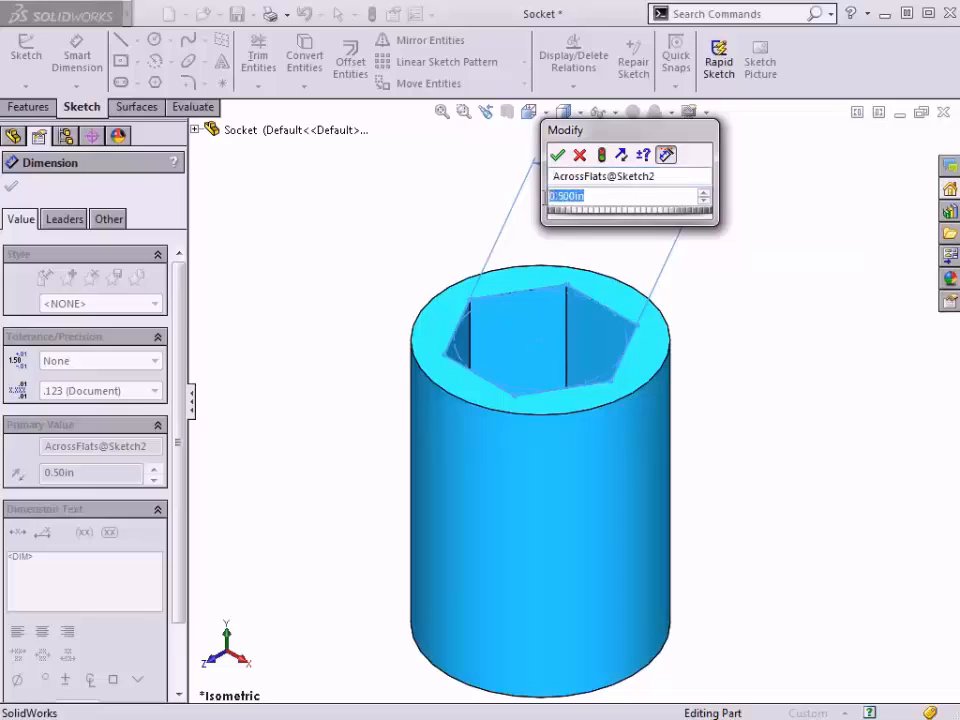
Step: Try across-flats values 0.6 and 1, revert to 0.5, and close the dimension editor
type("0.62")
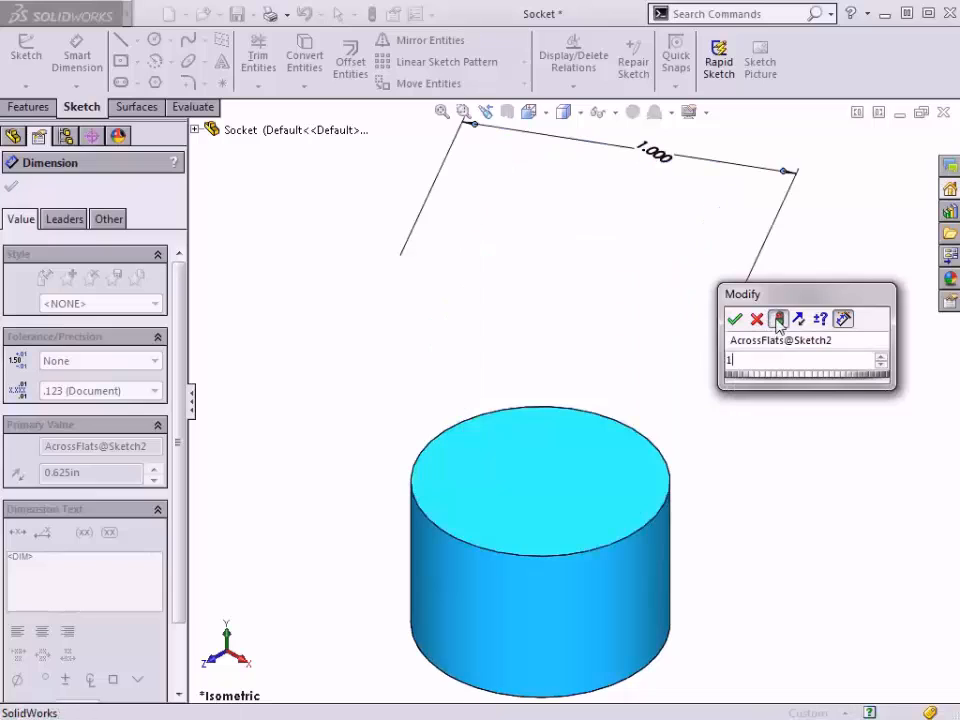
type("1")
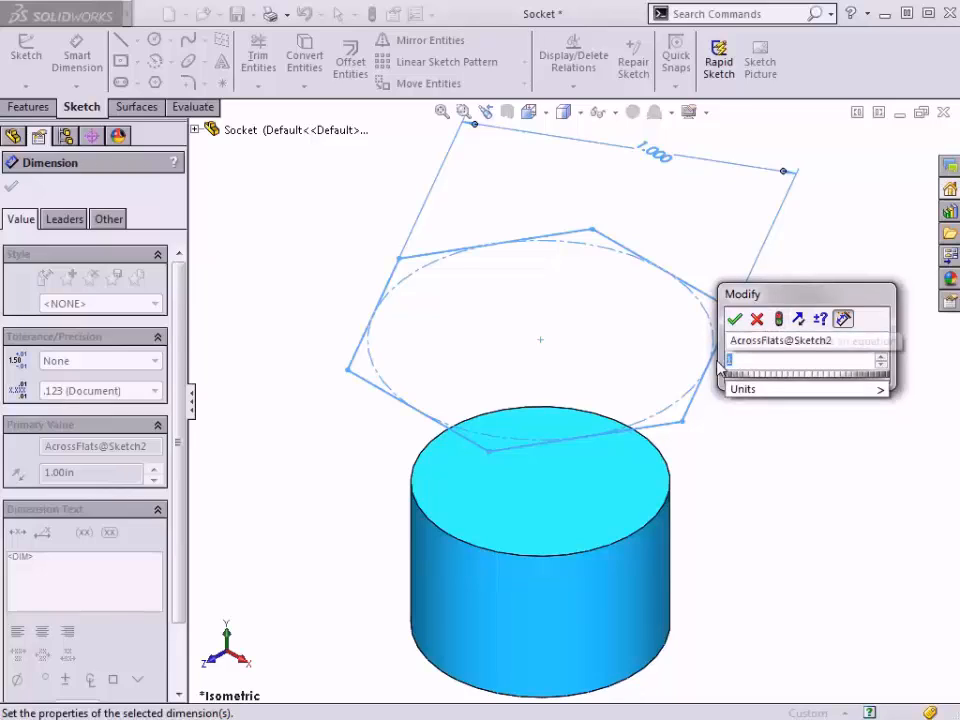
type("0.5")
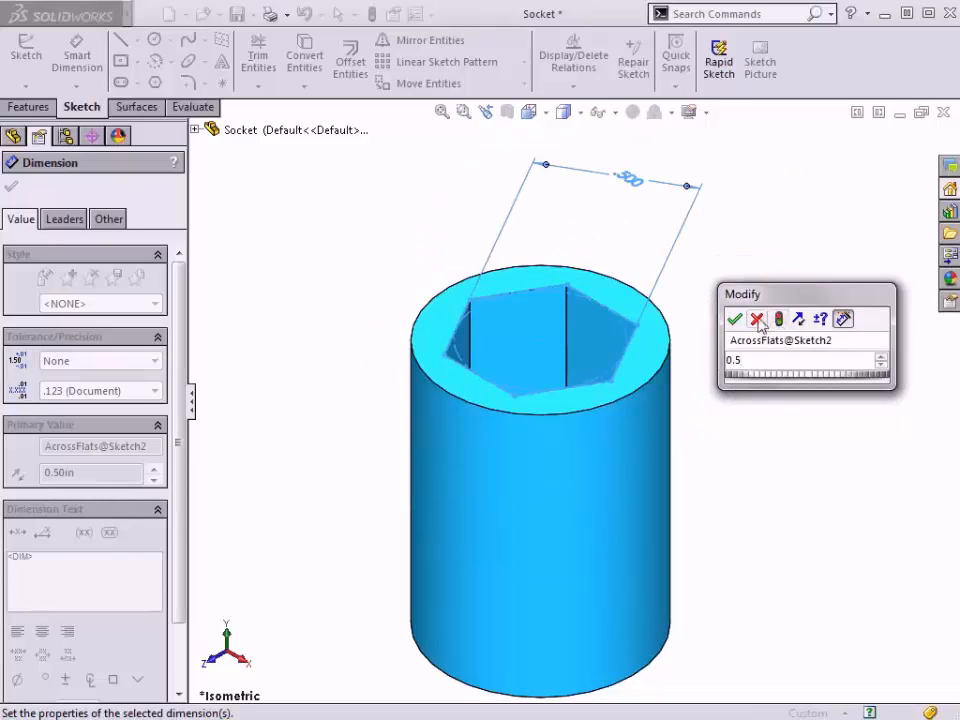
left_click(735, 318)
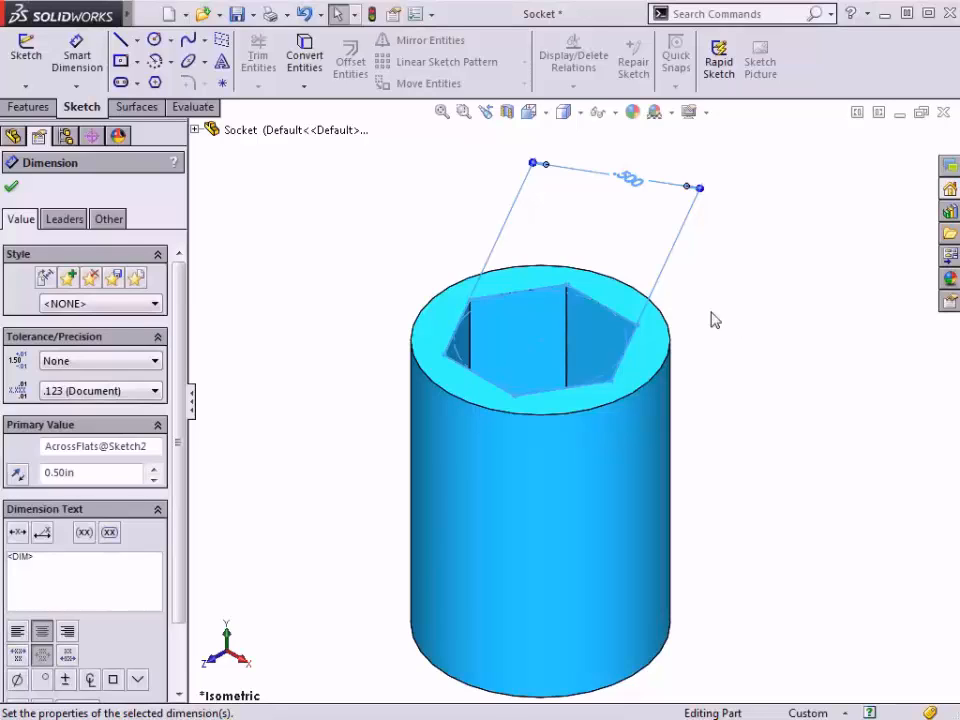
left_click(11, 186)
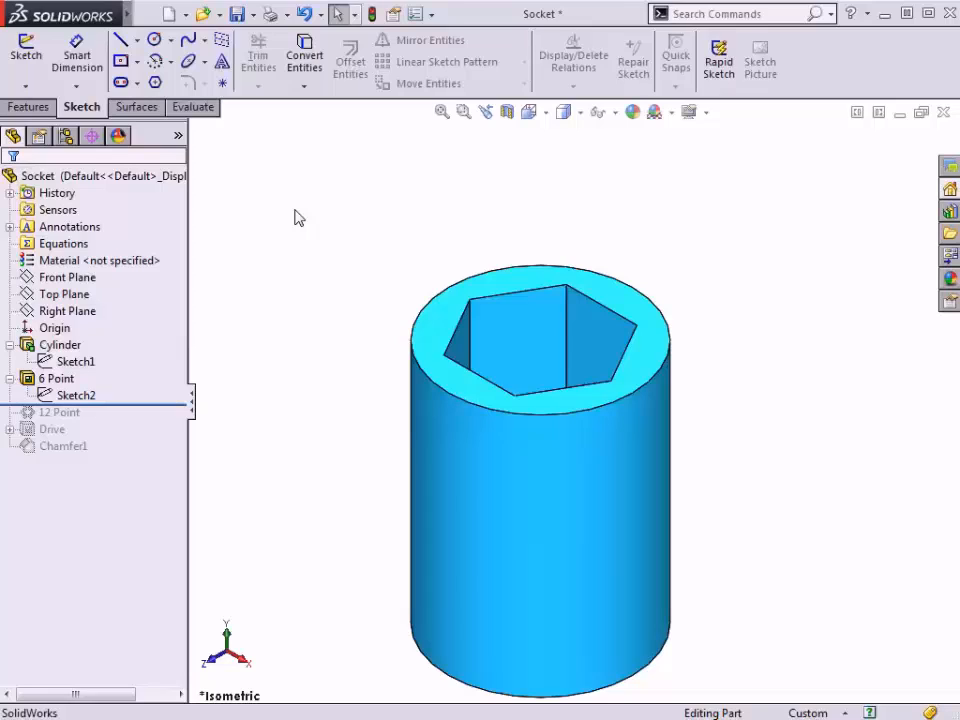
mouse_move(137, 411)
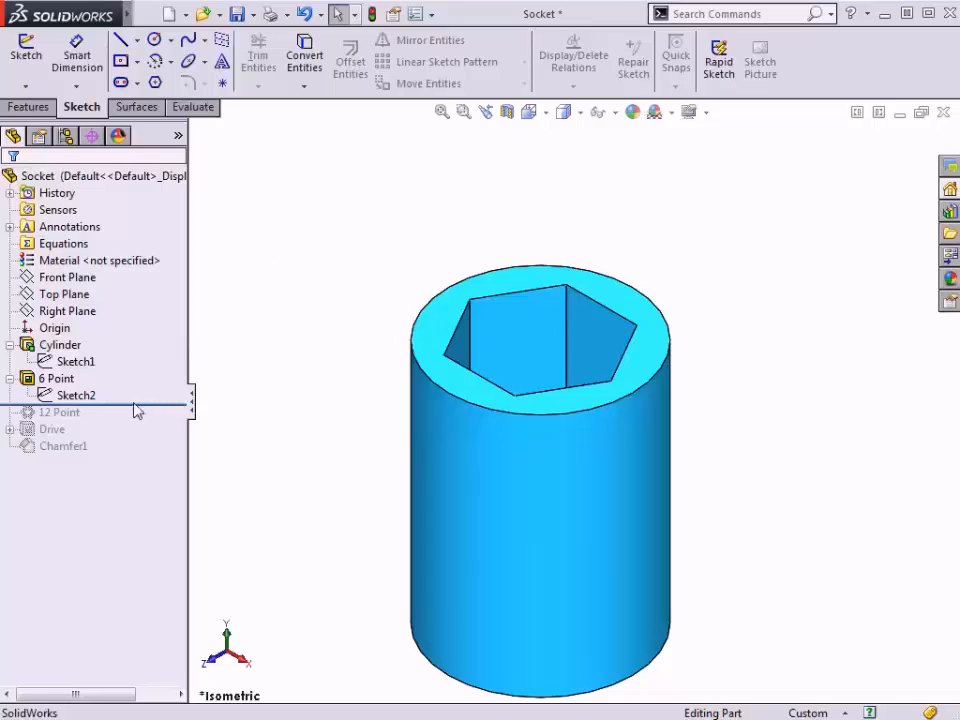
Step: Move the rollback bar below Chamfer1 to restore the Drive and Chamfer1 features
left_click(60, 412)
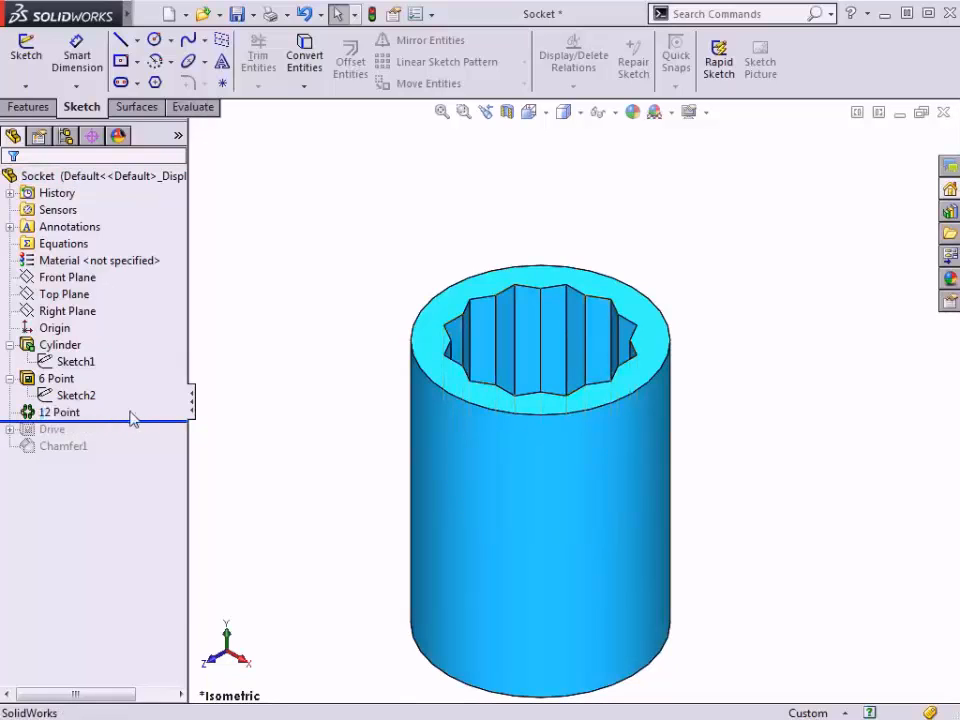
mouse_move(147, 416)
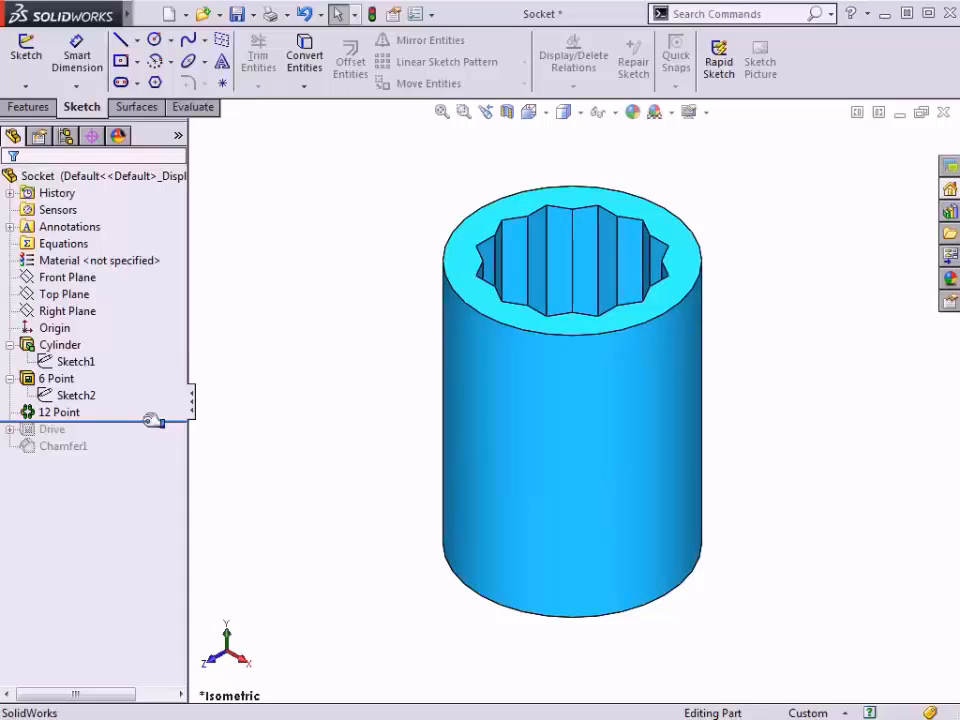
left_click(51, 428)
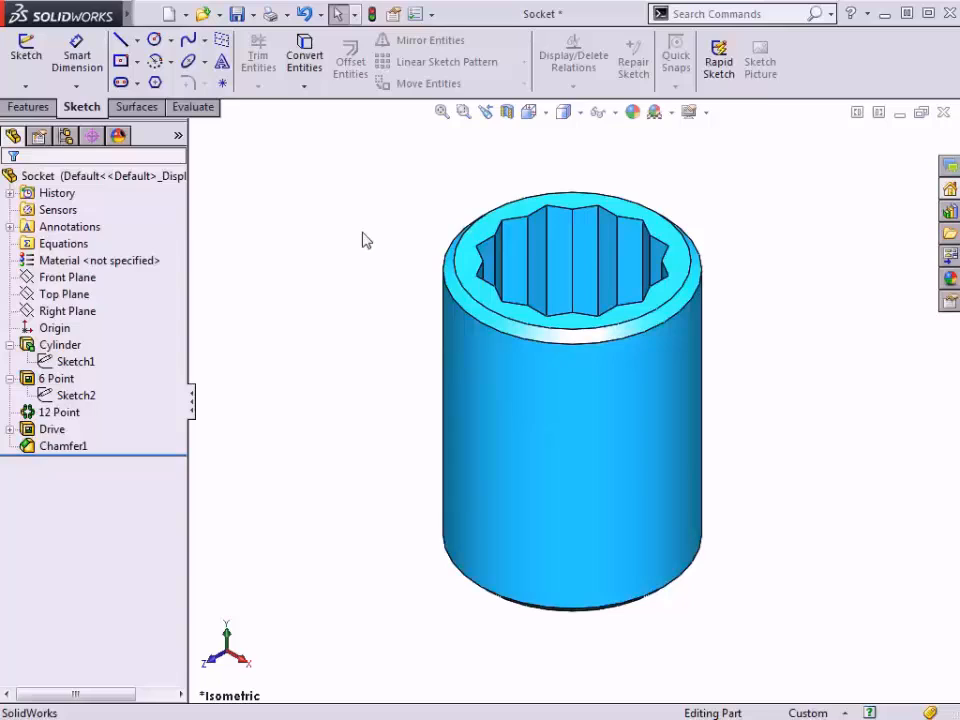
mouse_move(330, 231)
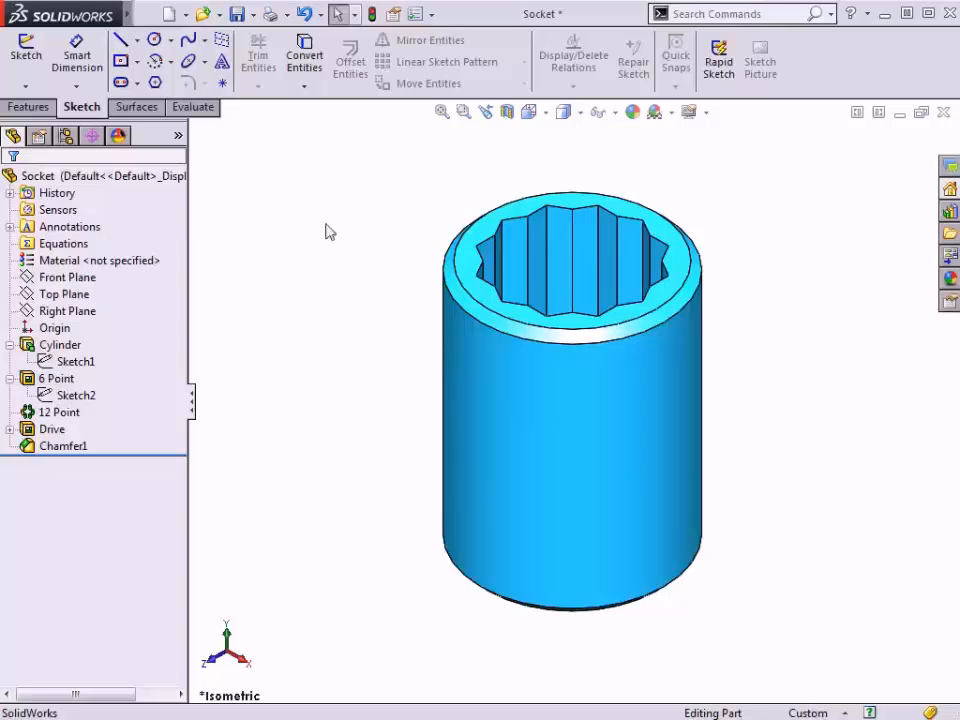
Step: Show the configuration list and open the Insert menu's table options
left_click(65, 135)
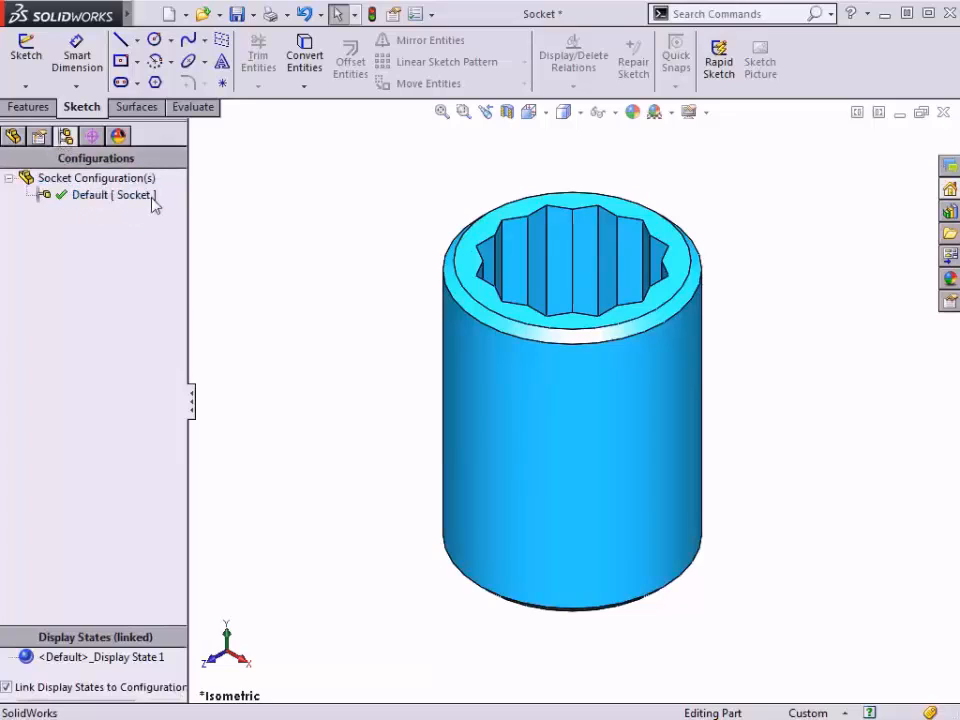
mouse_move(150, 240)
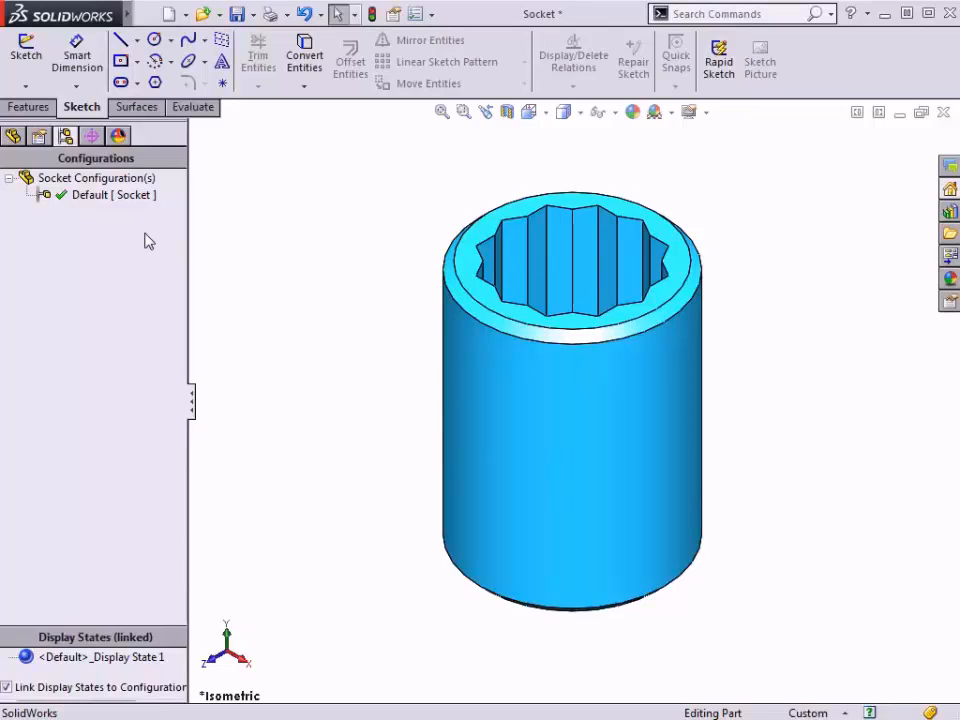
mouse_move(127, 25)
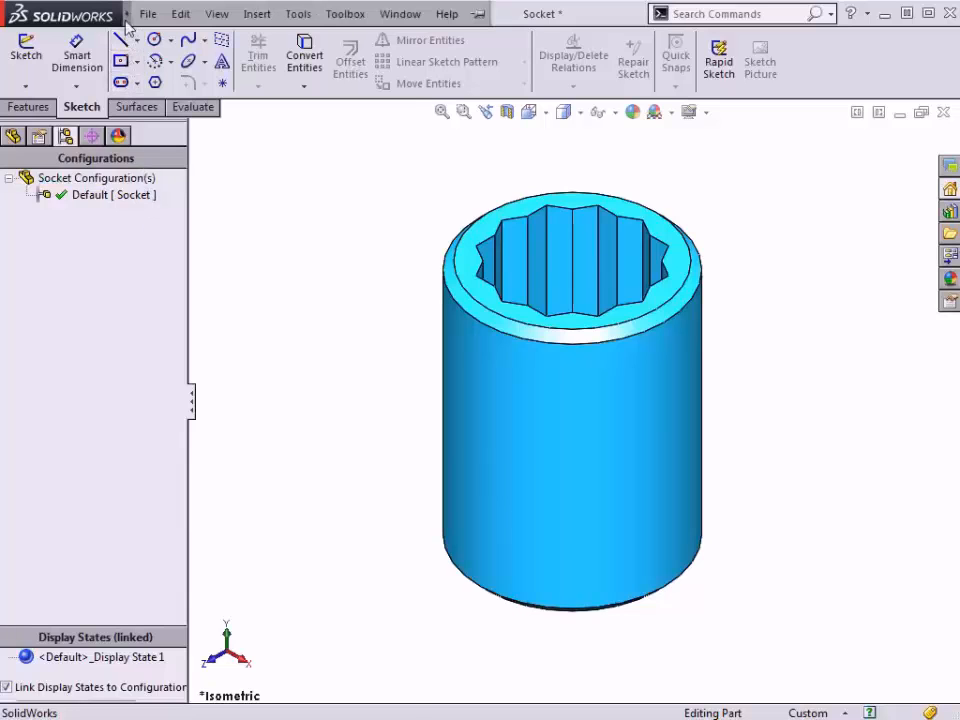
left_click(257, 13)
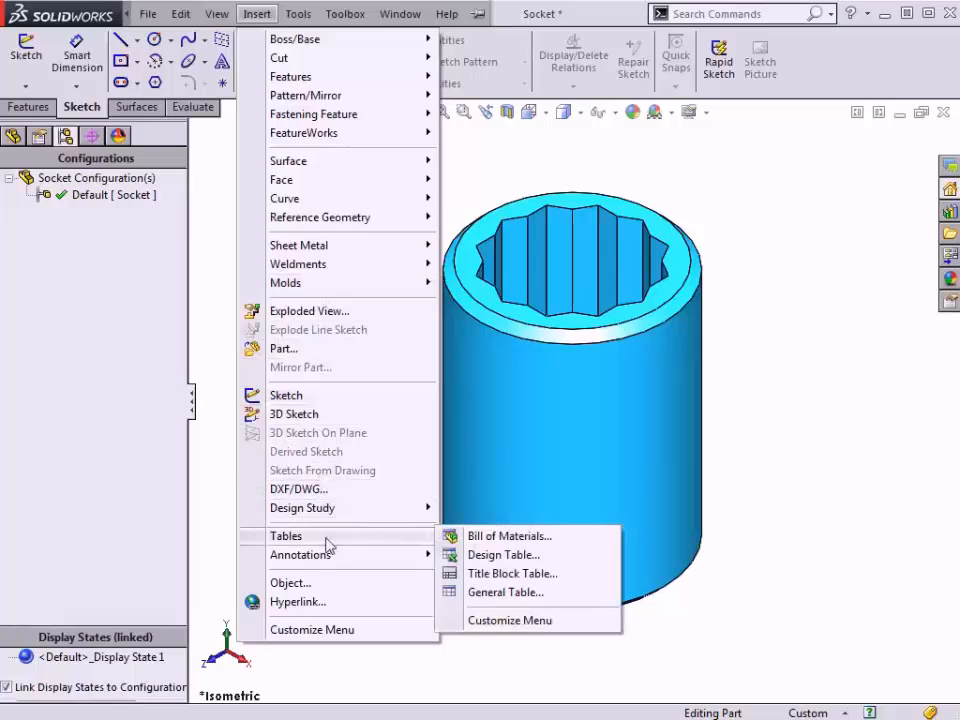
Step: Start a new design table set to auto-create from the model
left_click(504, 555)
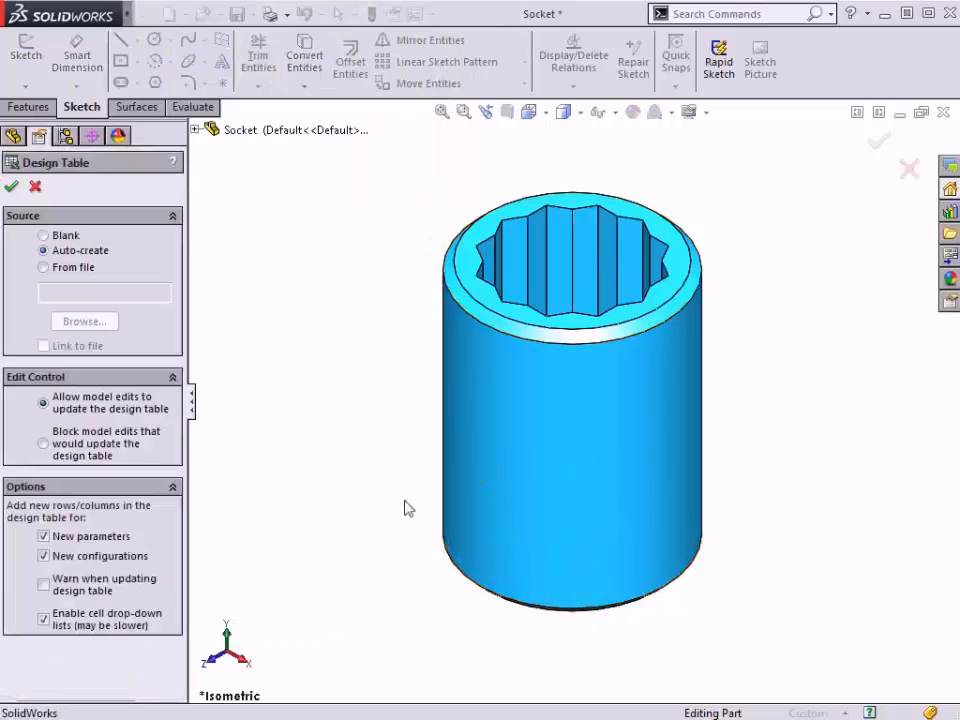
mouse_move(283, 398)
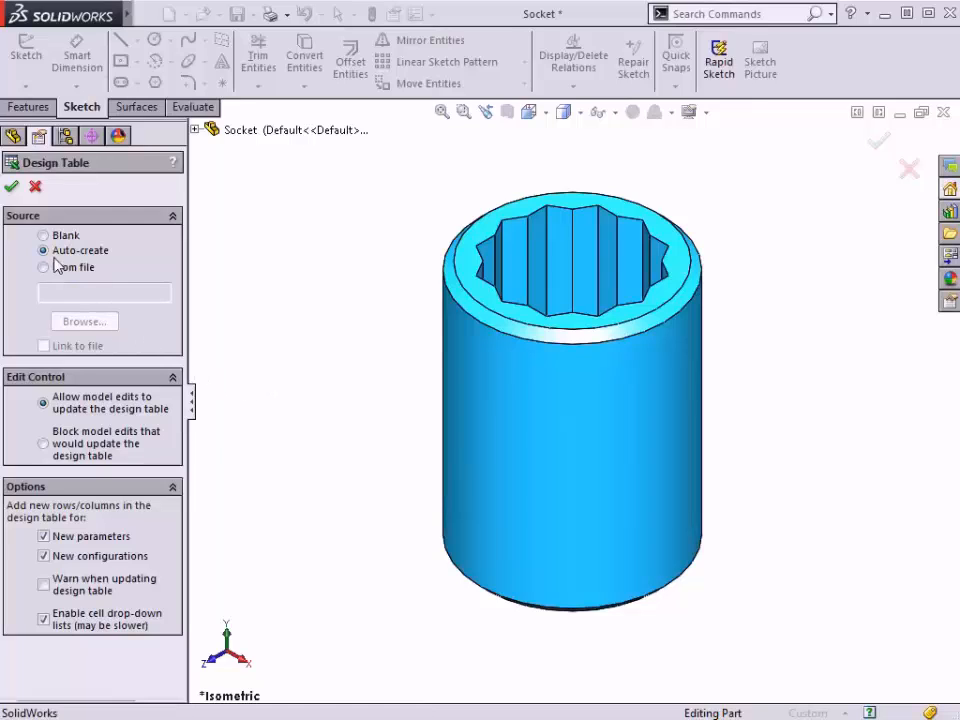
mouse_move(113, 263)
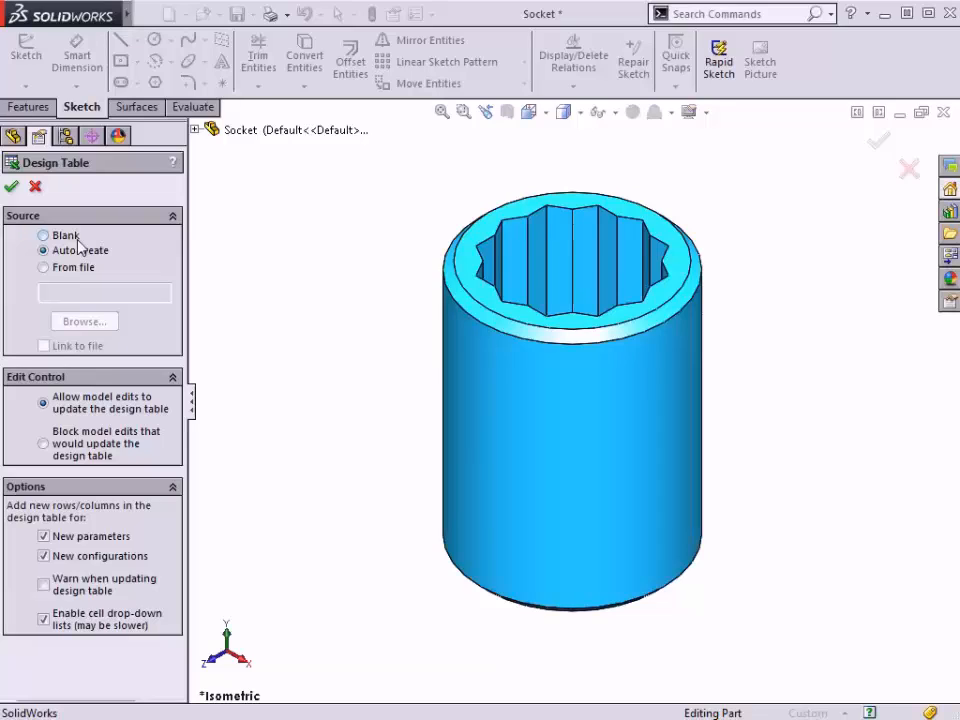
mouse_move(62, 283)
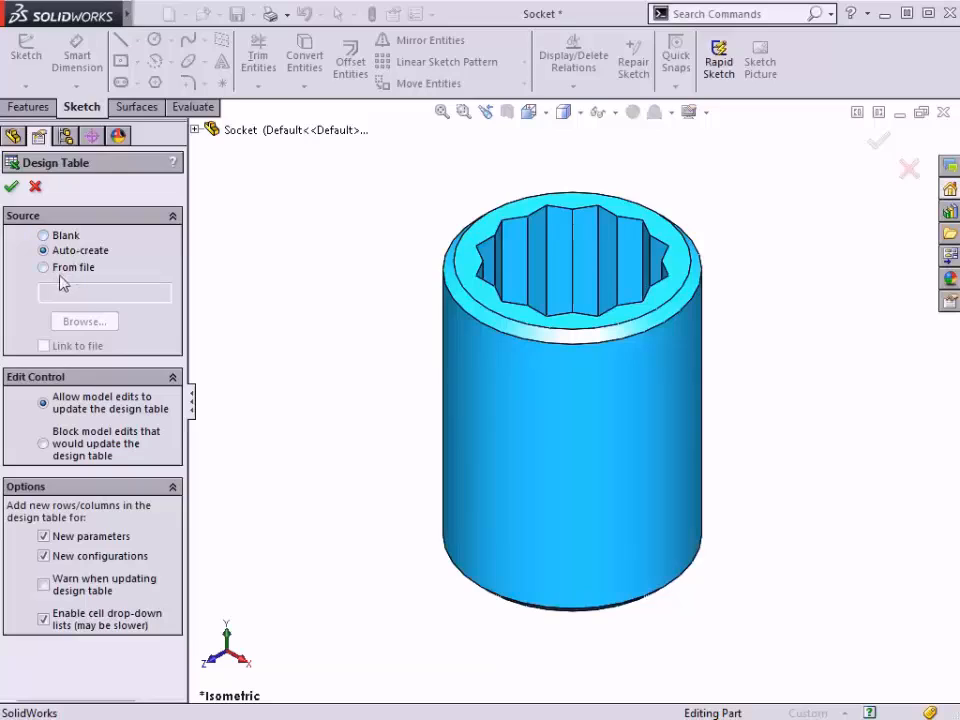
mouse_move(105, 280)
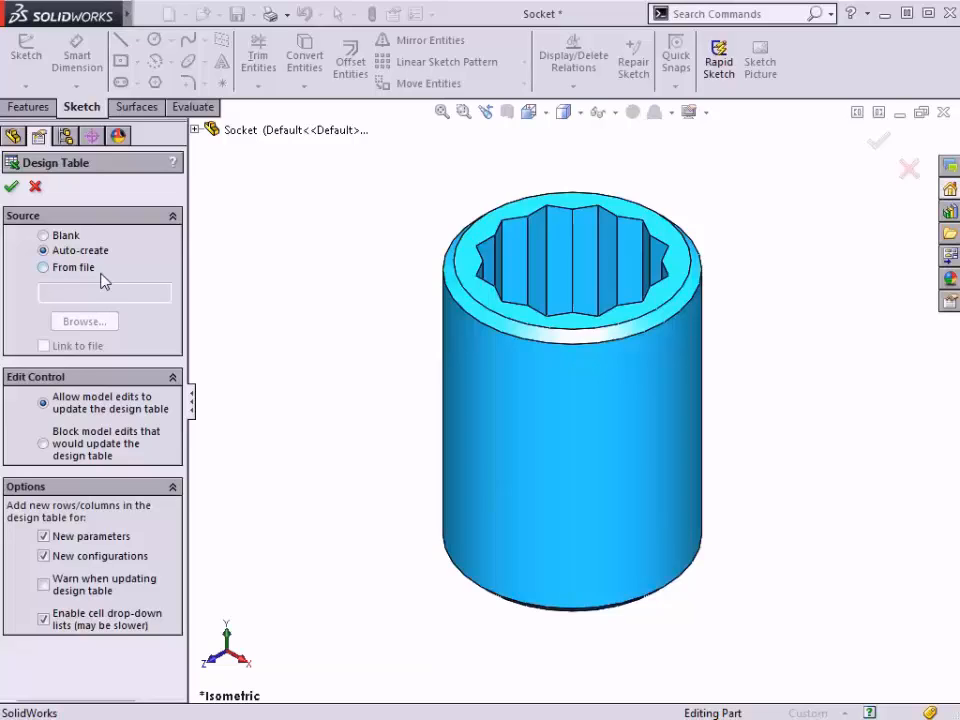
mouse_move(82, 275)
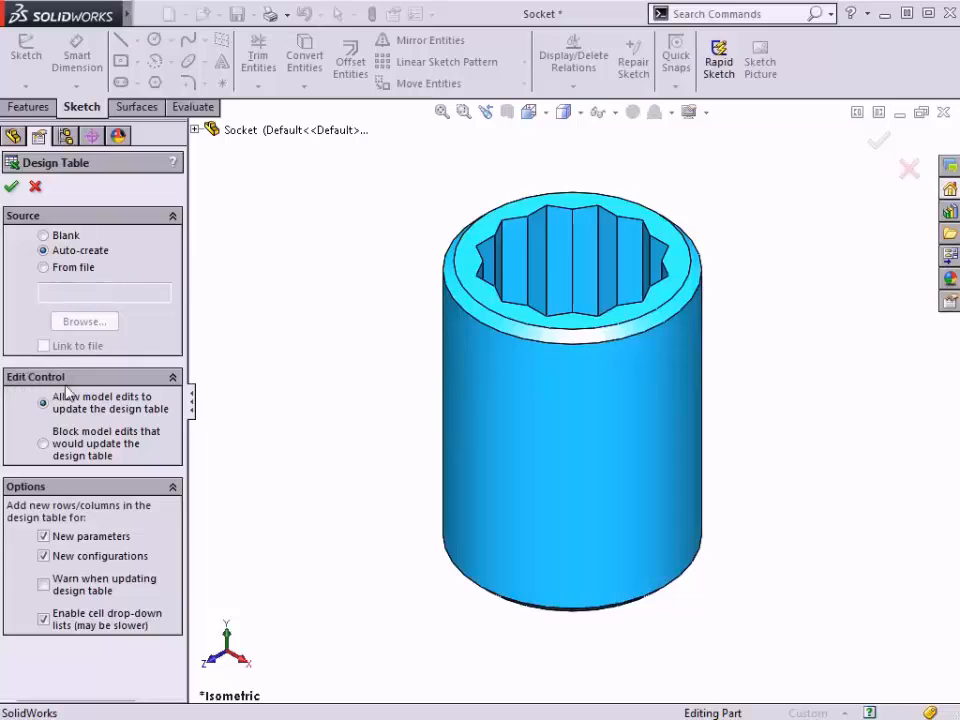
mouse_move(110, 421)
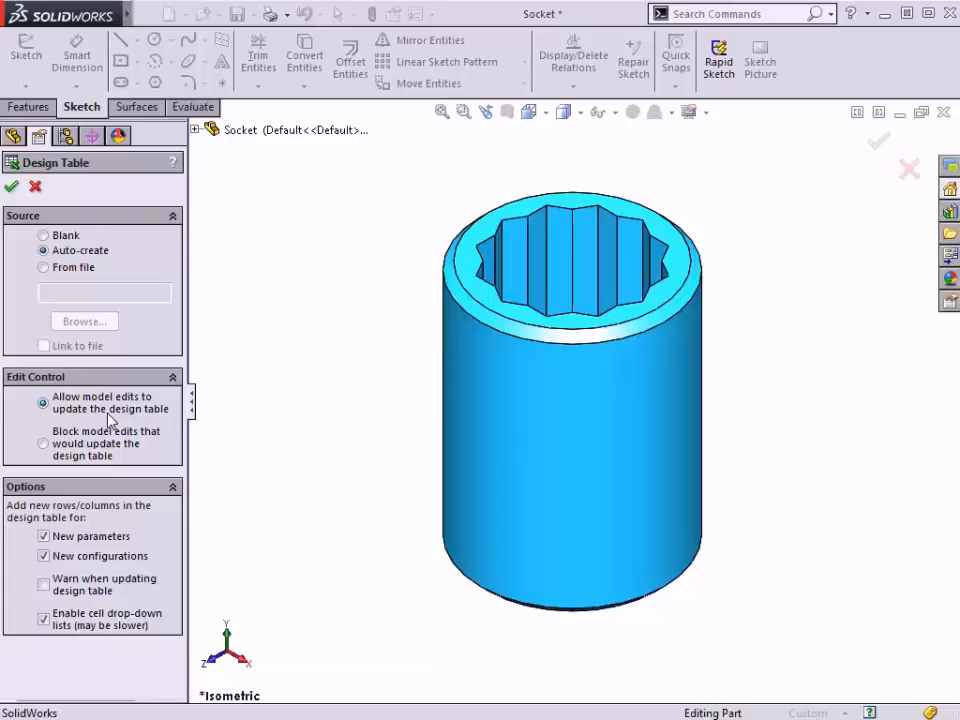
mouse_move(125, 465)
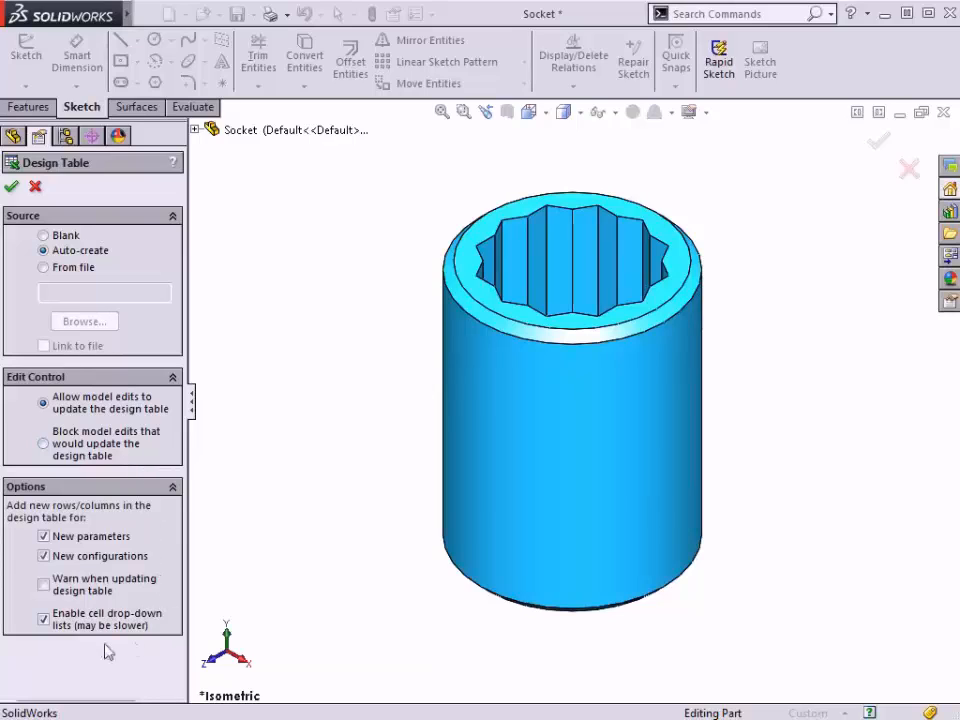
mouse_move(140, 528)
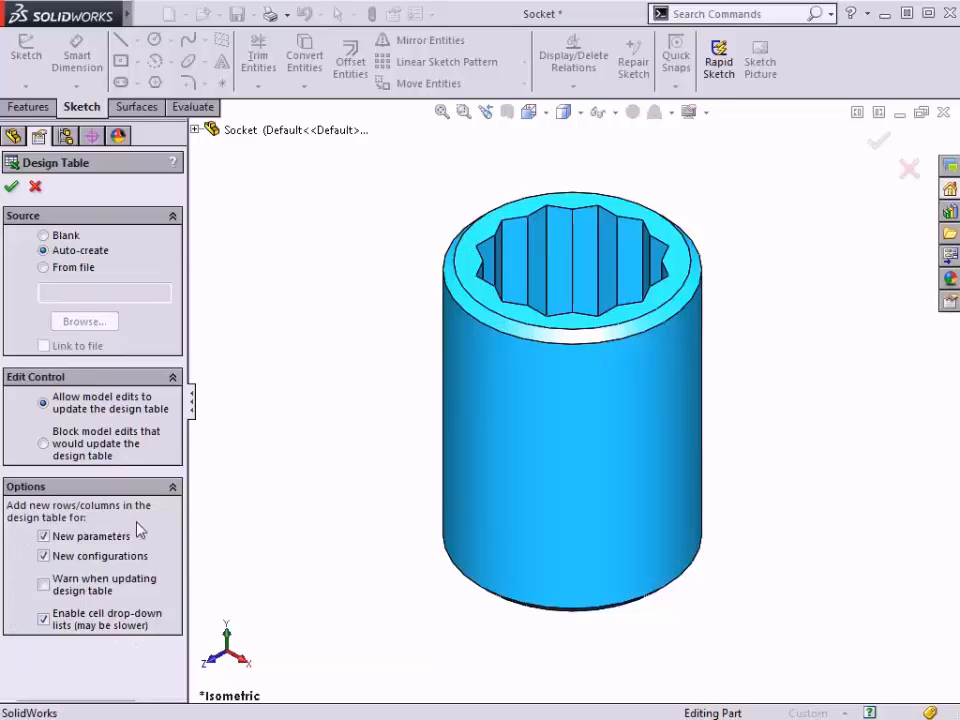
mouse_move(65, 360)
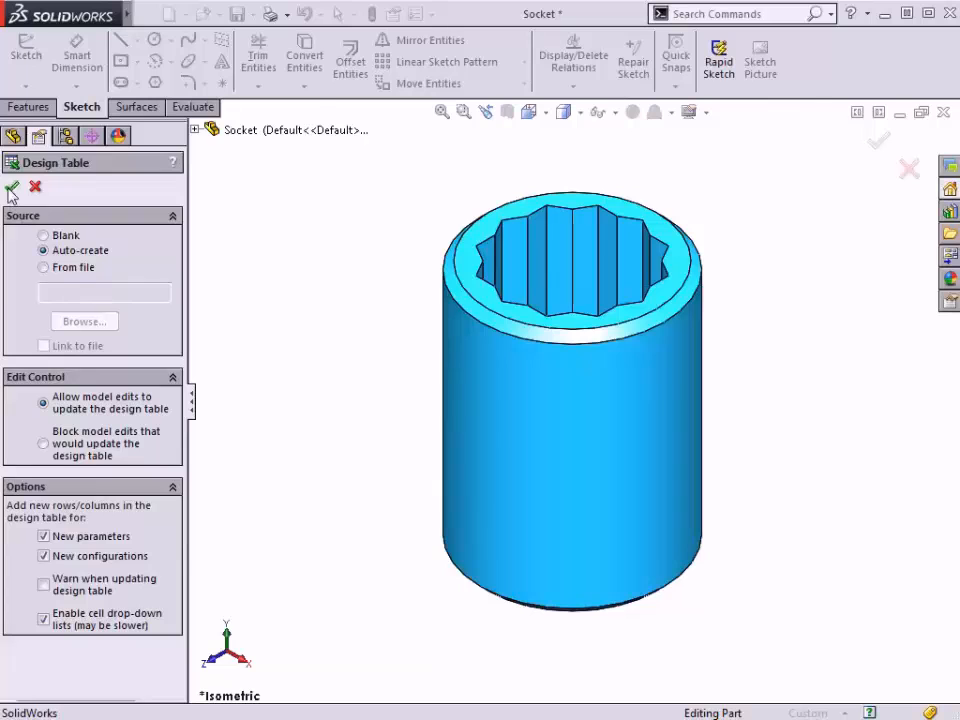
Step: Accept the design table settings and select AcrossFlats@Sketch2 as a table dimension
left_click(11, 190)
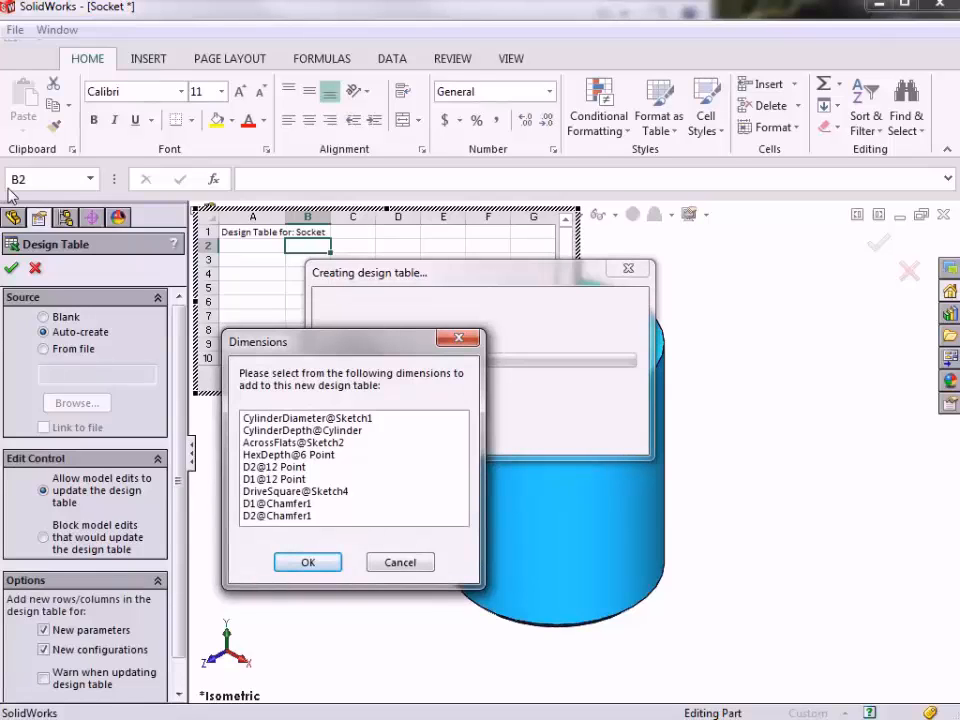
mouse_move(95, 282)
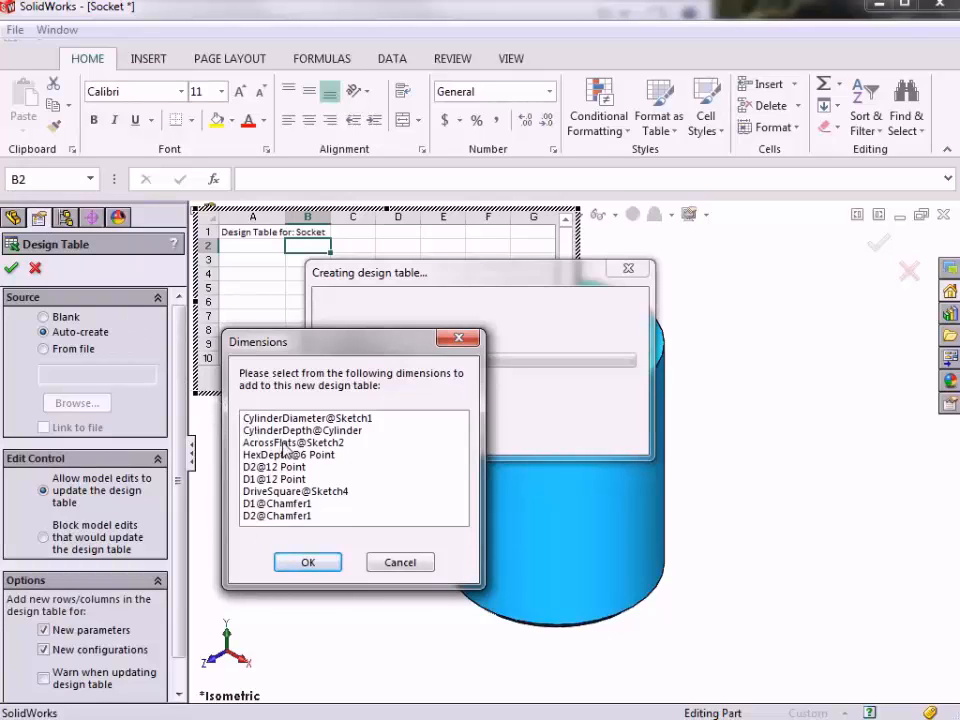
left_click(294, 442)
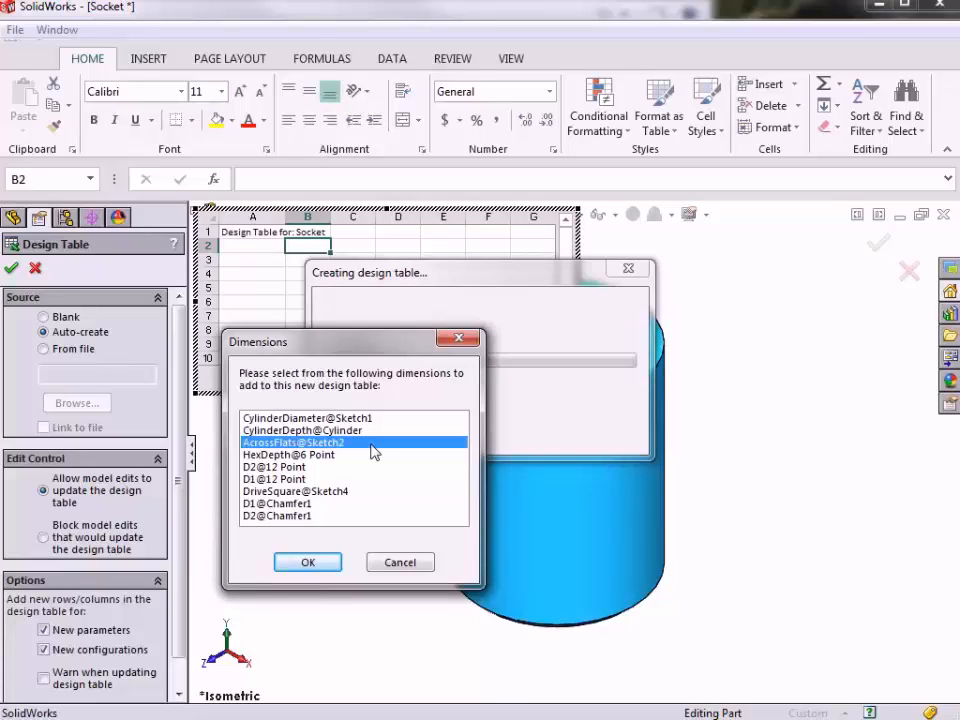
mouse_move(365, 435)
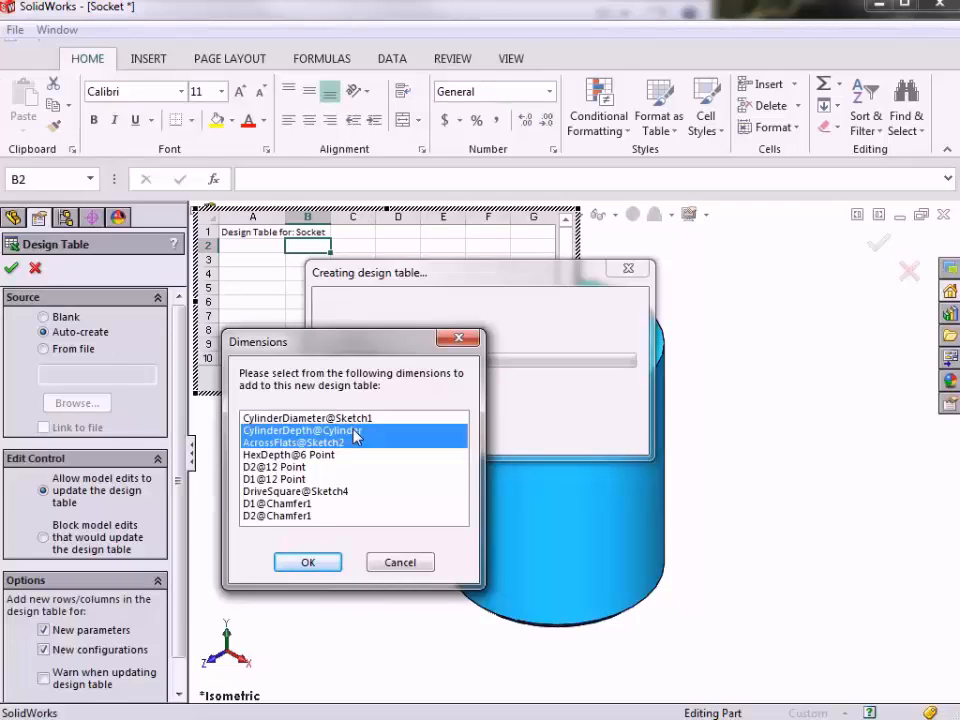
mouse_move(375, 432)
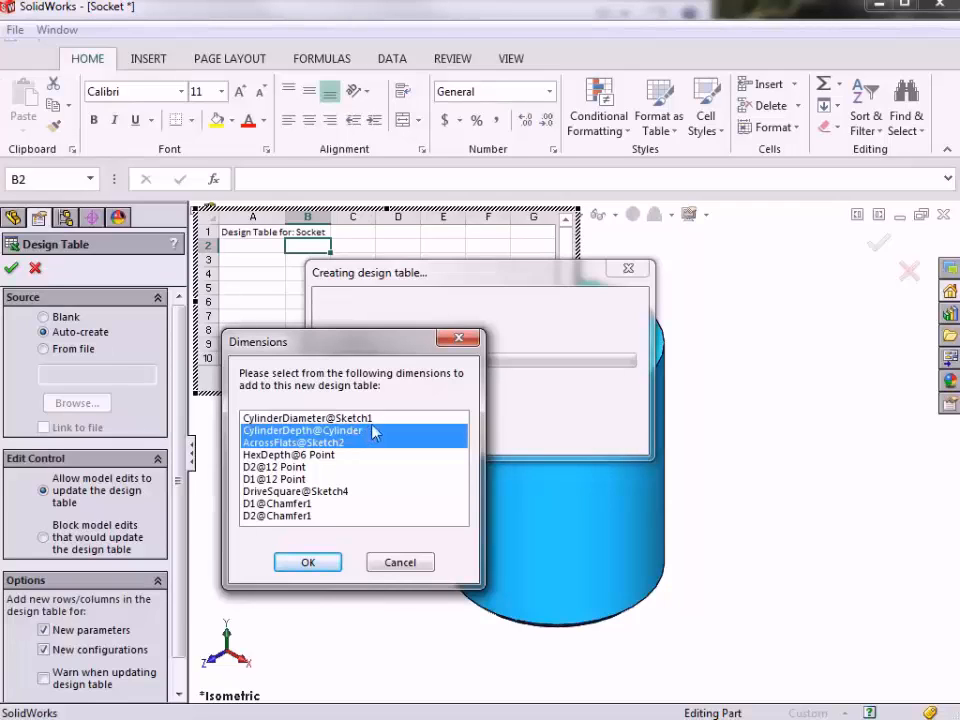
mouse_move(380, 420)
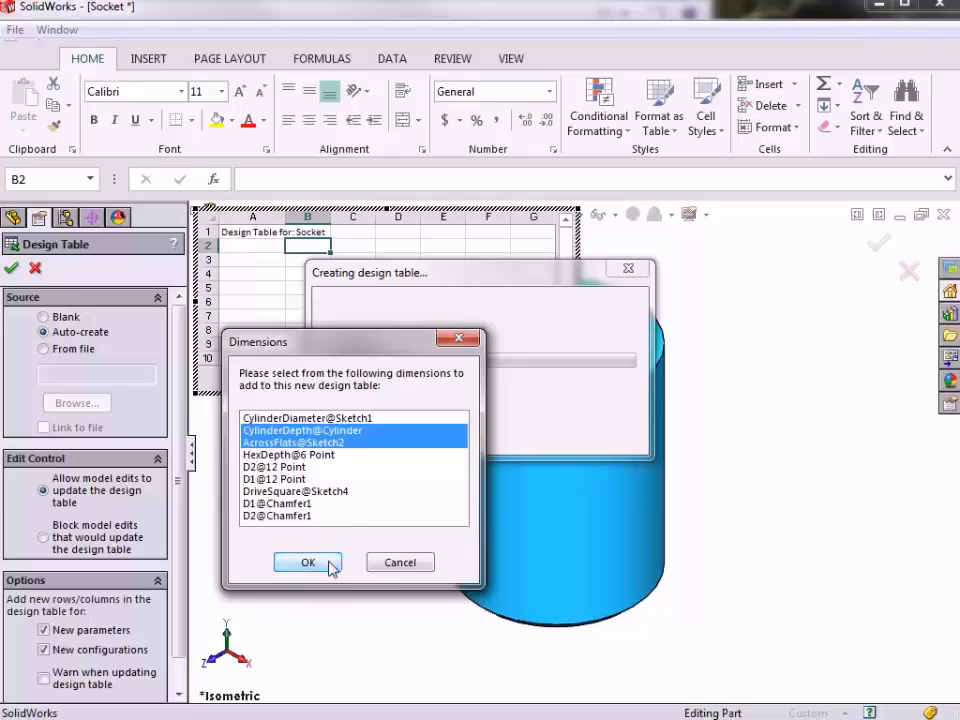
Step: Confirm the chosen dimensions and enter 0.5 for AcrossFlats in the Default row
left_click(308, 562)
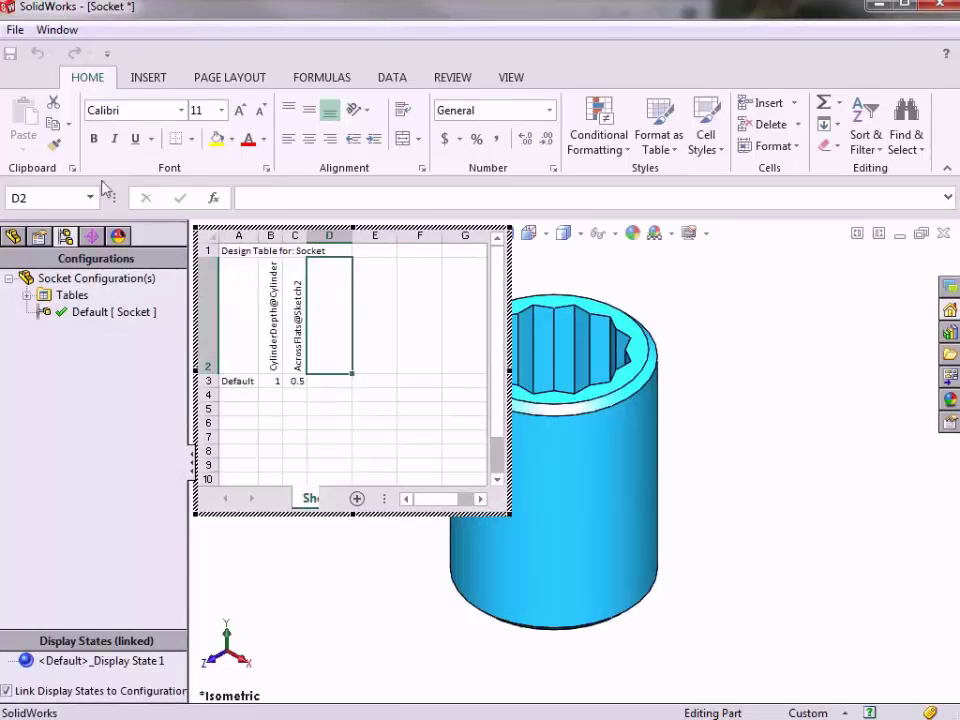
mouse_move(295, 148)
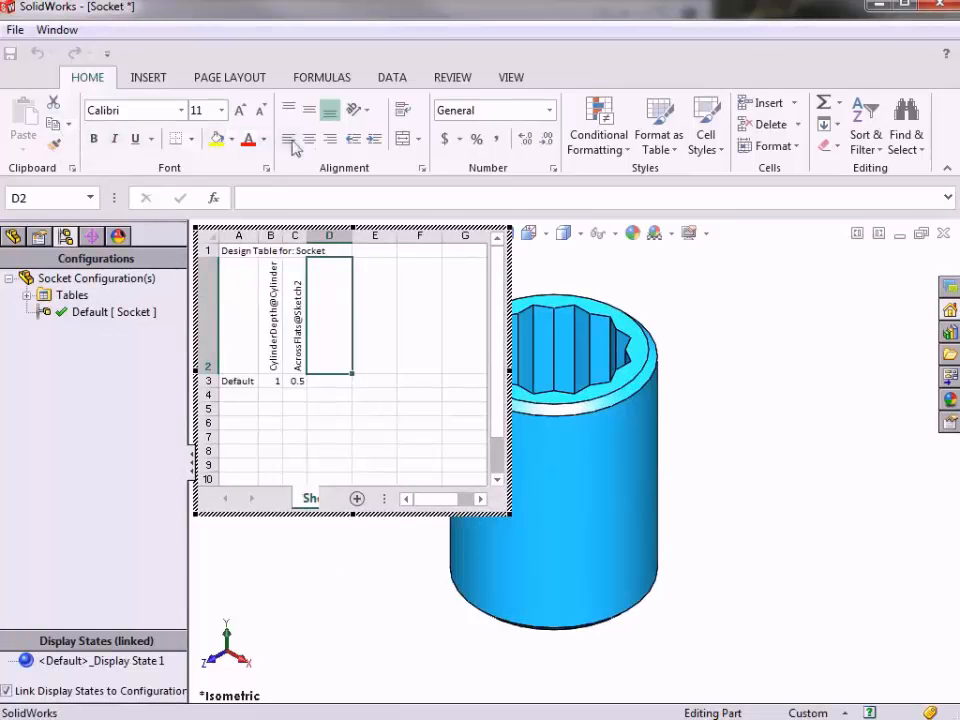
mouse_move(383, 303)
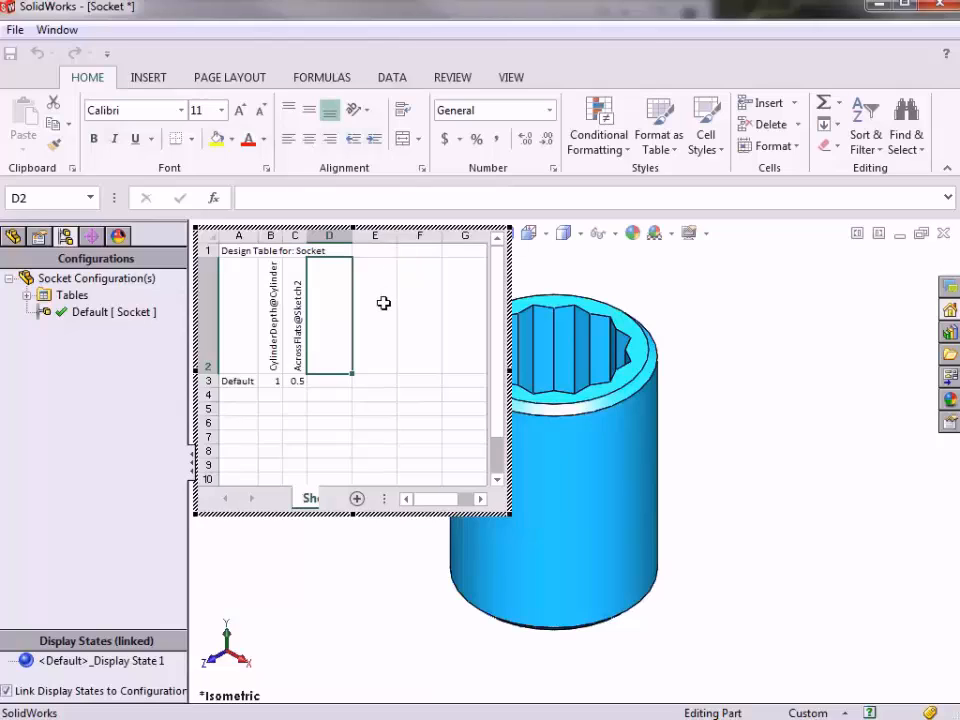
mouse_move(252, 265)
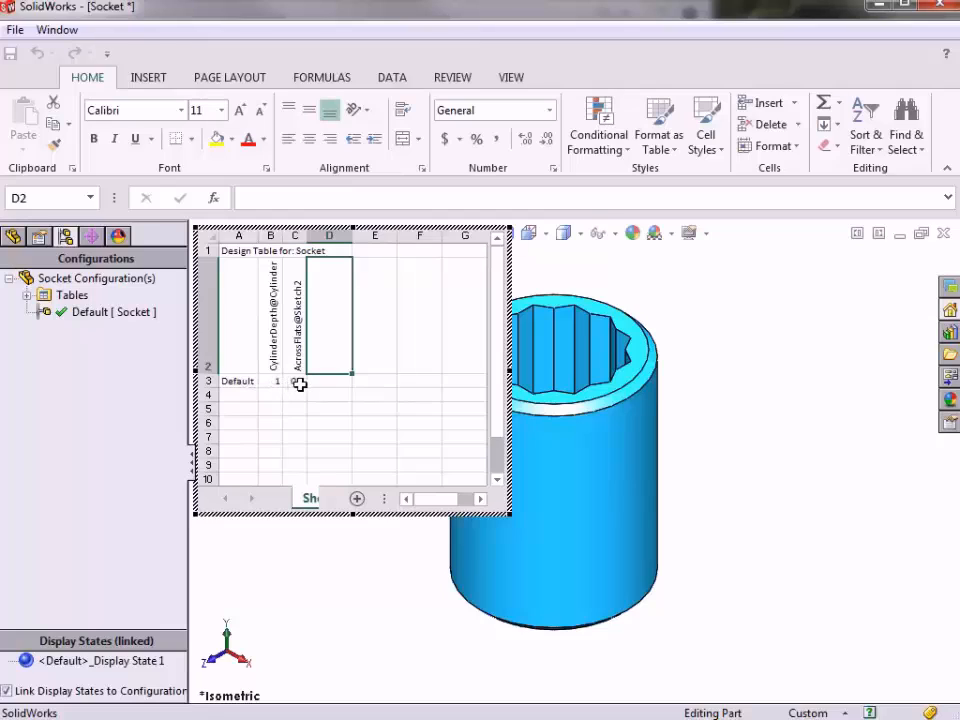
type("0.5")
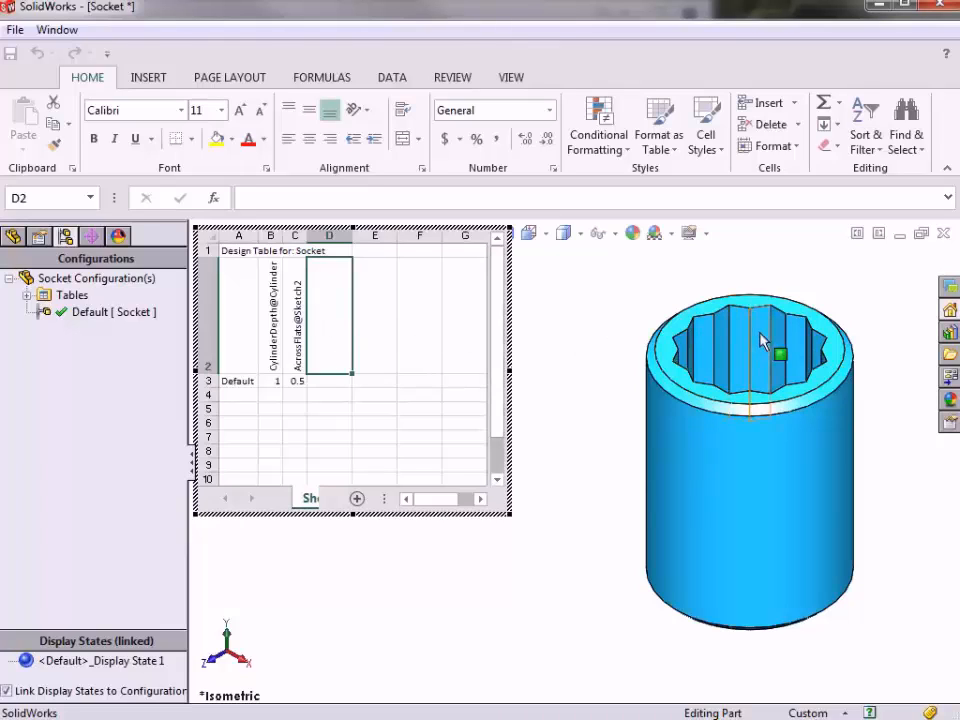
mouse_move(760, 355)
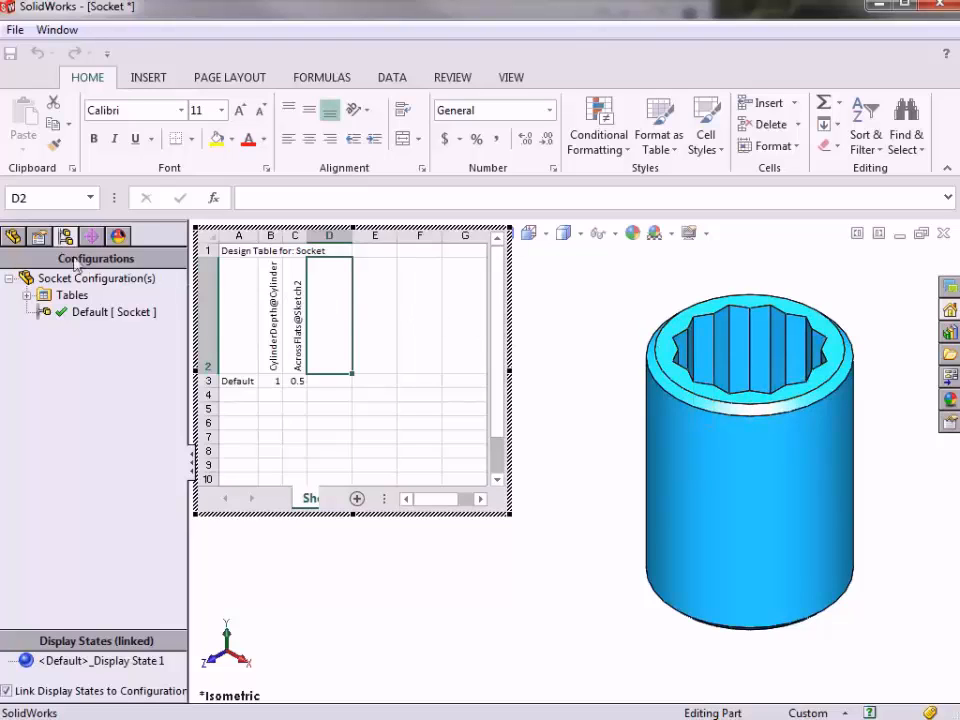
Step: Add a $STATE@12 Point column to the design table, UNSUPPRESSED for the Default row
left_click(14, 237)
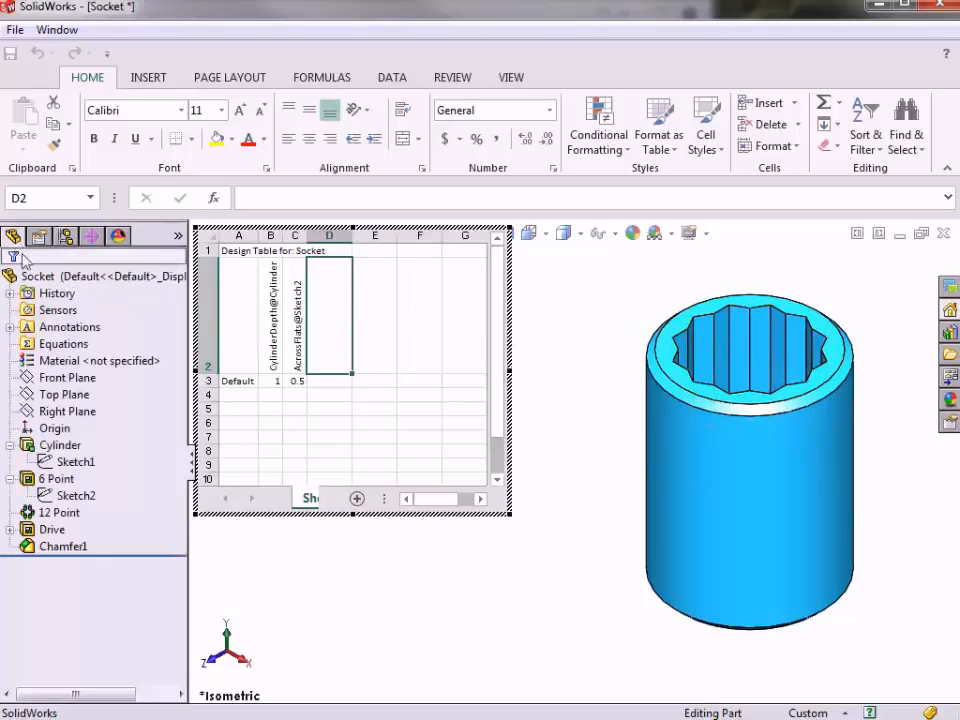
left_click(58, 512)
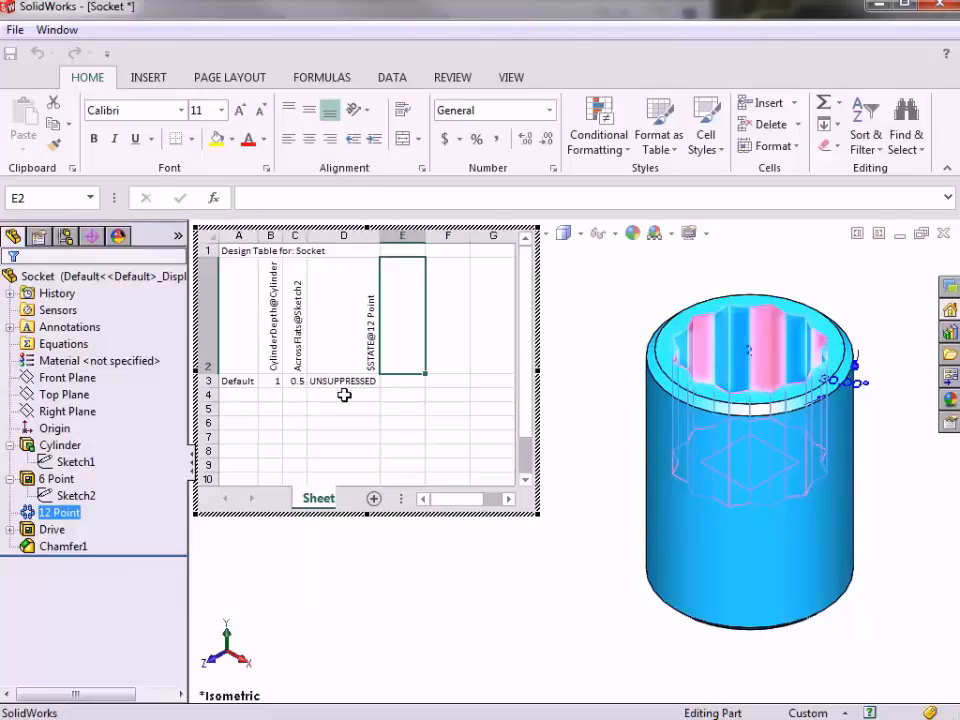
left_click(67, 327)
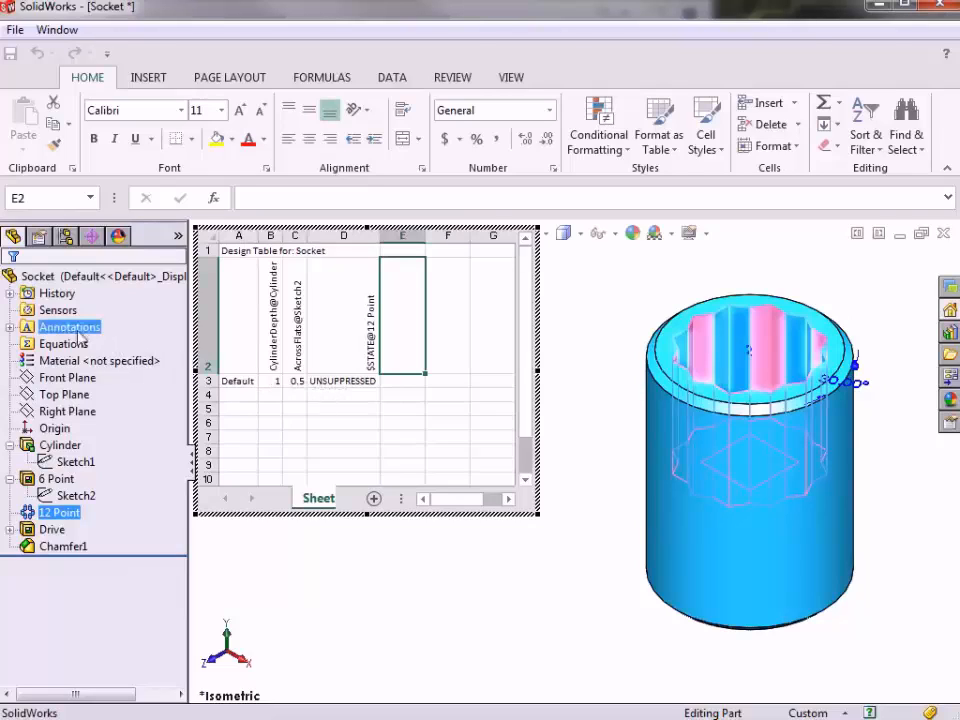
Step: Show the socket's feature dimensions through the Annotations context menu
right_click(68, 327)
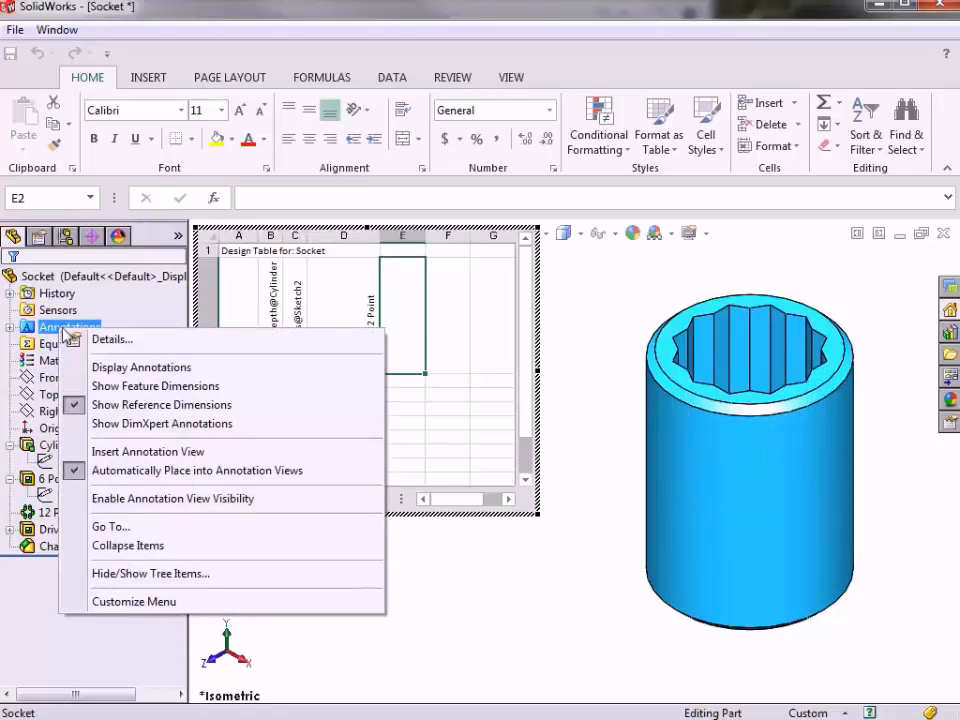
mouse_move(155, 386)
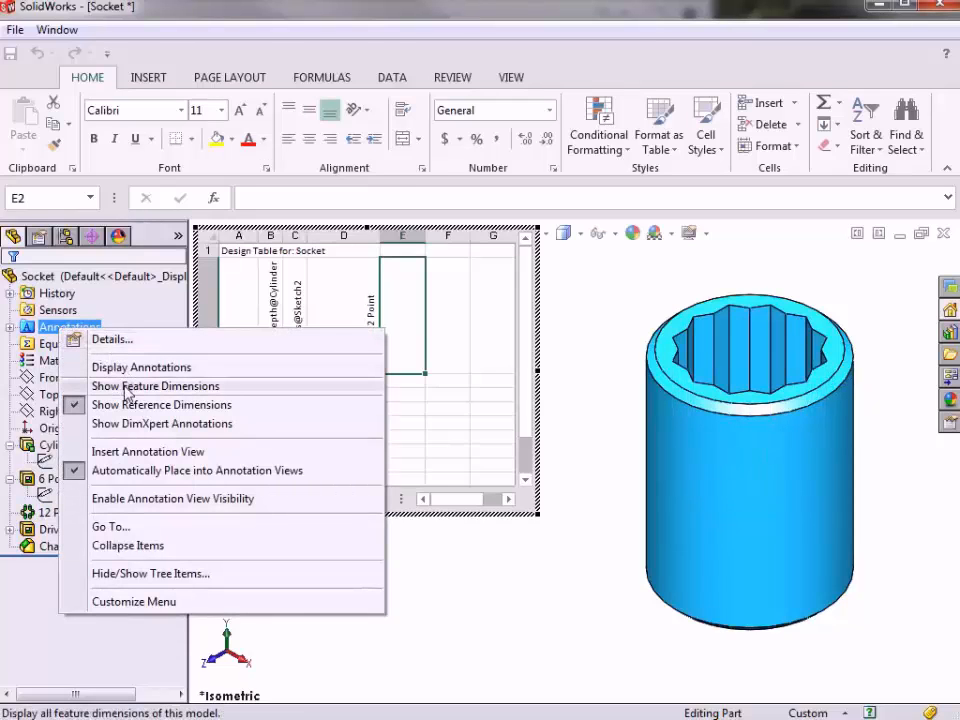
left_click(155, 386)
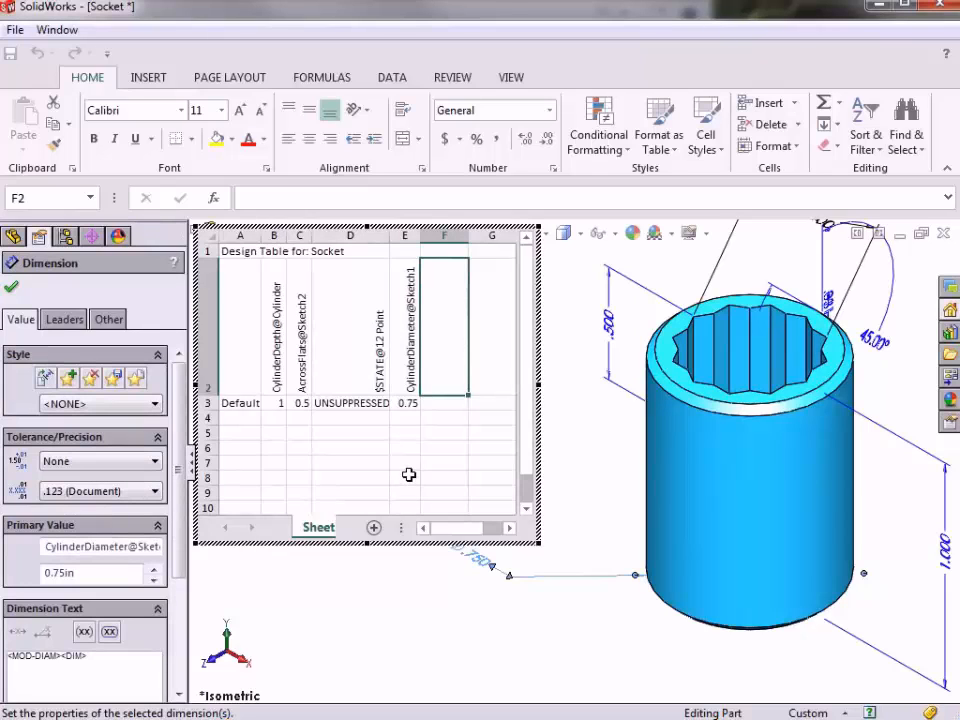
mouse_move(302, 278)
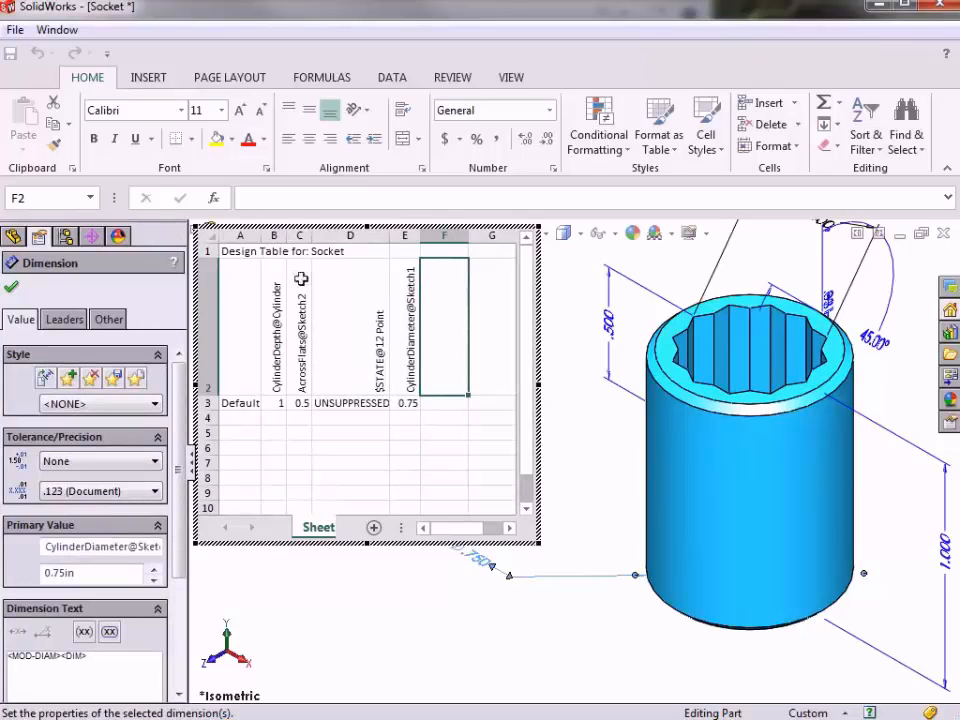
Step: Cut the AcrossFlats column and insert it ahead of CylinderDepth
left_click(302, 235)
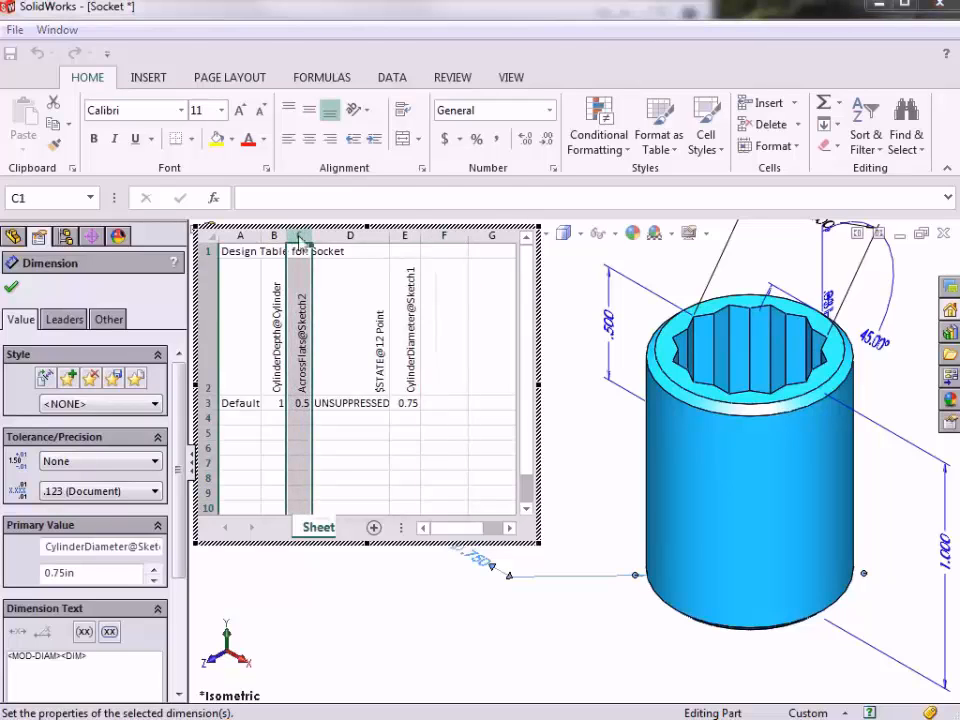
right_click(300, 250)
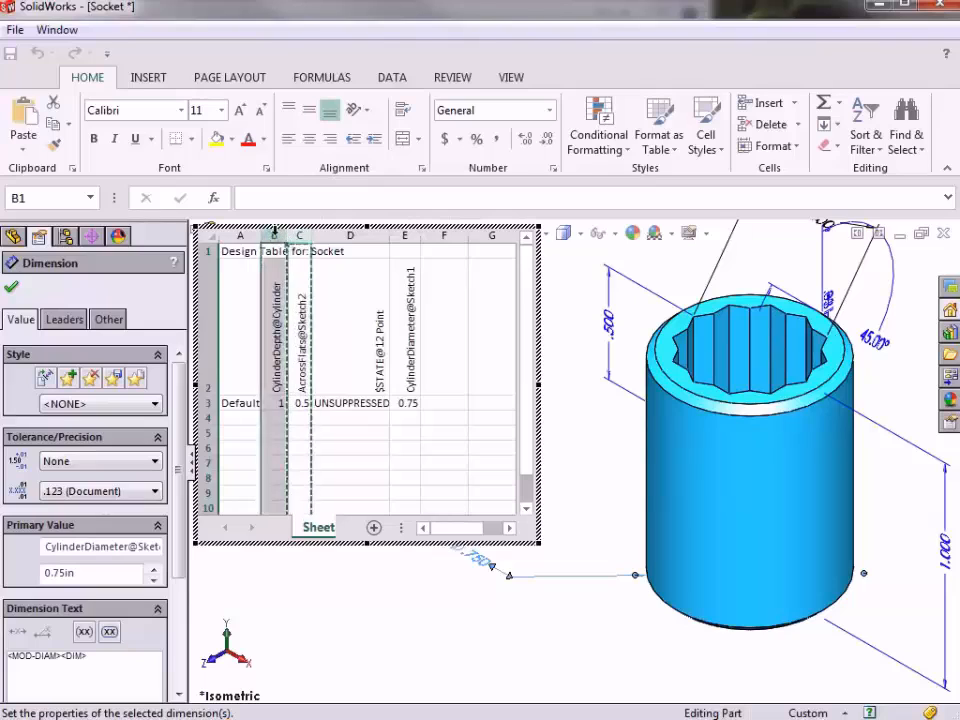
right_click(275, 330)
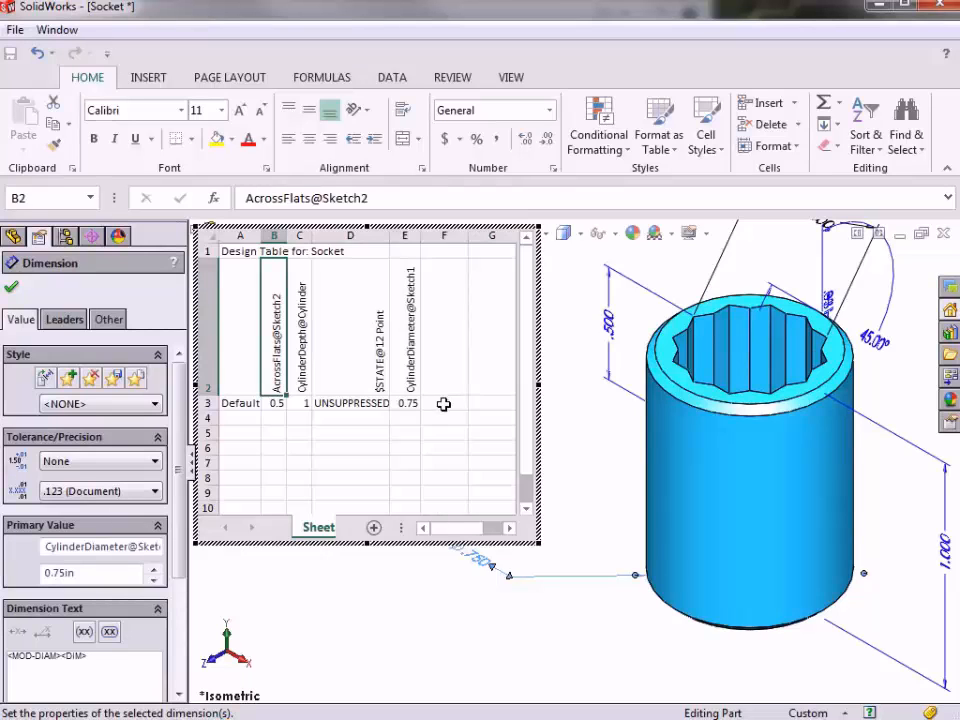
mouse_move(237, 410)
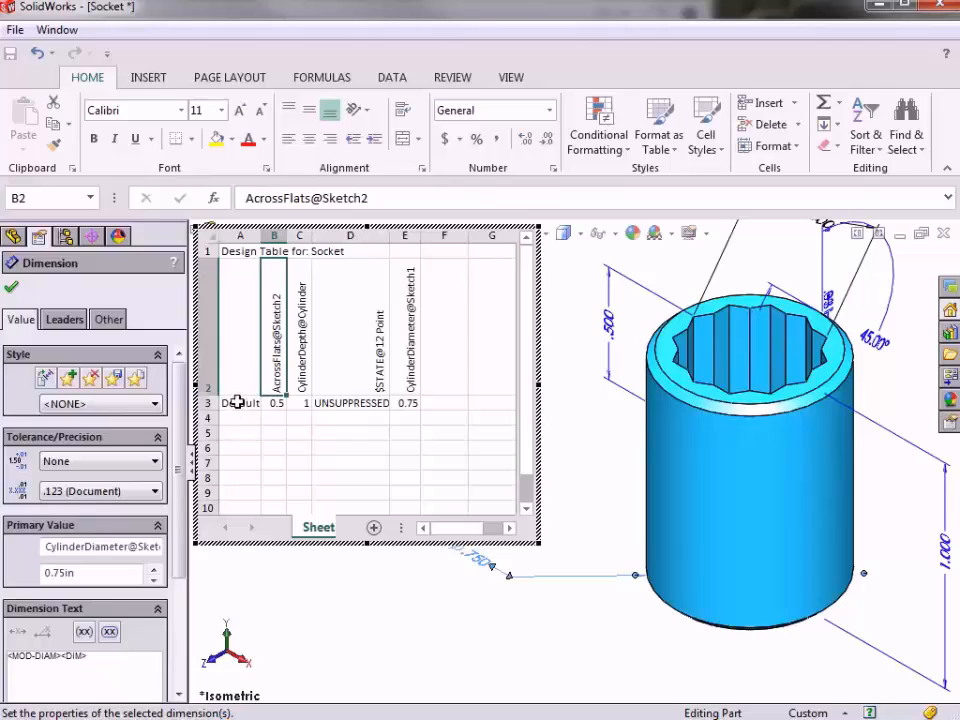
Step: Replace the Default configuration name with '.5 SHORT 12'
left_click(240, 402)
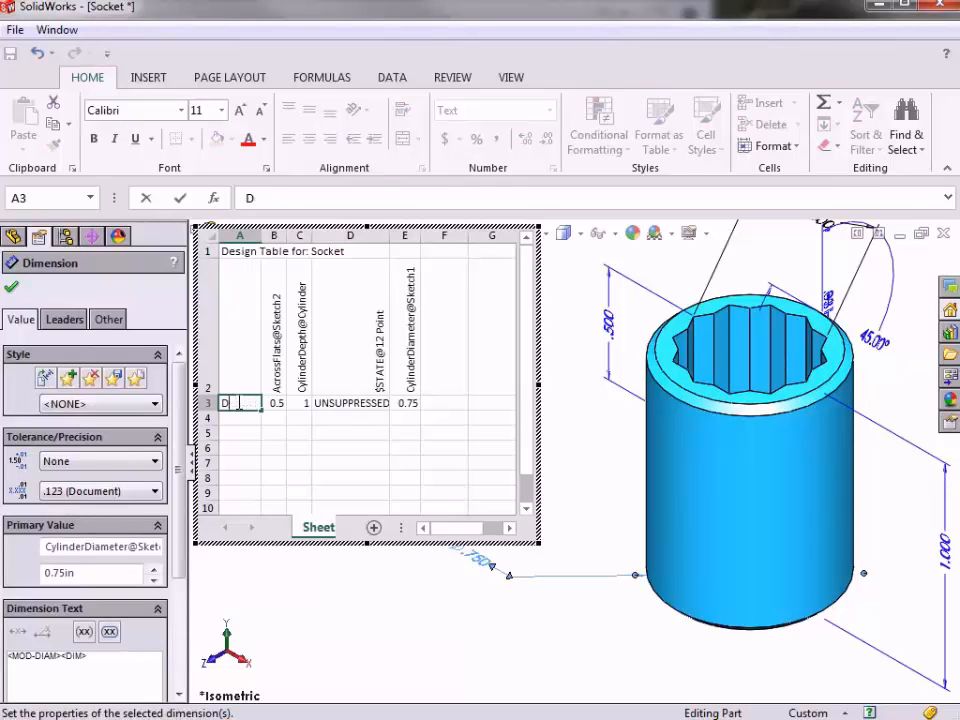
key("Delete")
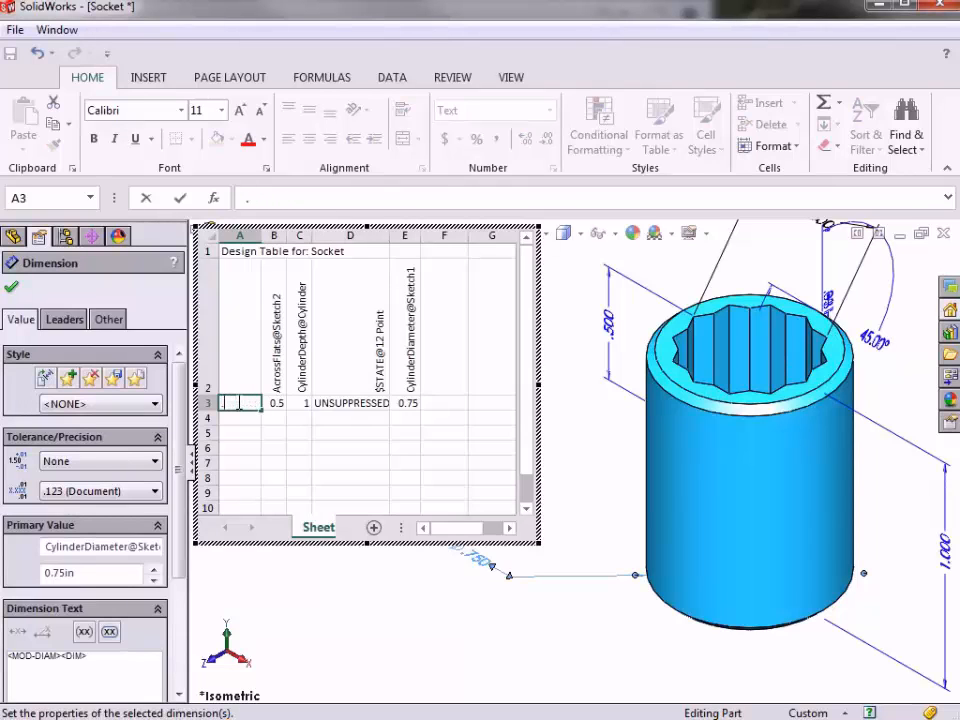
type(".5 S")
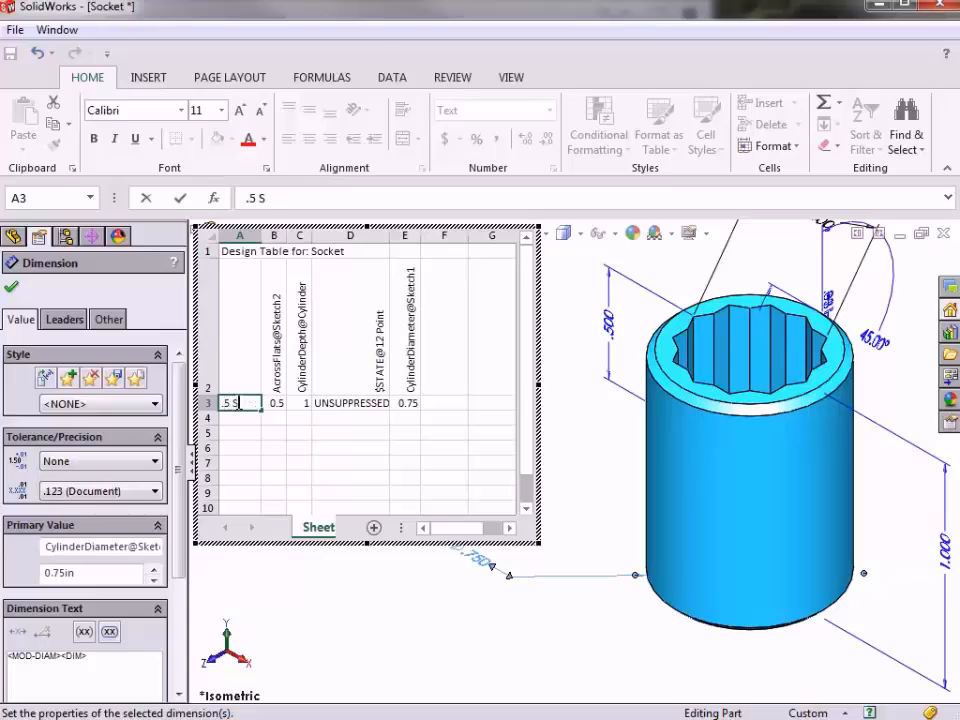
type("HORT")
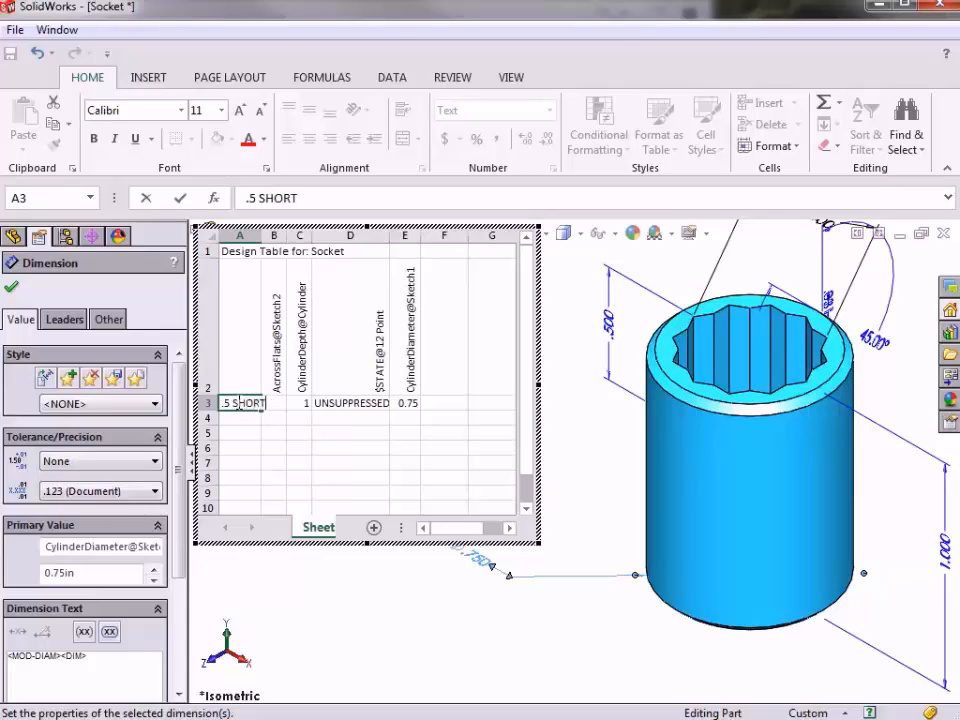
type("12")
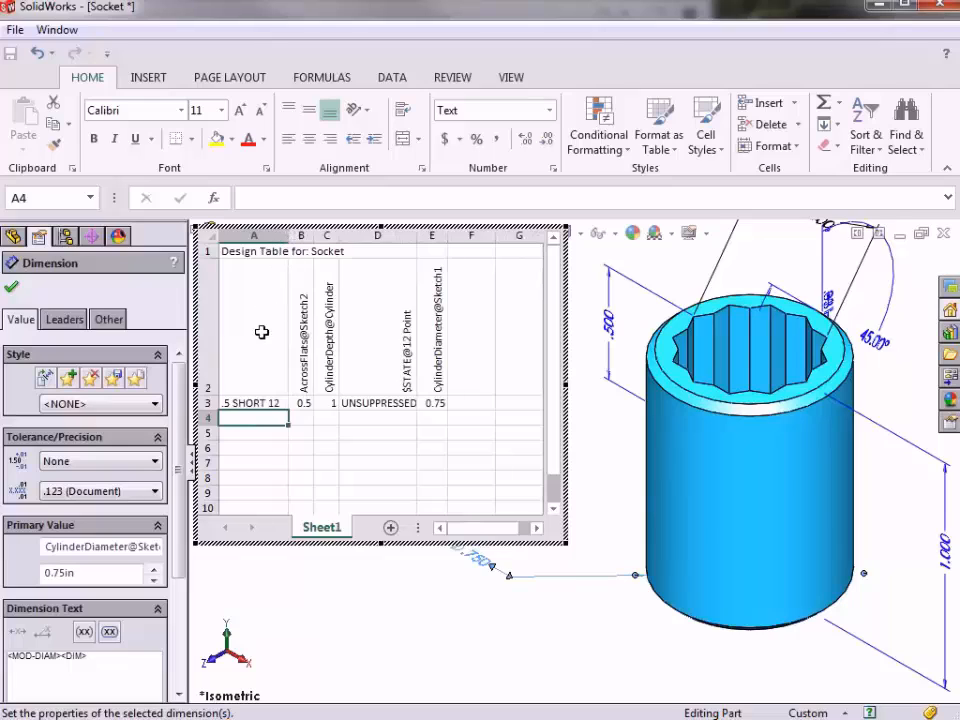
Step: Duplicate the first row as .625 SHORT 12 and .75 SHORT 12, widening the name column
left_click(253, 402)
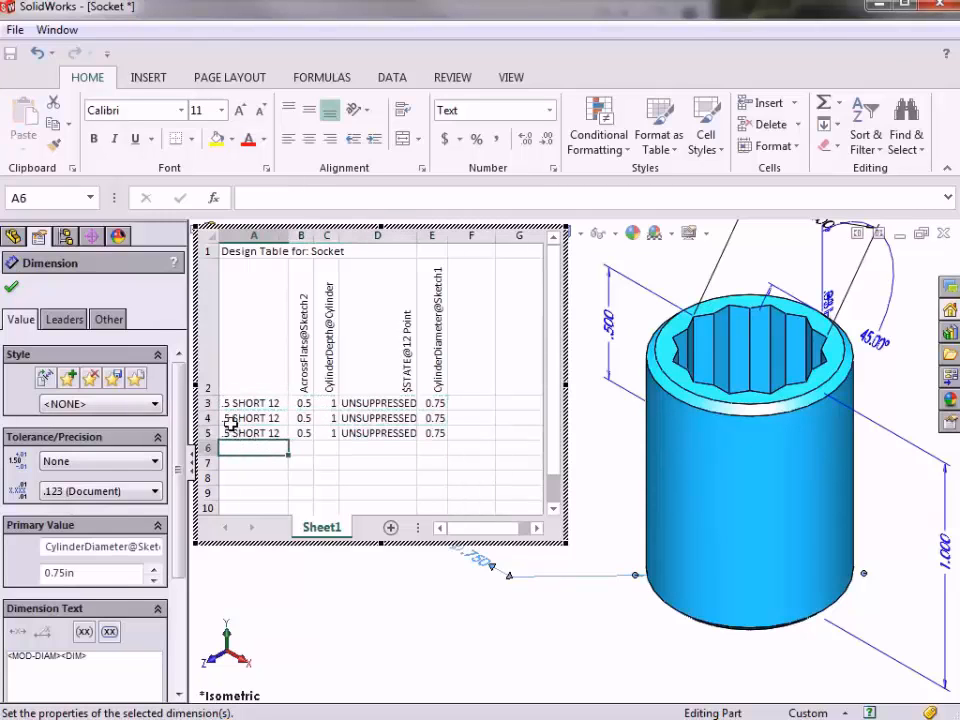
left_click(254, 418)
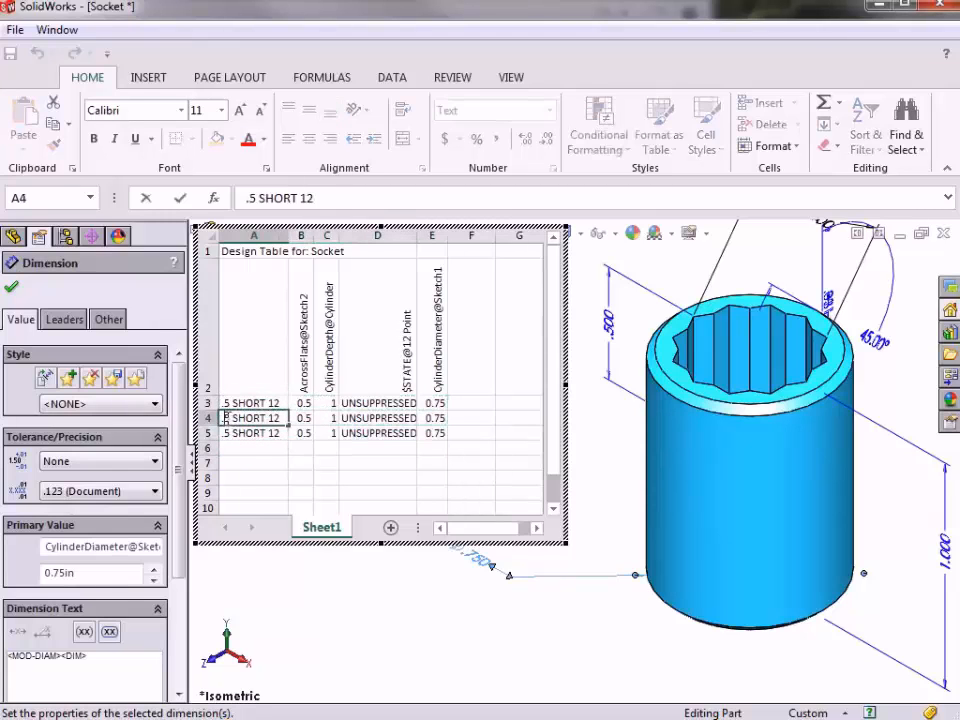
type(".625 SHORT 12")
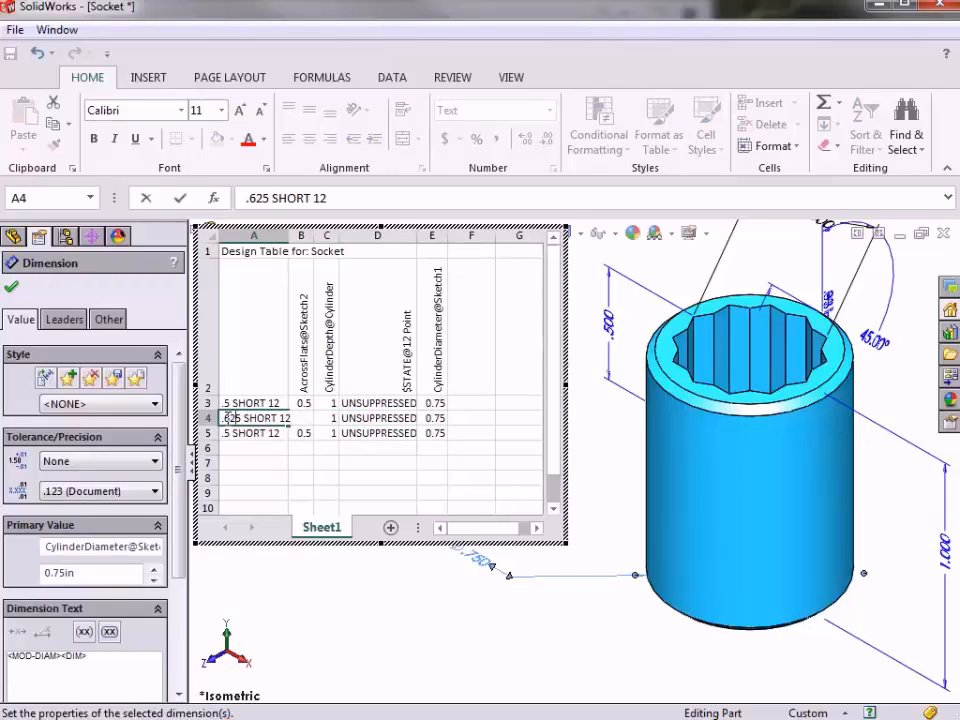
left_click(253, 432)
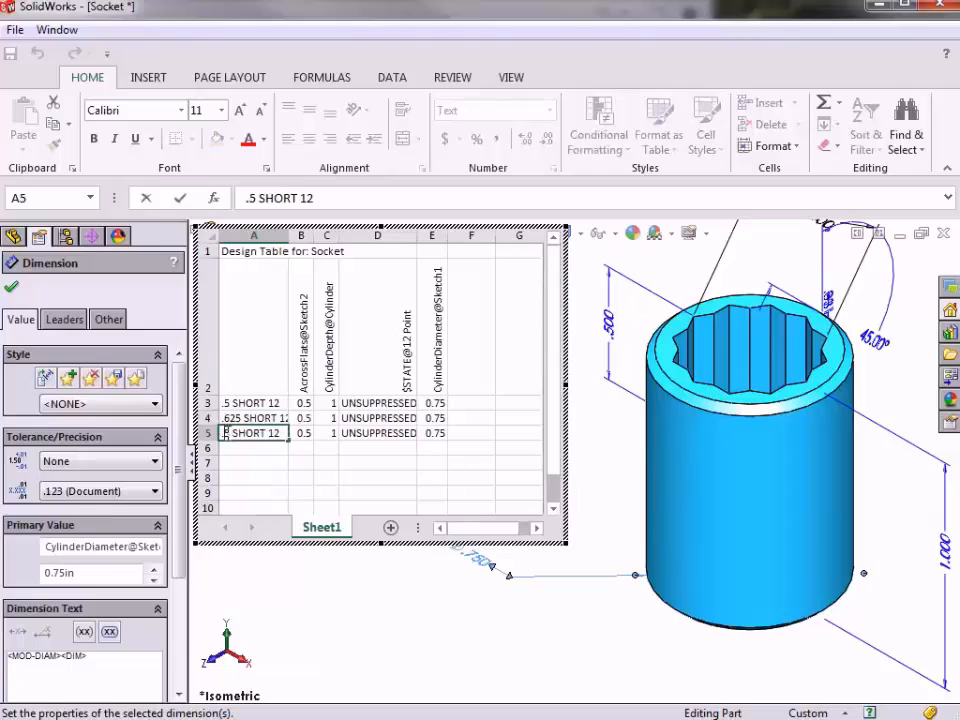
left_click(253, 447)
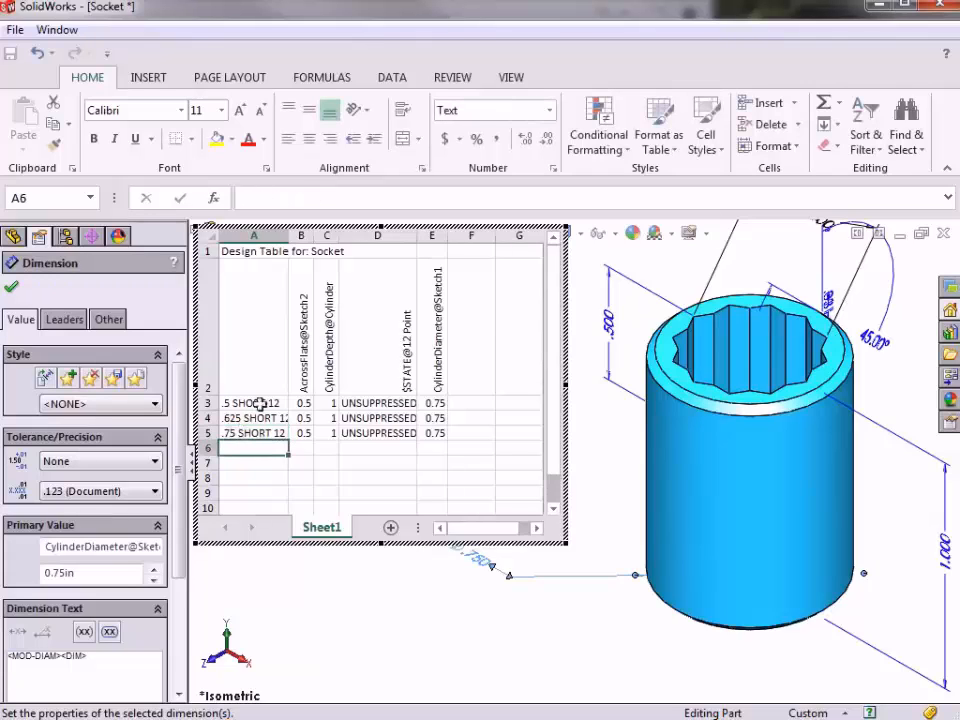
left_click_drag(287, 235, 302, 235)
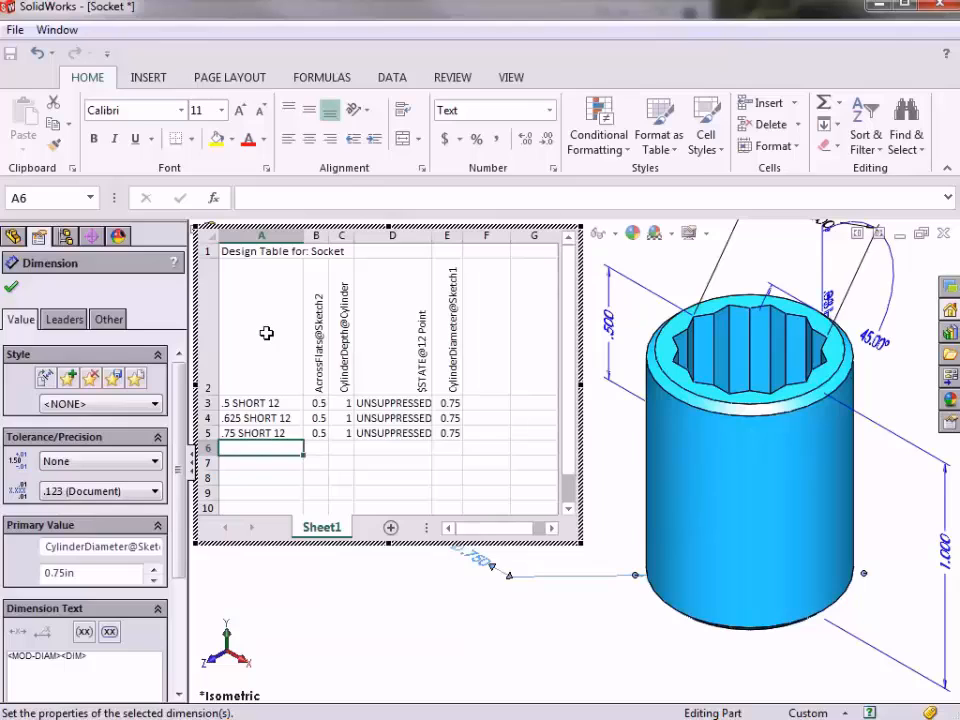
mouse_move(296, 393)
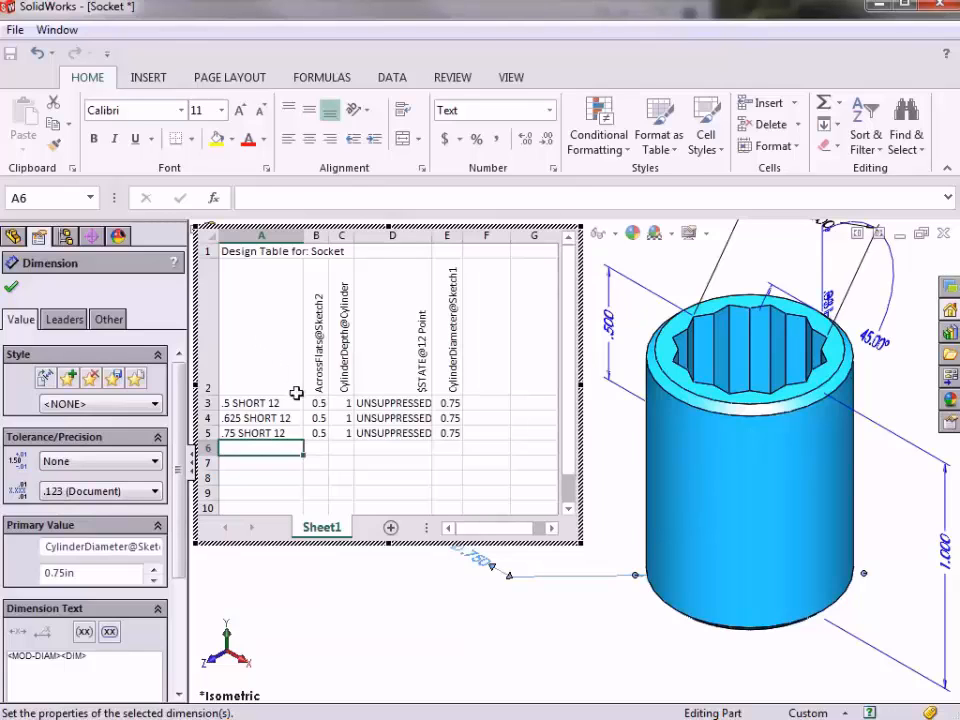
Step: Enter AcrossFlats values 0.625 and 0.75 for rows 4 and 5, then widen that column
left_click(318, 418)
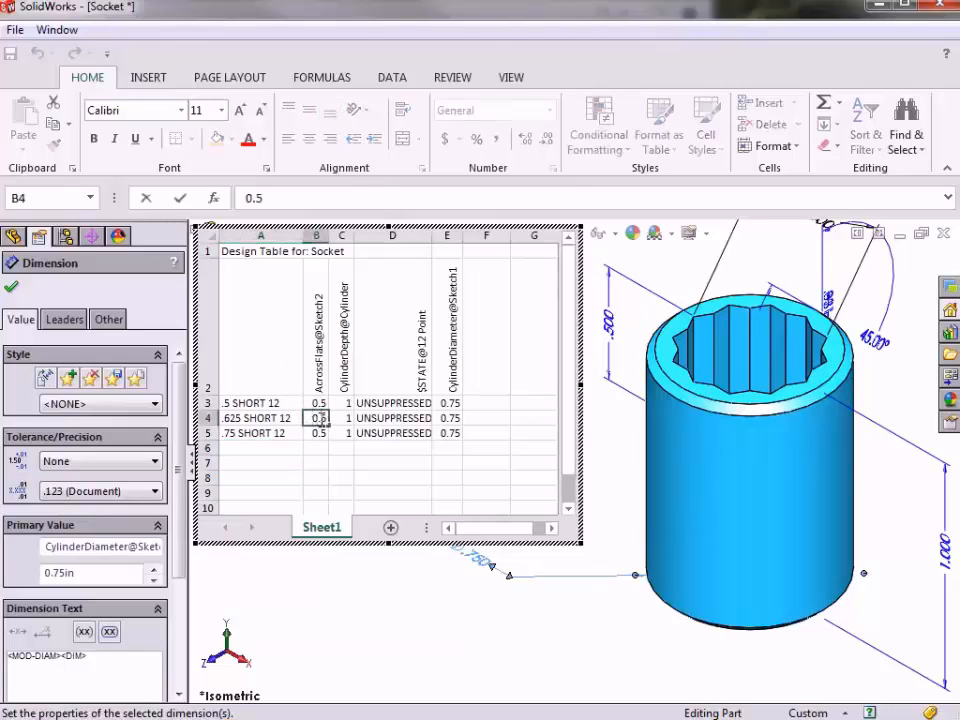
type("0.625")
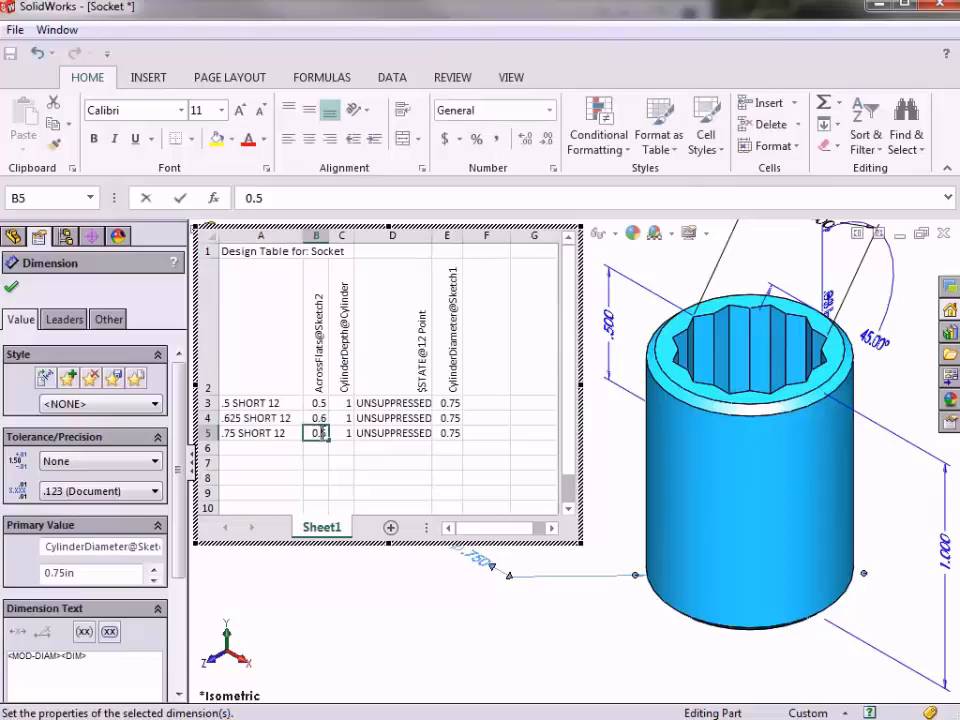
type("0.75")
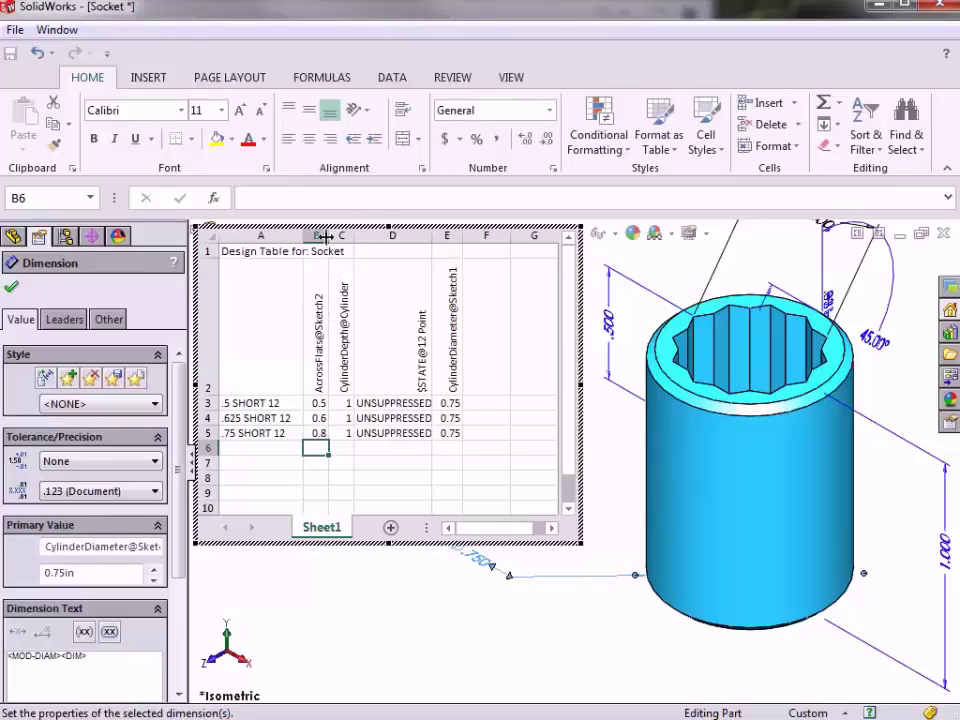
left_click_drag(324, 236, 362, 236)
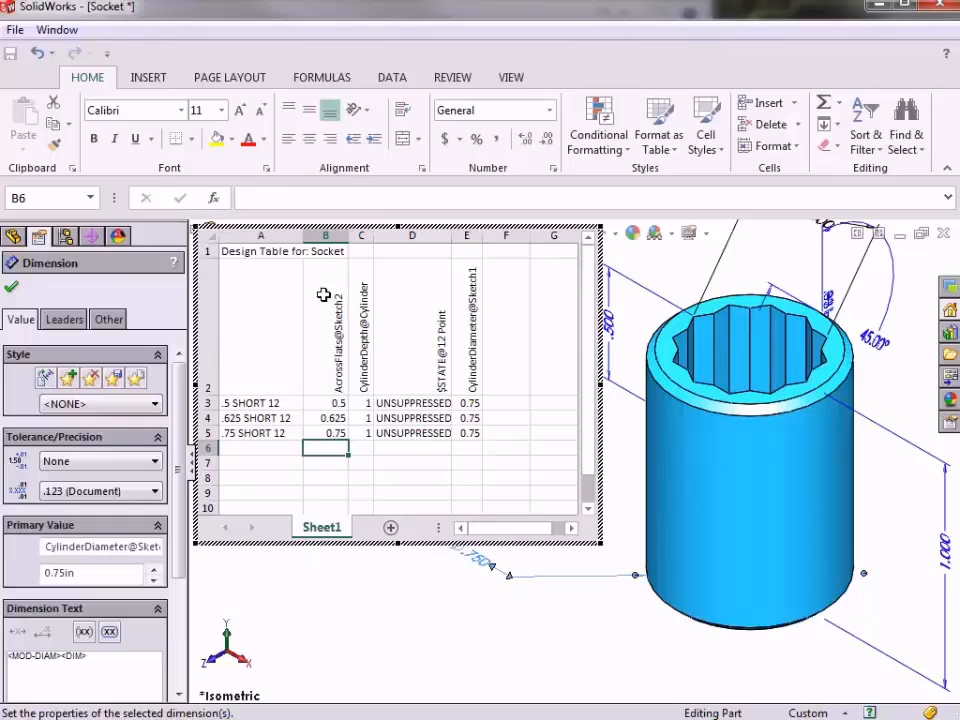
mouse_move(467, 402)
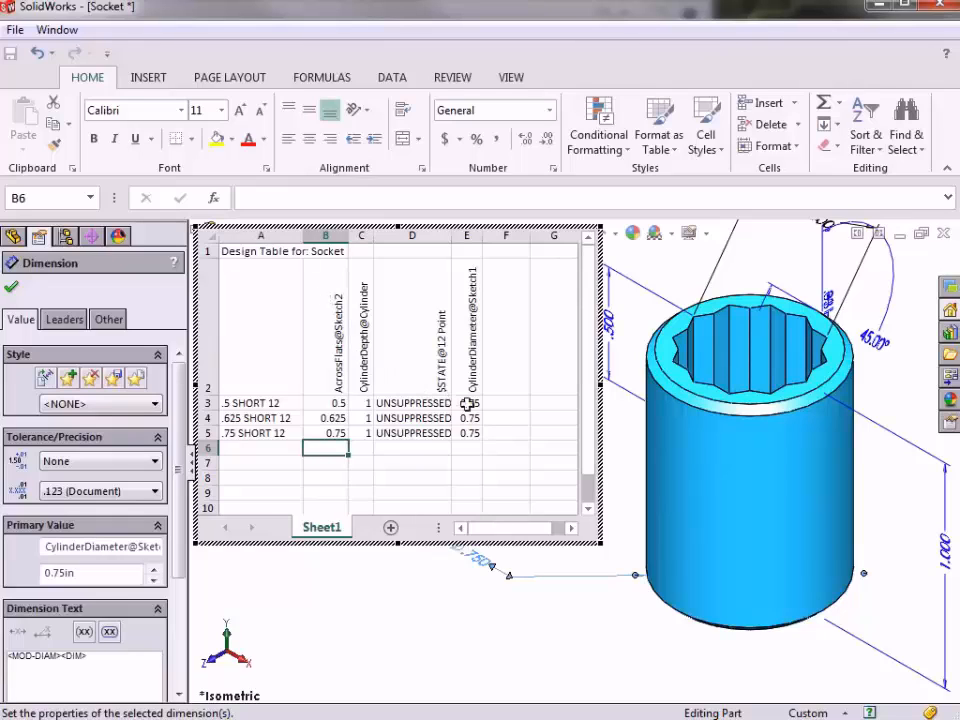
Step: Enter the =B3+0.25 diameter formula in E3 and fill it down to E5
left_click(467, 402)
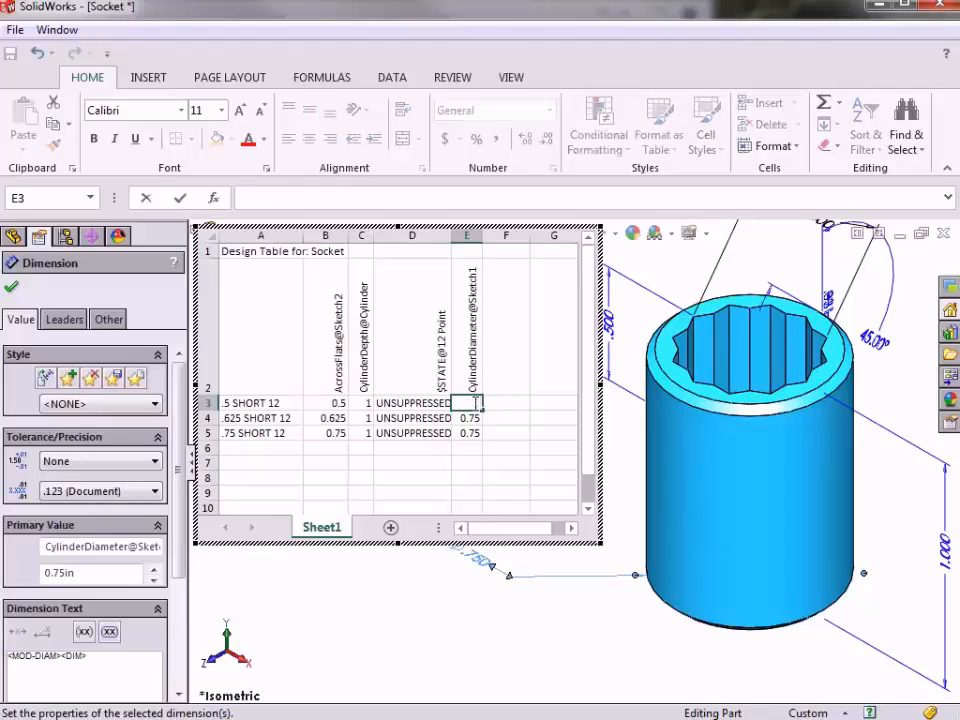
left_click(470, 402)
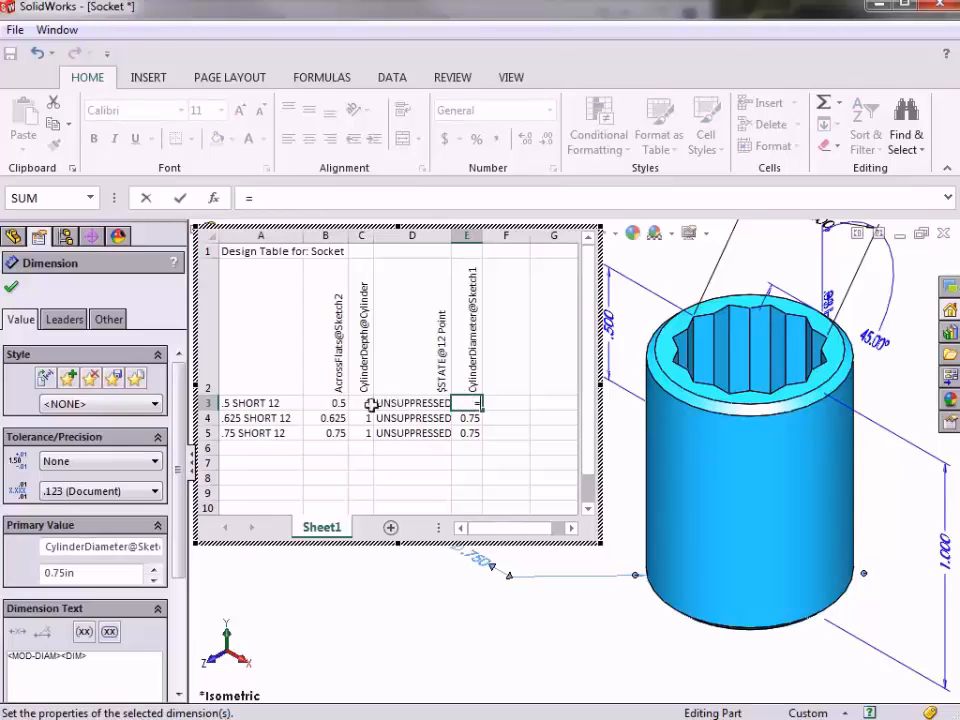
left_click(325, 402)
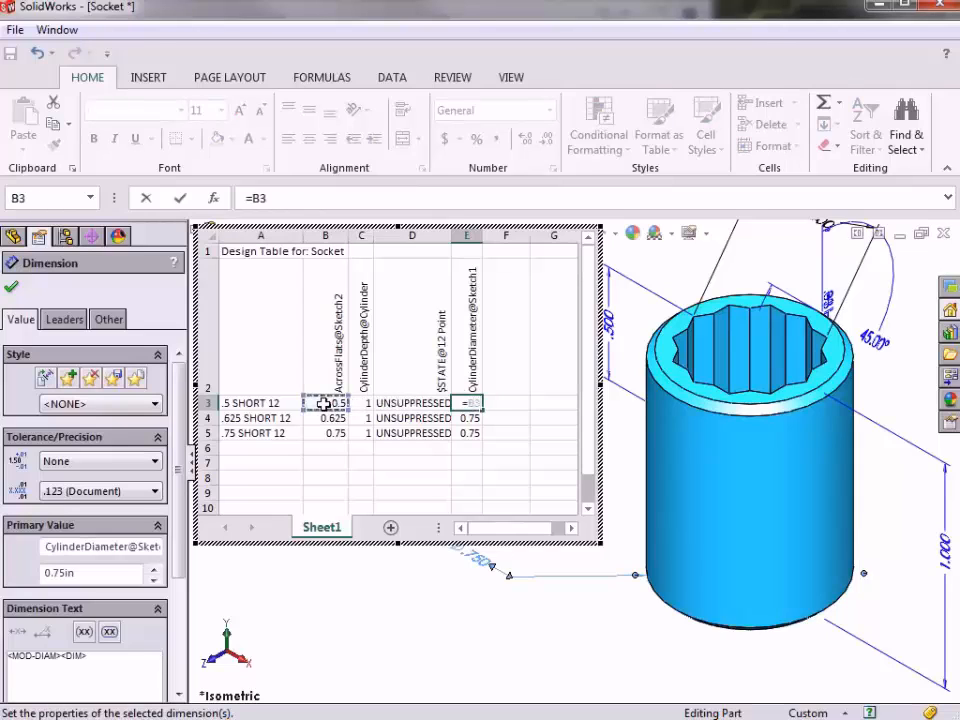
type("+")
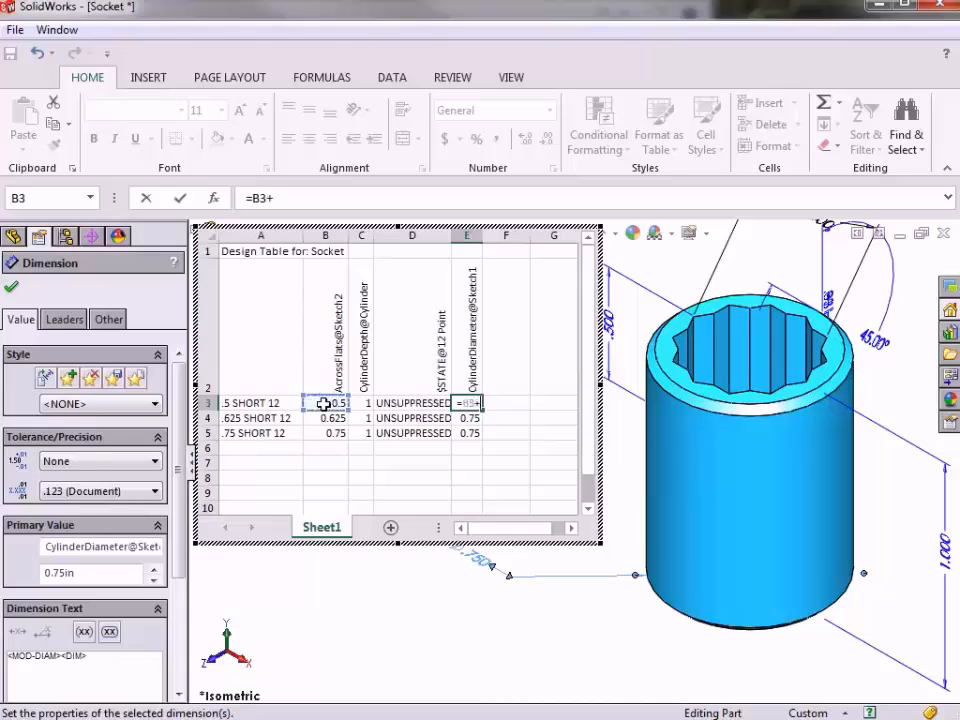
type(".2")
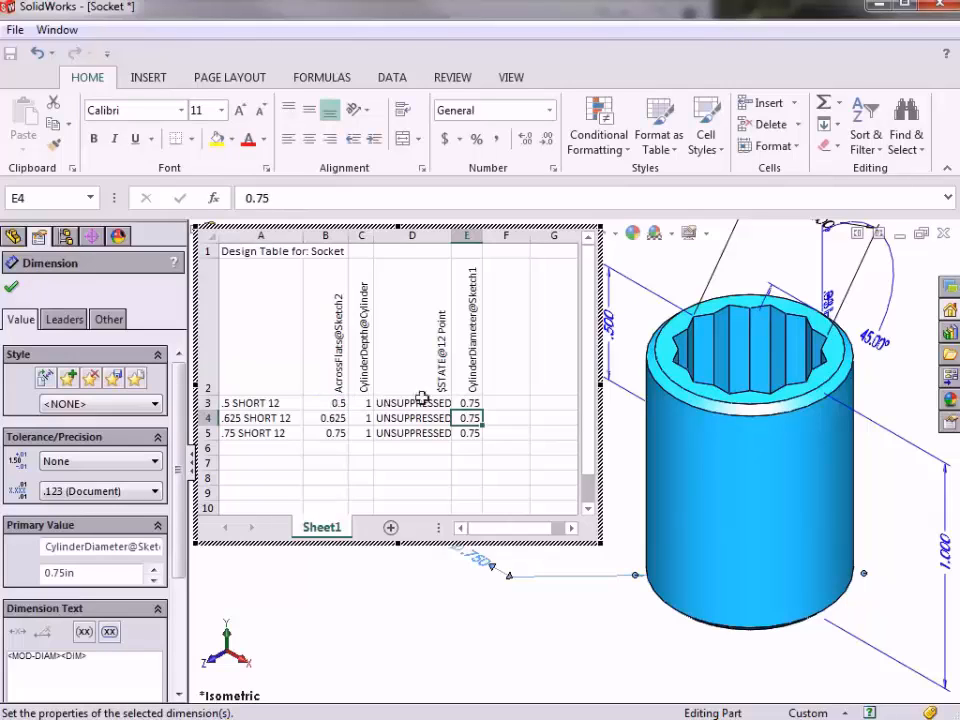
left_click(468, 402)
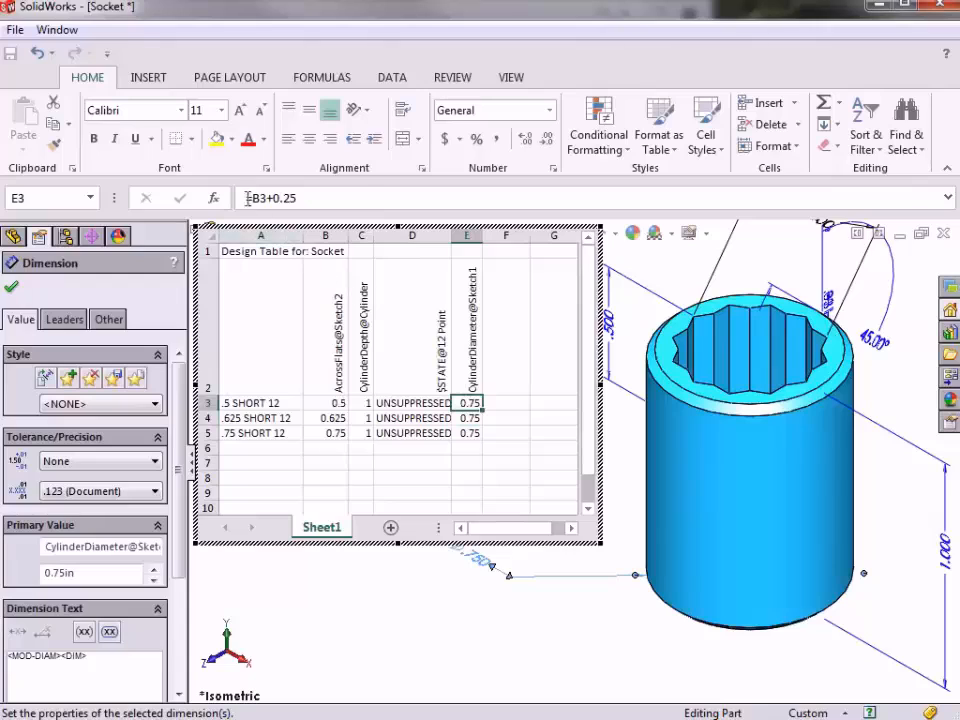
left_click(300, 197)
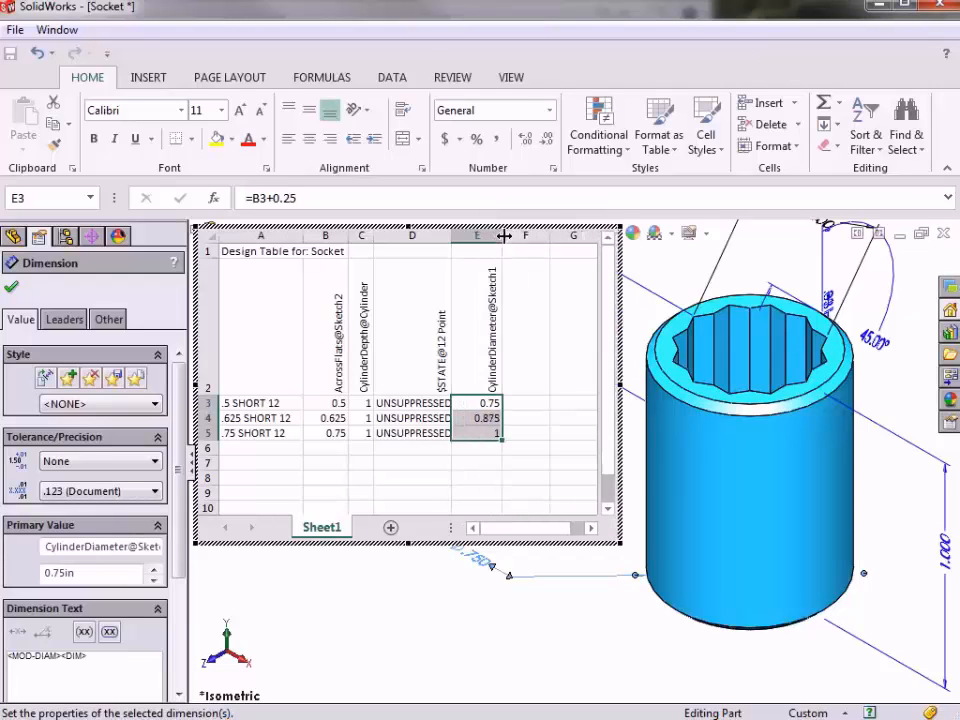
mouse_move(537, 338)
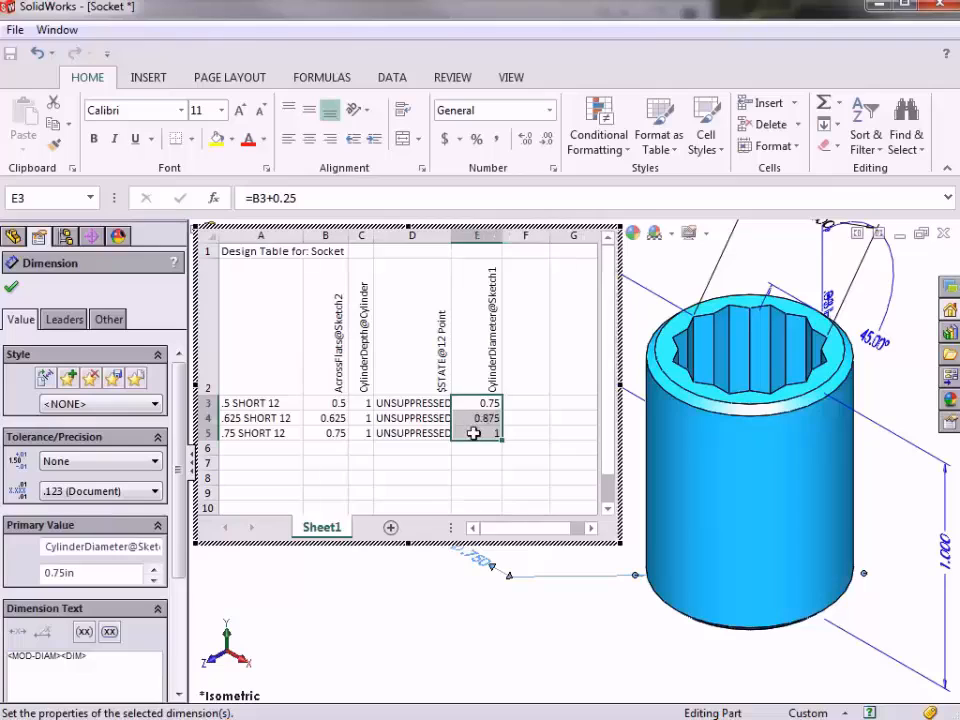
left_click(478, 432)
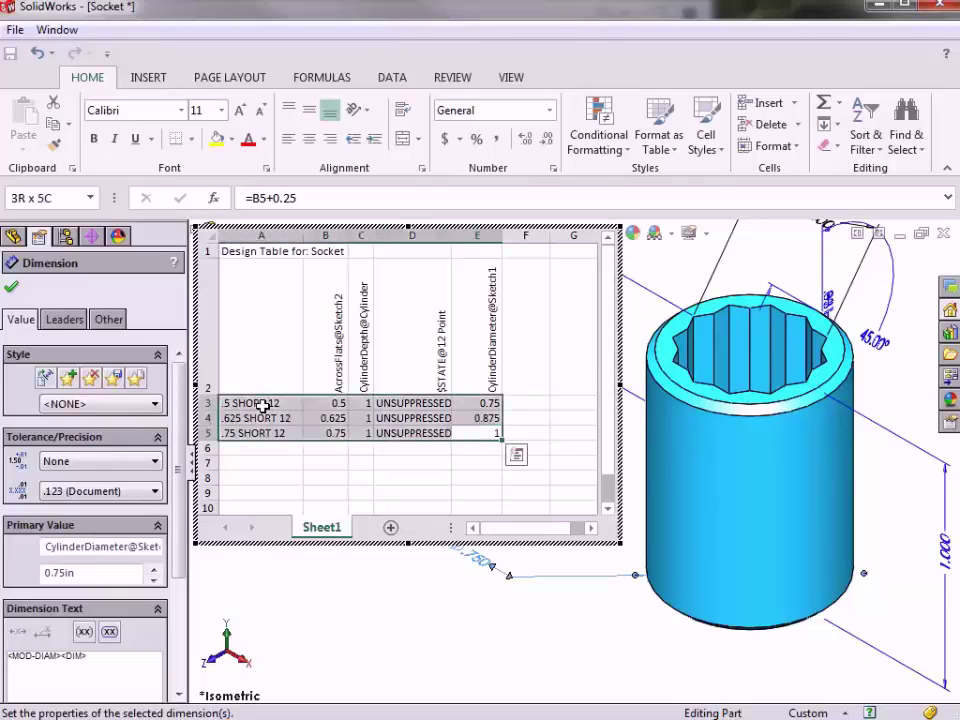
Step: Paste rows 3–5 below and rename them .5, .625 and .75 SHORT 6
left_click(478, 433)
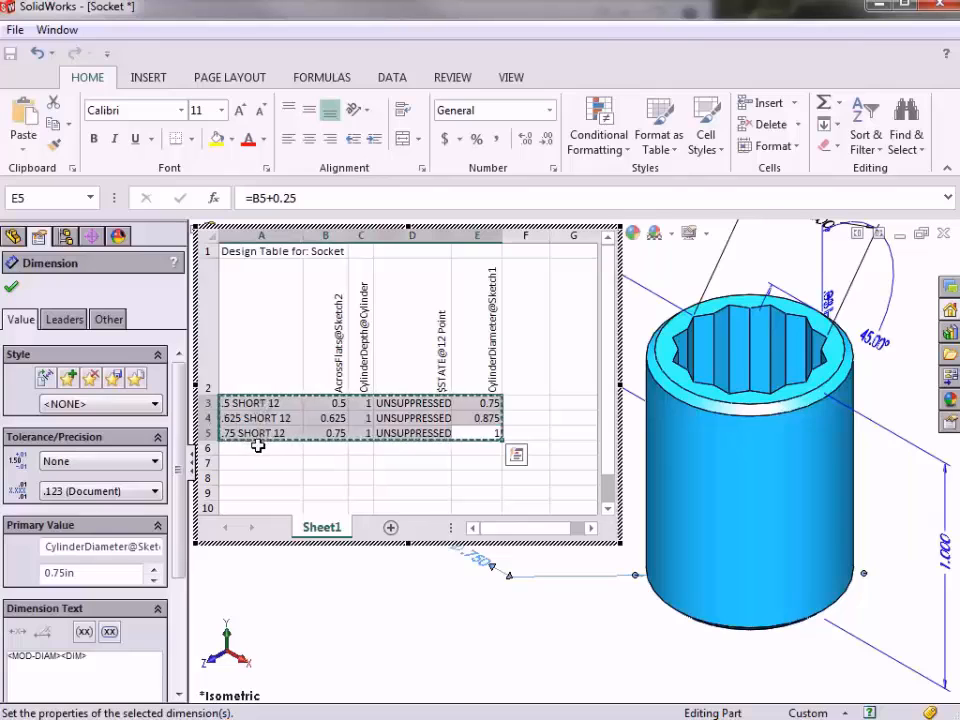
key("ctrl+v")
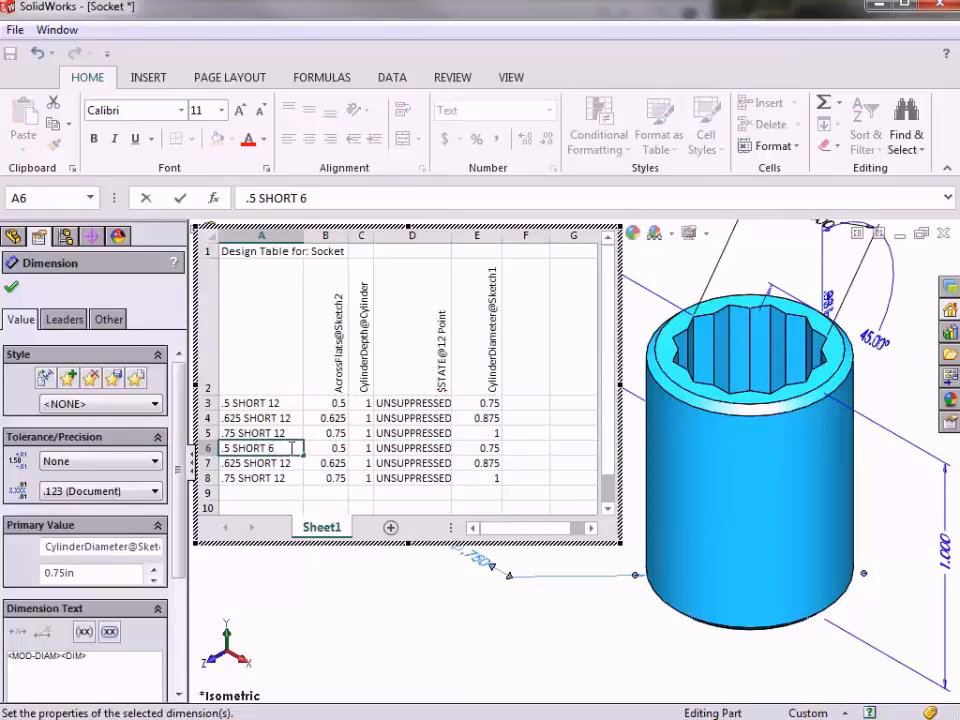
left_click(258, 463)
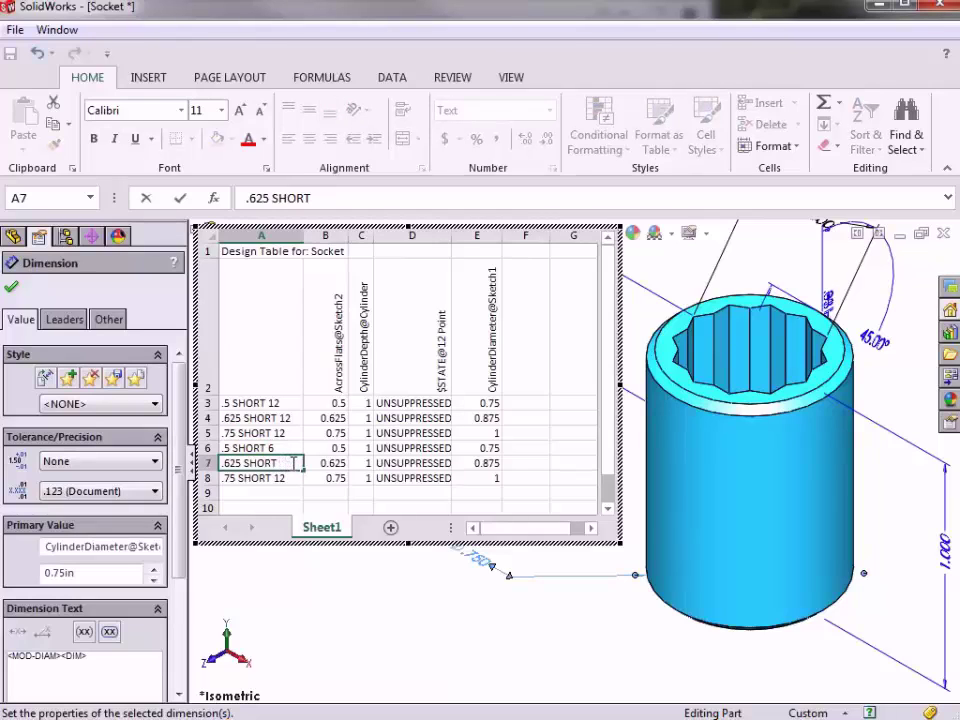
left_click(260, 477)
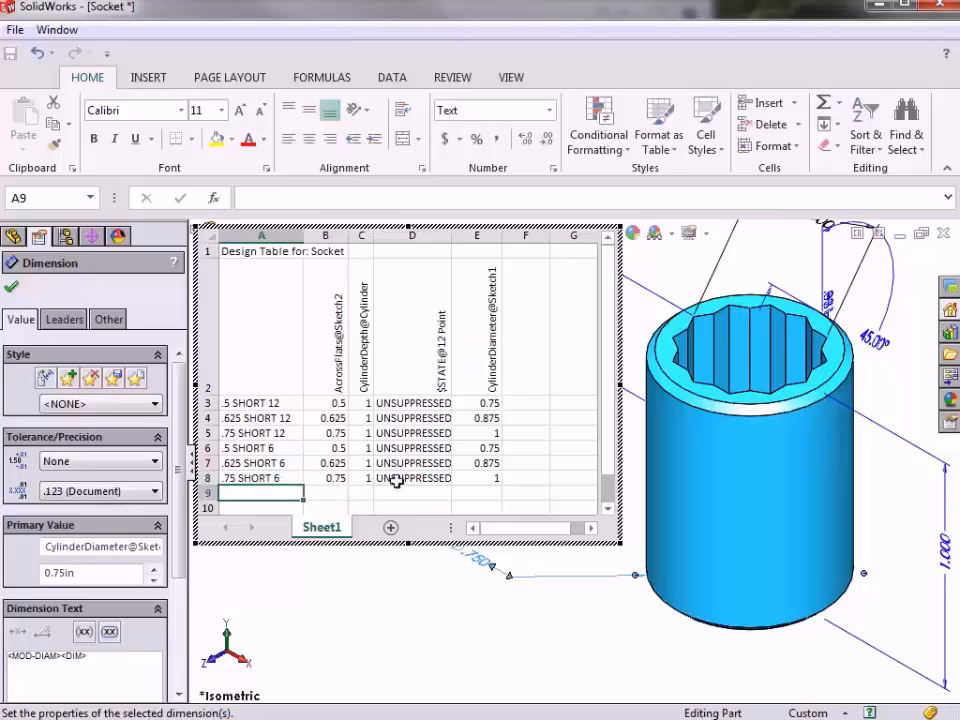
Step: Enter S in the 12 Point state cells of the SHORT 6 rows and U for SHORT 12
left_click(412, 477)
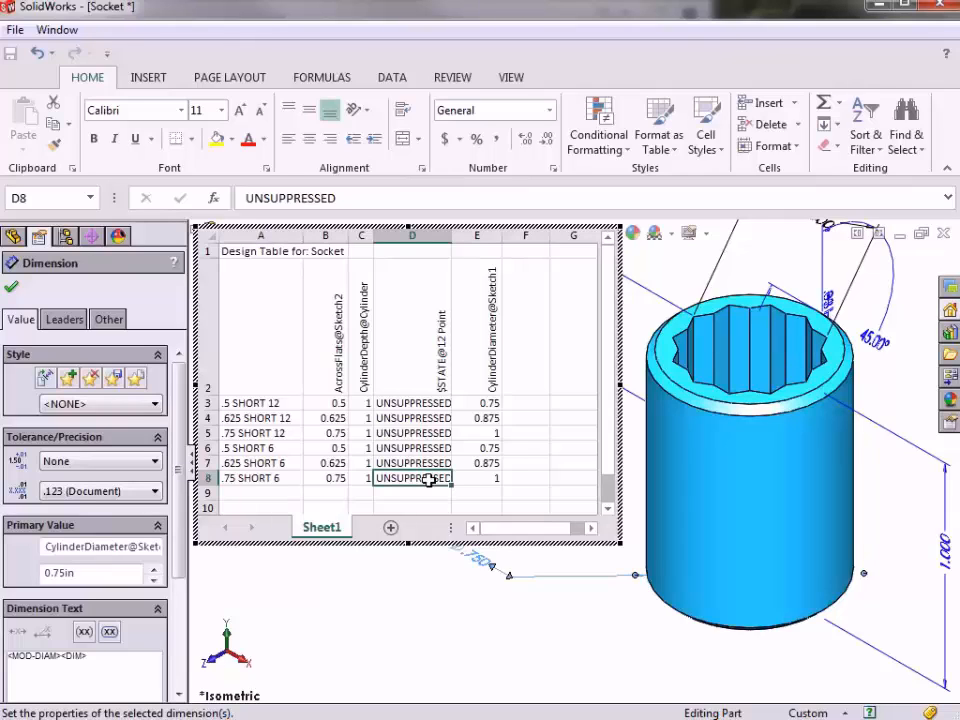
mouse_move(428, 455)
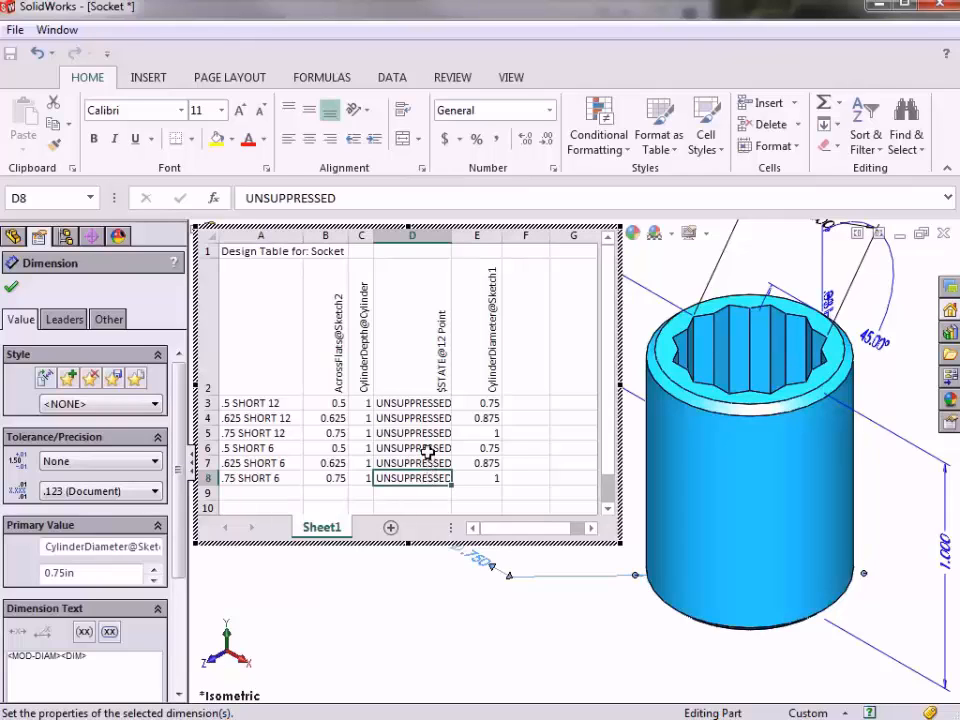
left_click(413, 448)
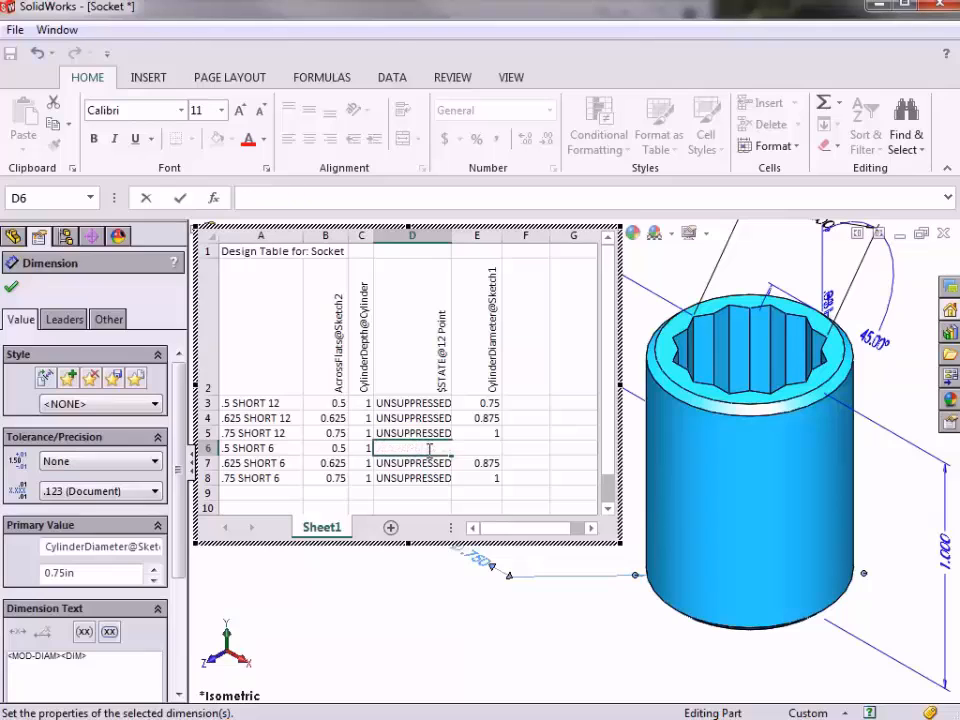
left_click(413, 462)
type("S")
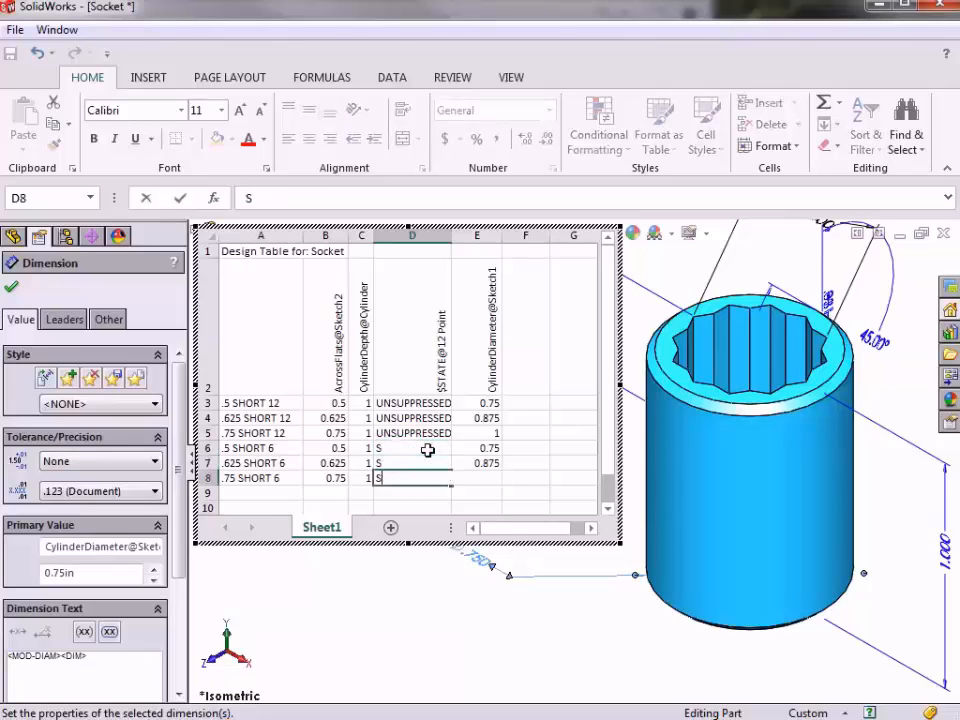
left_click(412, 403)
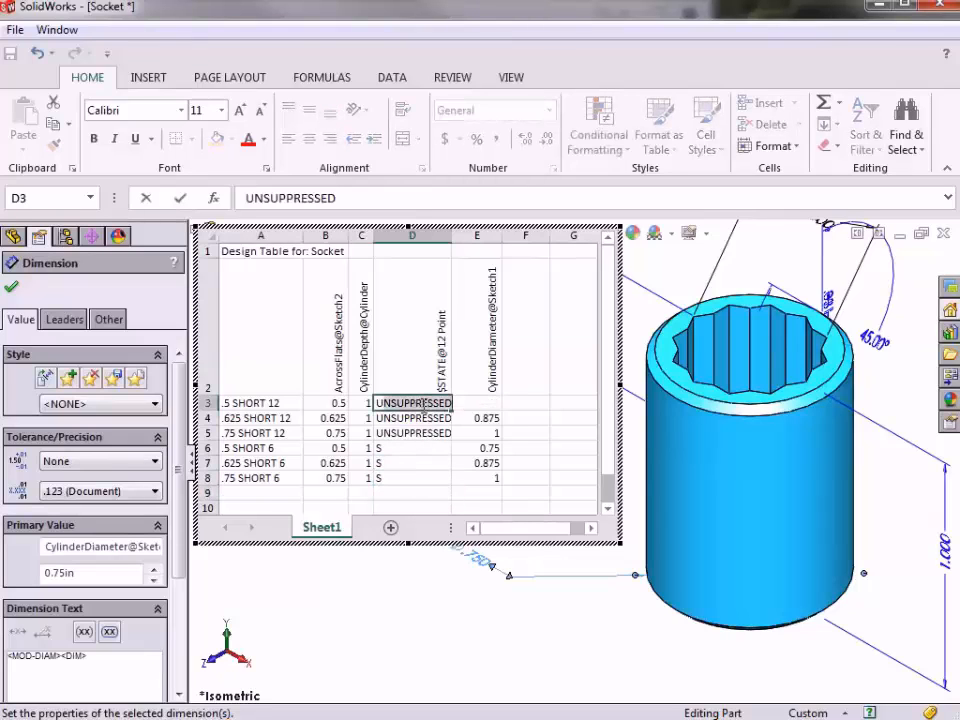
left_click(411, 417)
type("U")
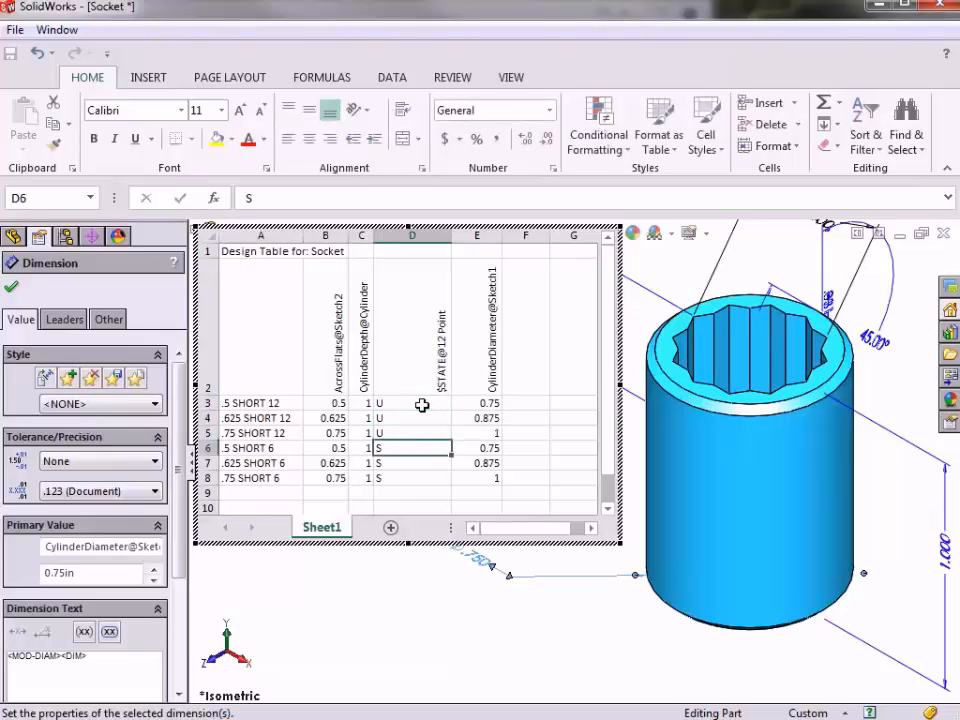
mouse_move(426, 368)
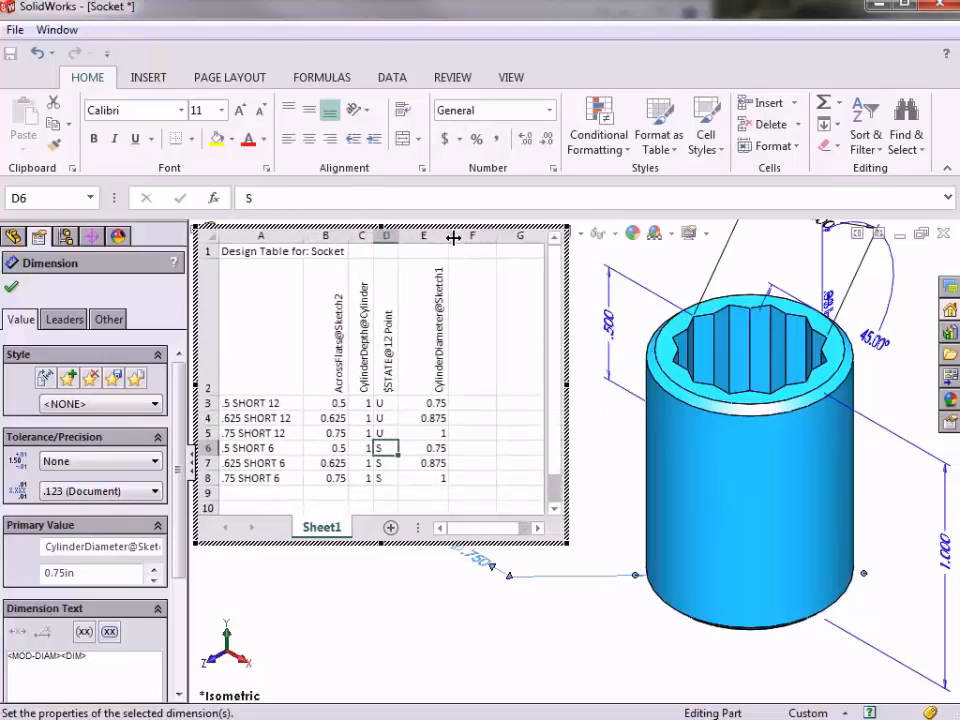
mouse_move(463, 379)
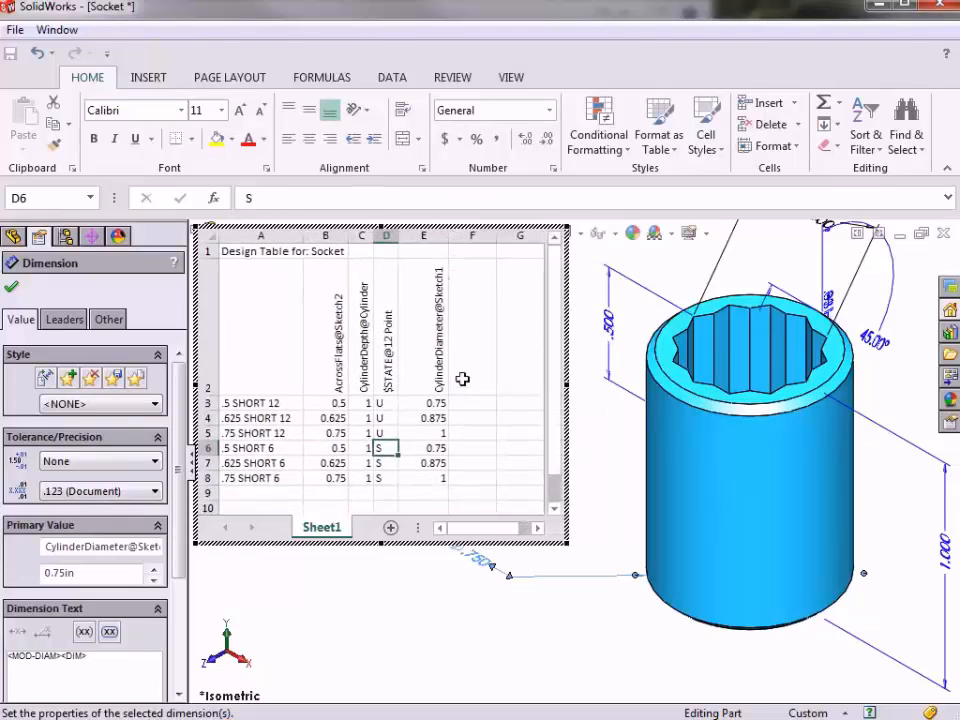
Step: Paste the six SHORT rows from row 9 and rename them .5 LONG 12 through .75 LONG 6
left_click(424, 477)
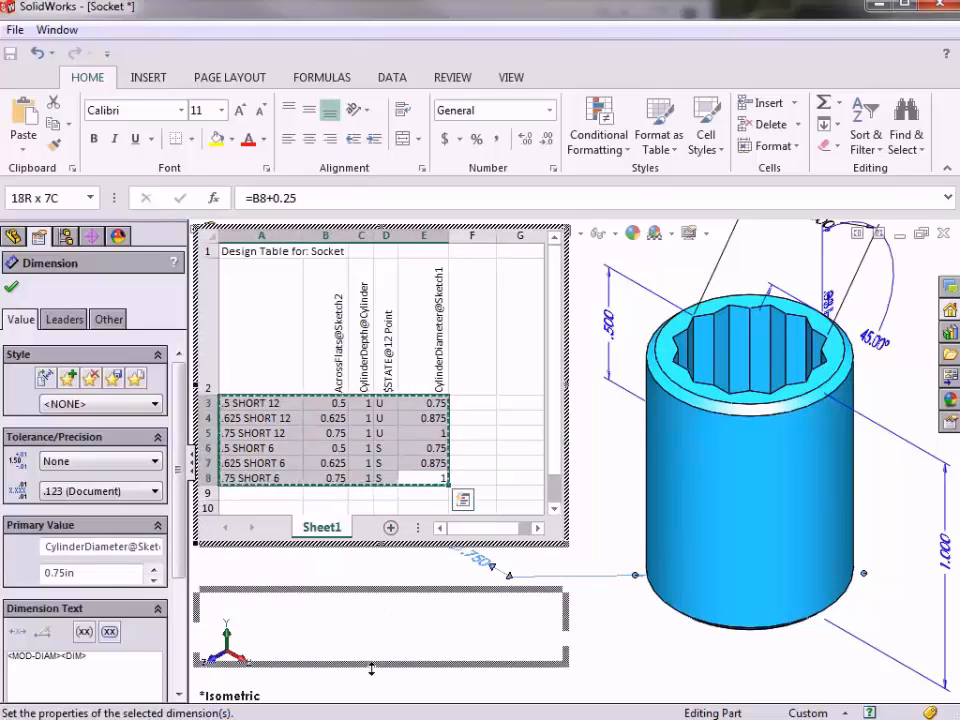
left_click(311, 576)
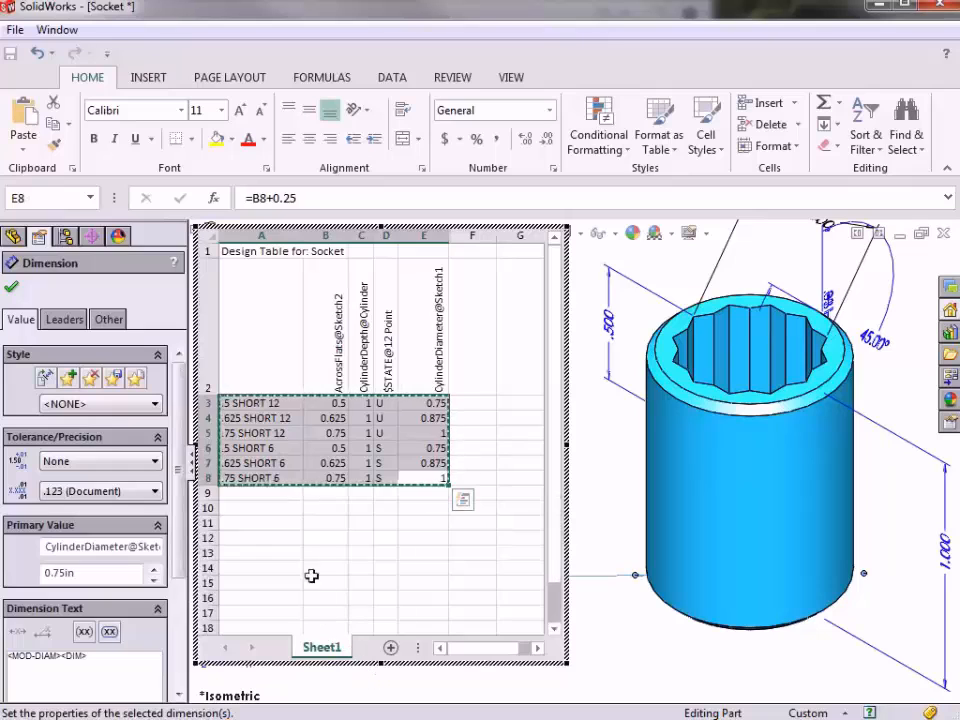
left_click(255, 493)
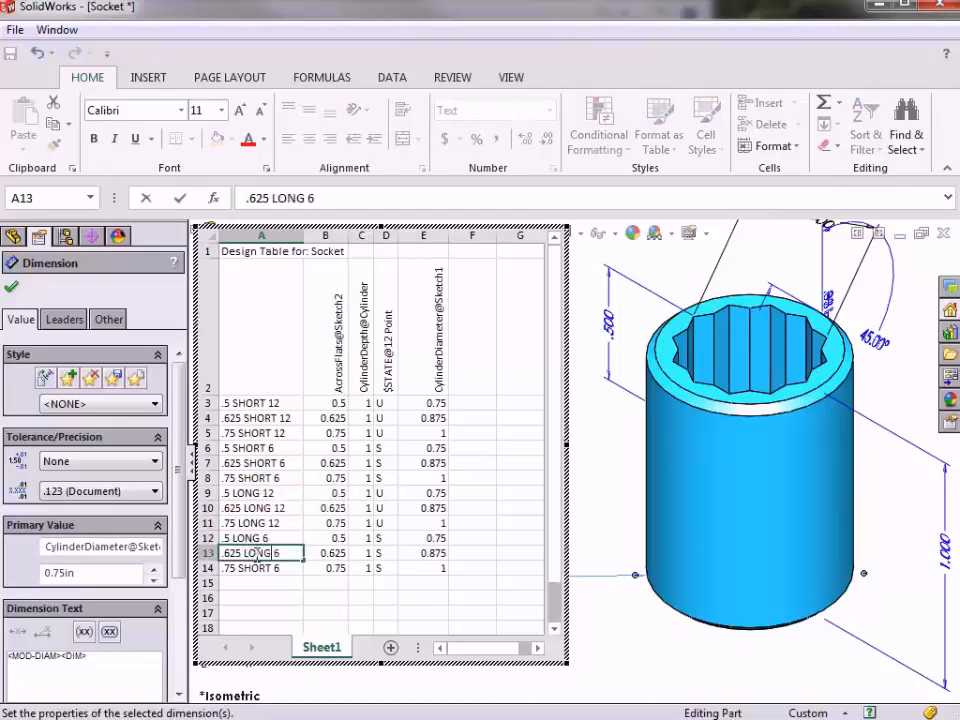
left_click(252, 568)
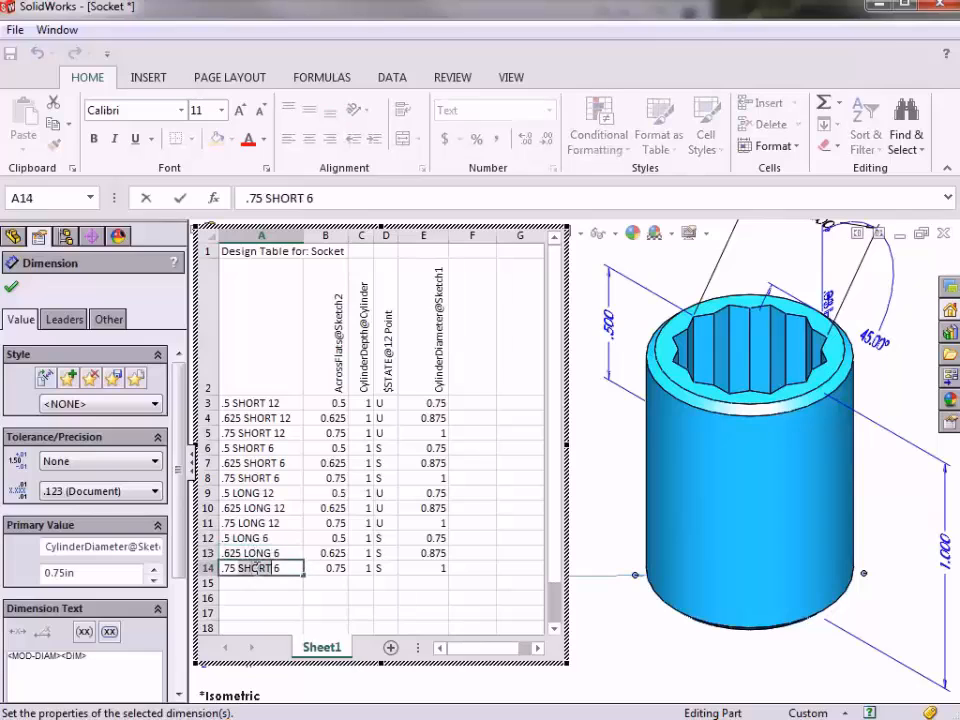
type(".75 LONG 6")
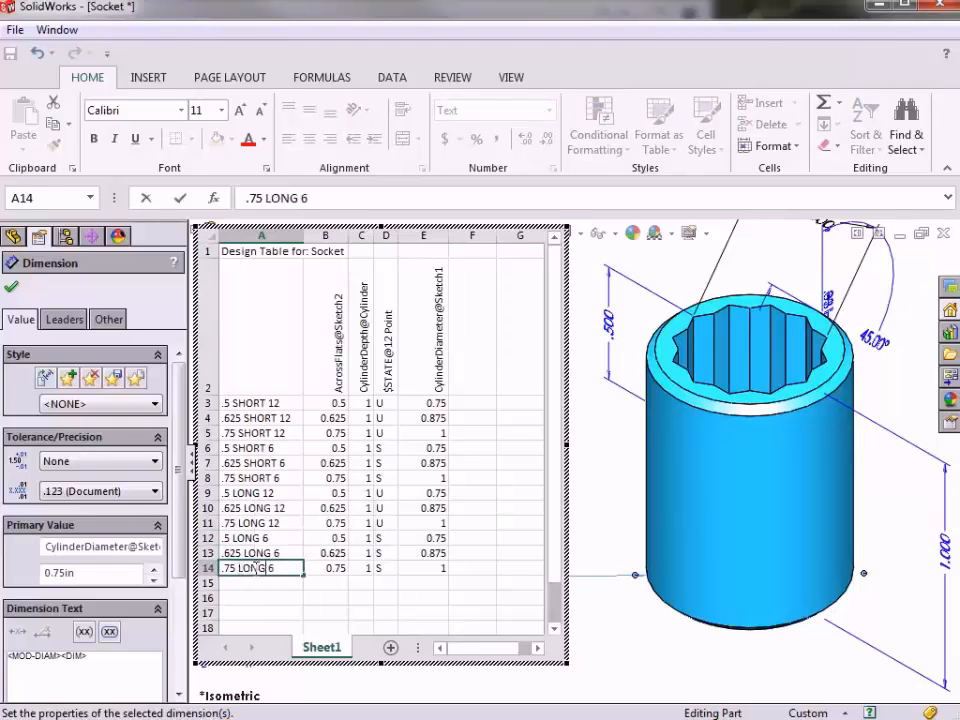
left_click(262, 583)
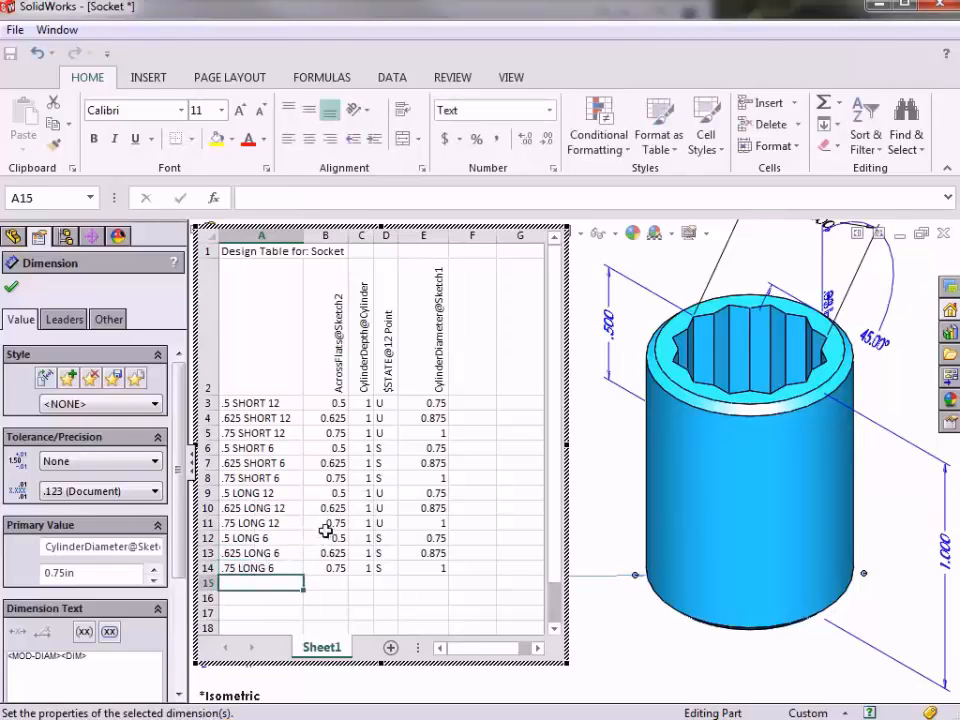
Step: Give CylinderDepth a value of 2 in all six LONG rows, leaving SHORT rows at 1
left_click(361, 340)
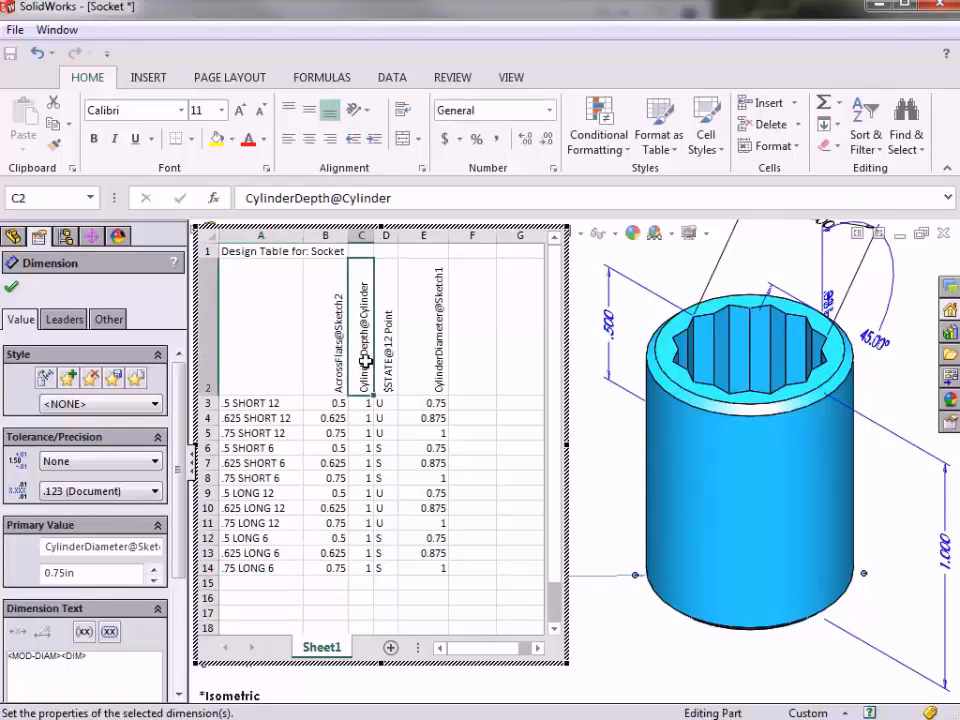
left_click(362, 493)
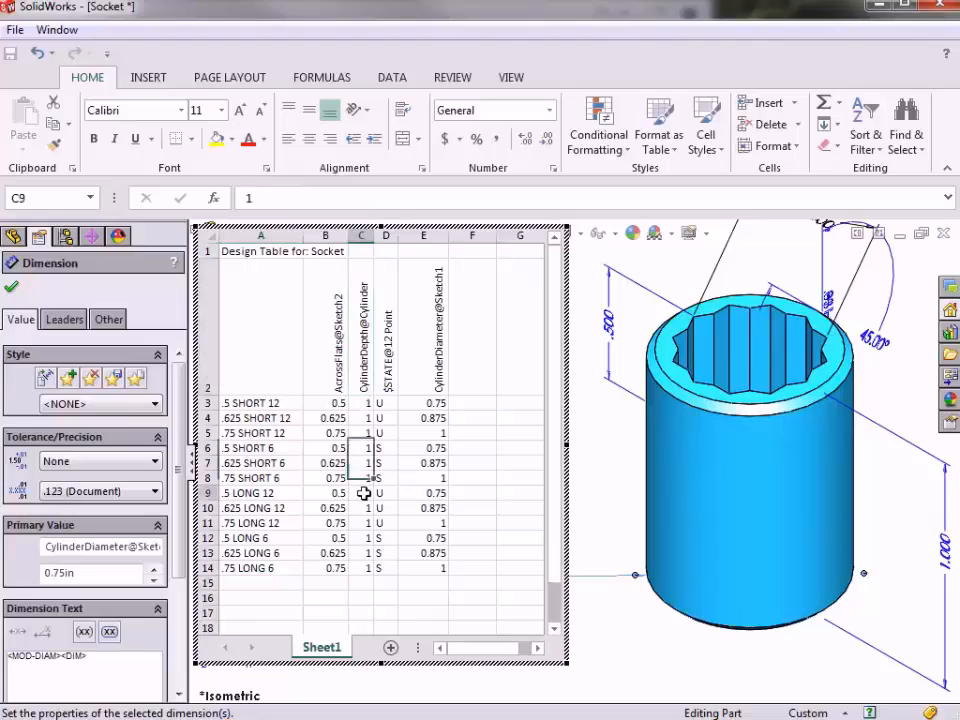
left_click(363, 508)
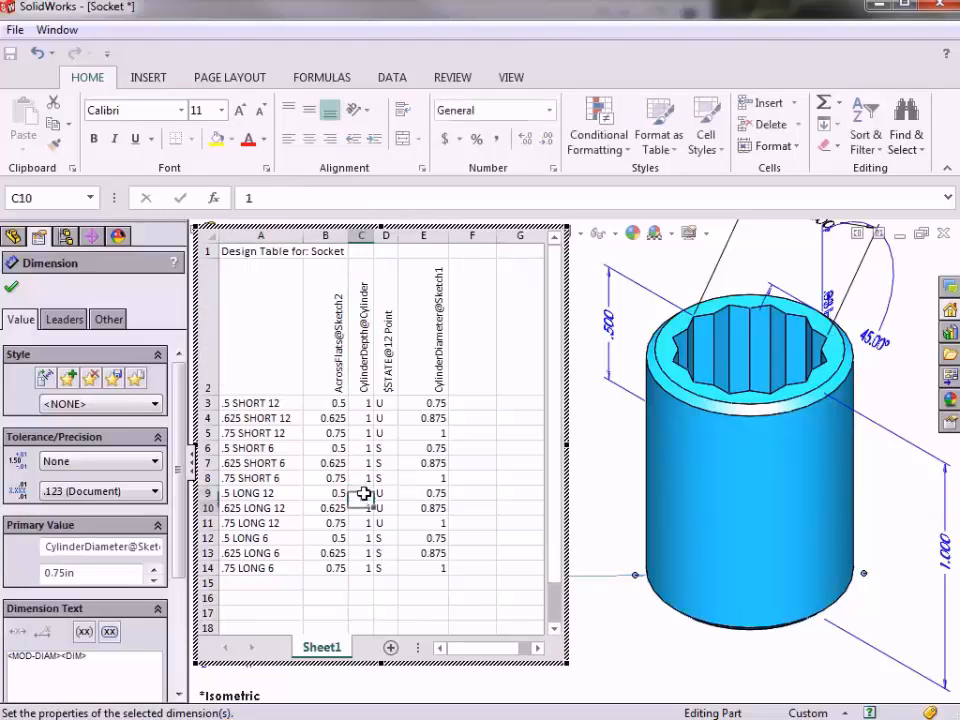
left_click(363, 492)
type("2")
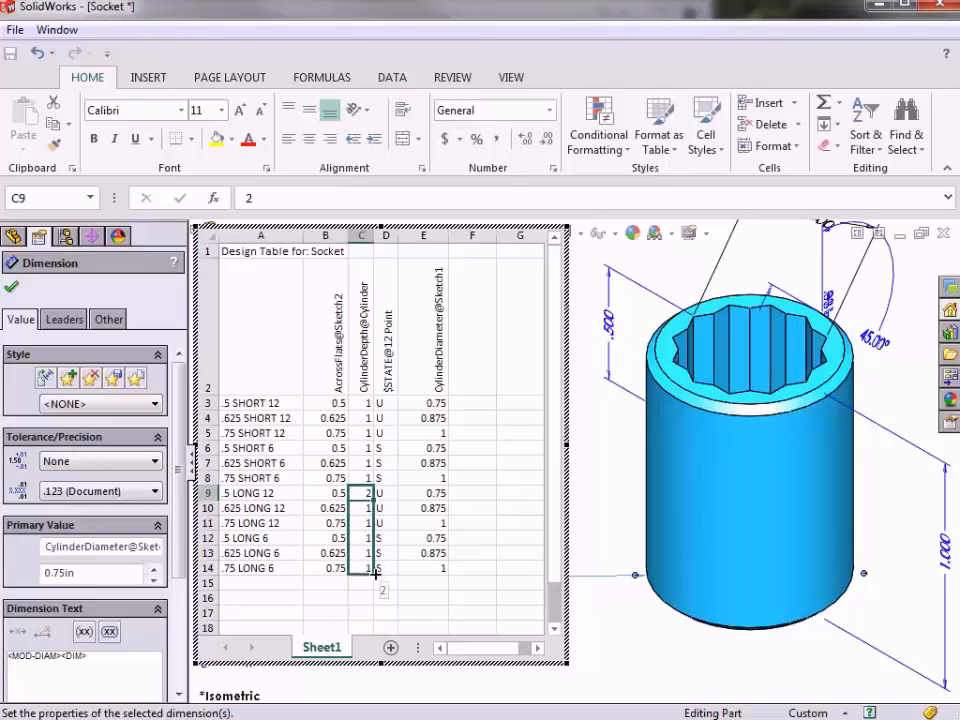
left_click_drag(363, 492, 363, 568)
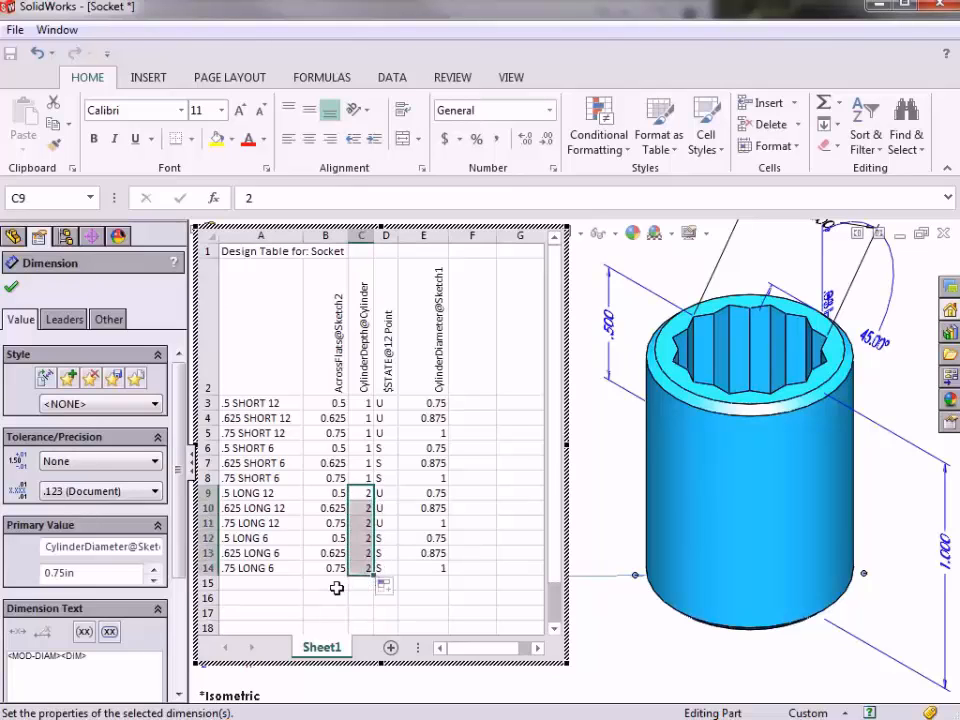
left_click(325, 583)
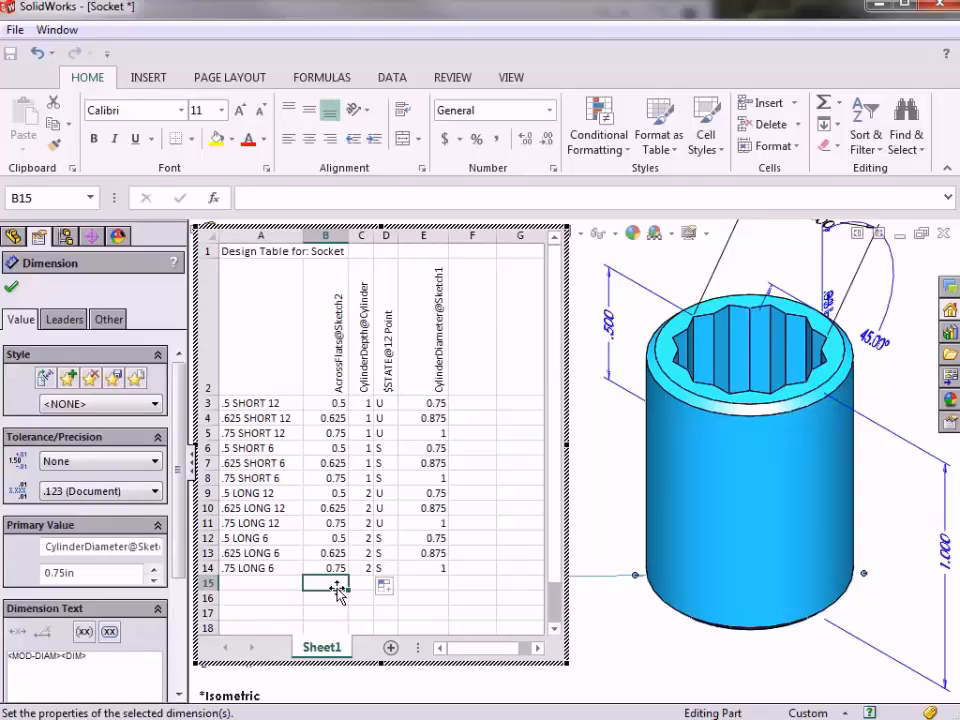
mouse_move(464, 561)
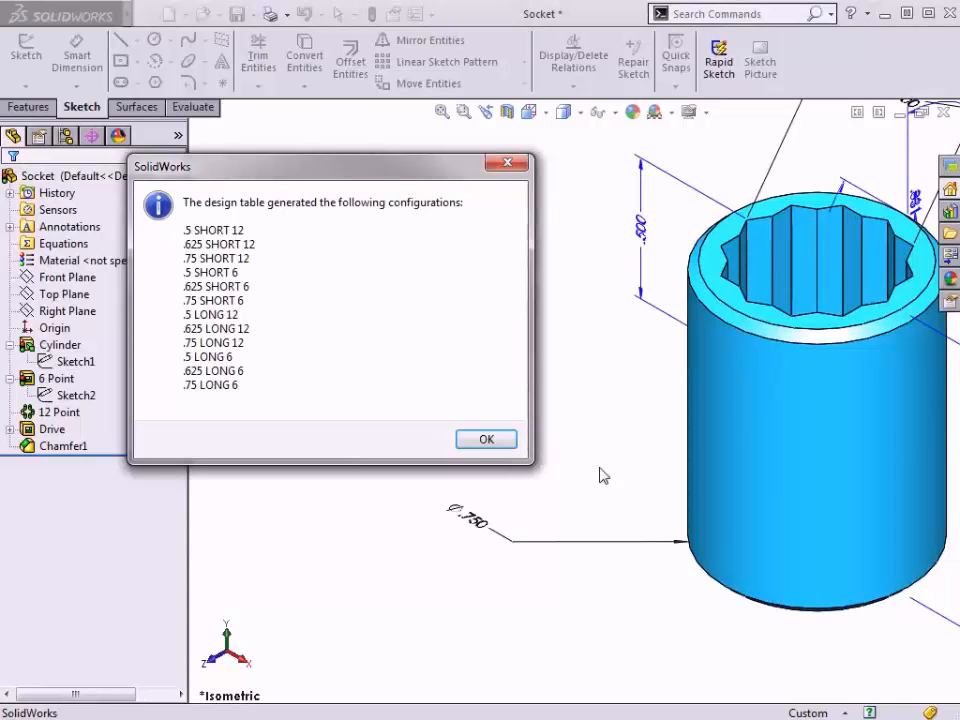
mouse_move(485, 439)
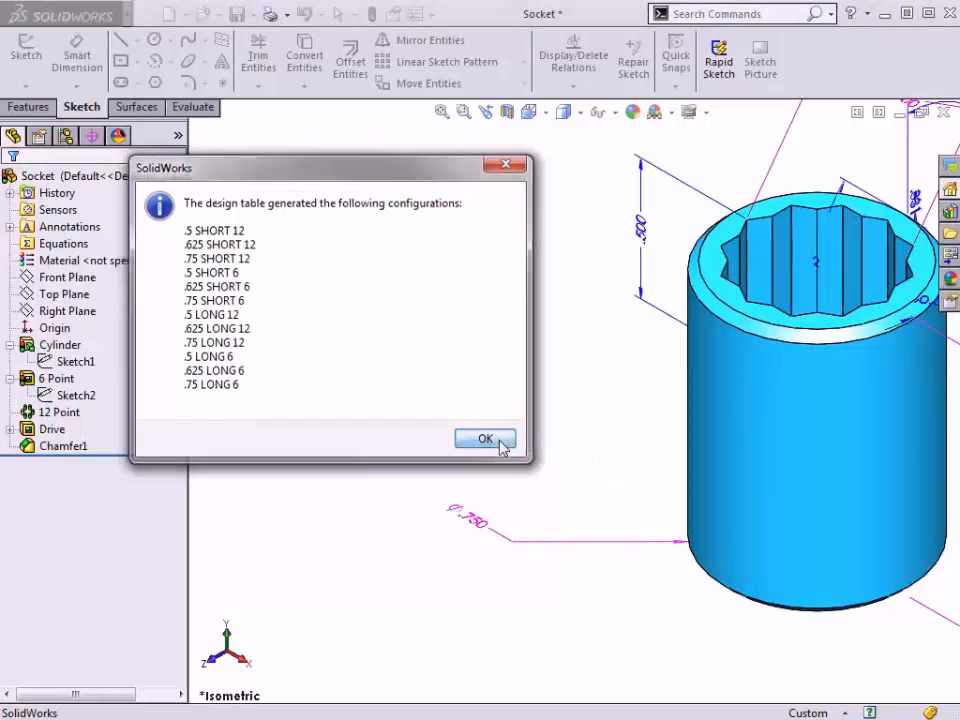
Step: Acknowledge the message listing the twelve configurations generated from the design table
left_click(485, 439)
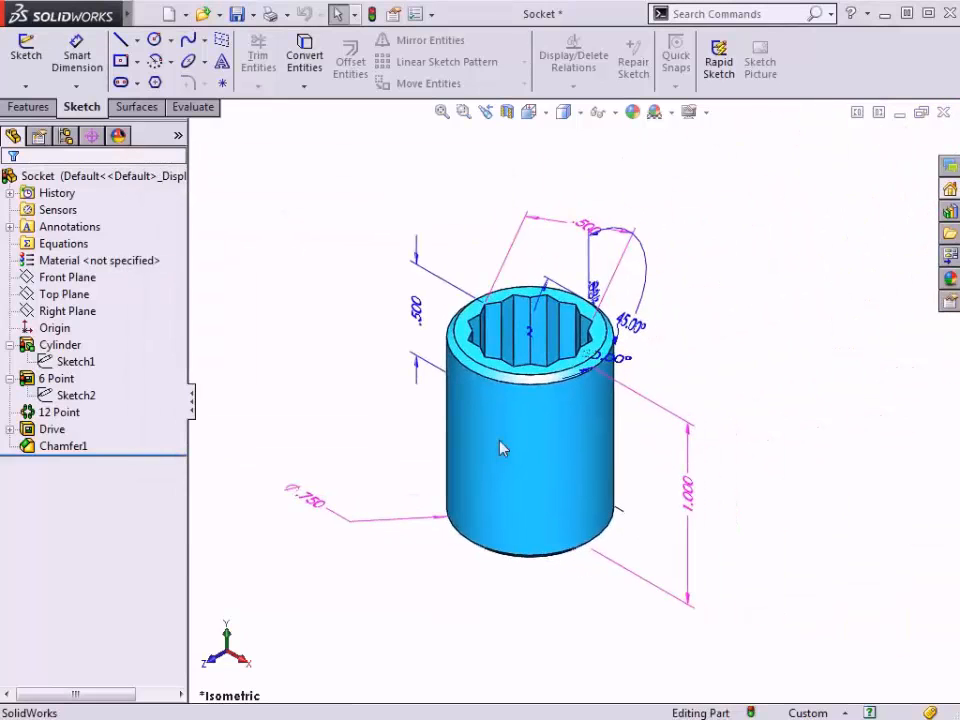
mouse_move(72, 148)
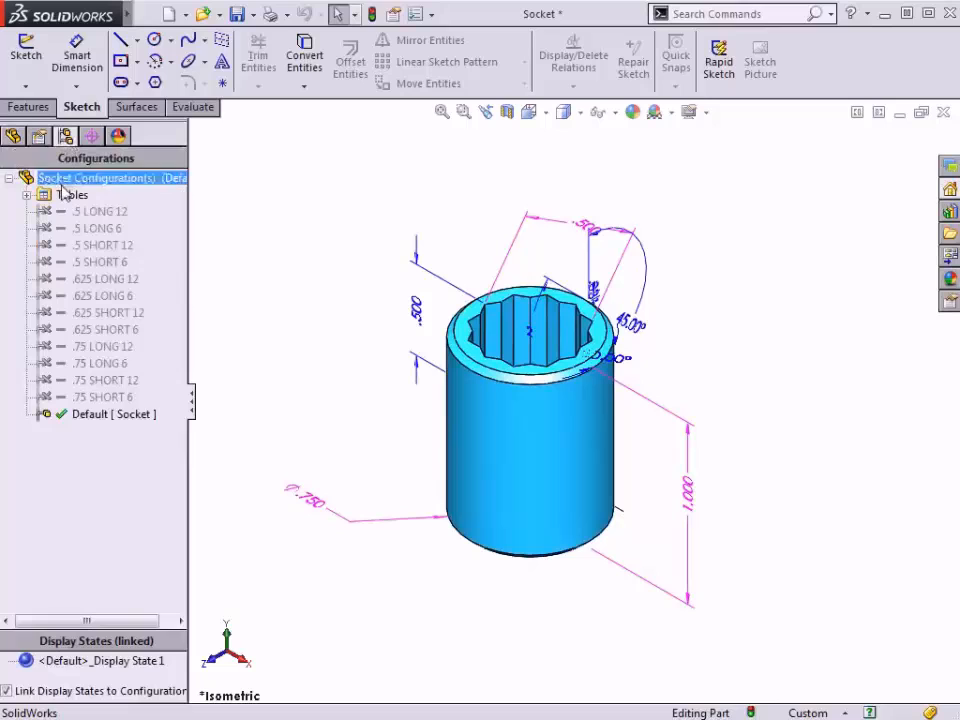
Step: Activate each configuration from .5 LONG 12 through the .625 sizes to .75 SHORT 6
left_click(98, 211)
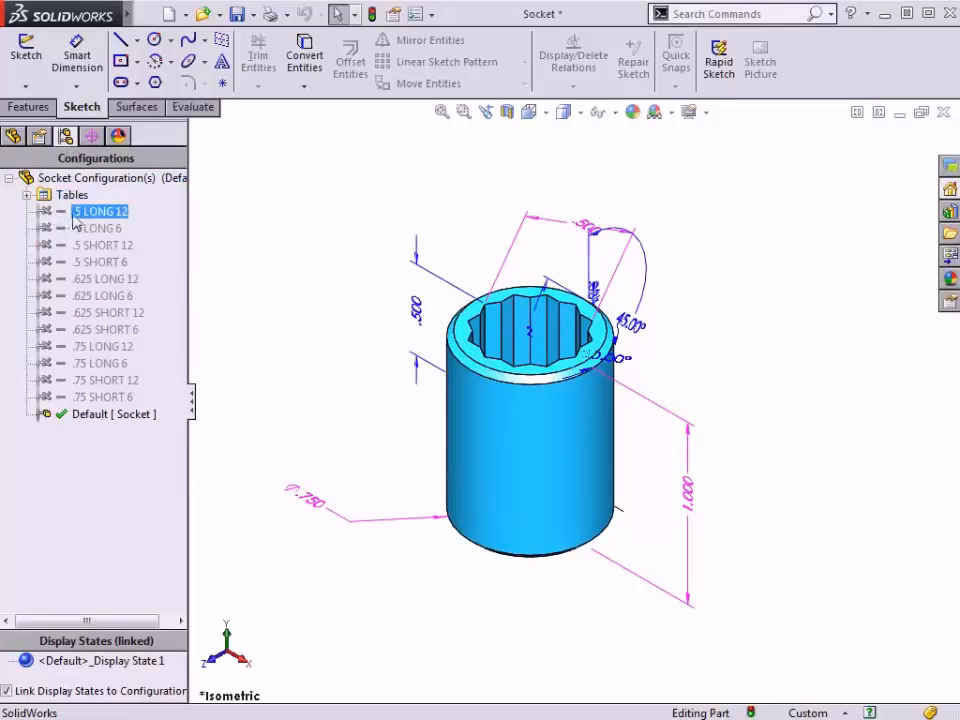
double_click(100, 211)
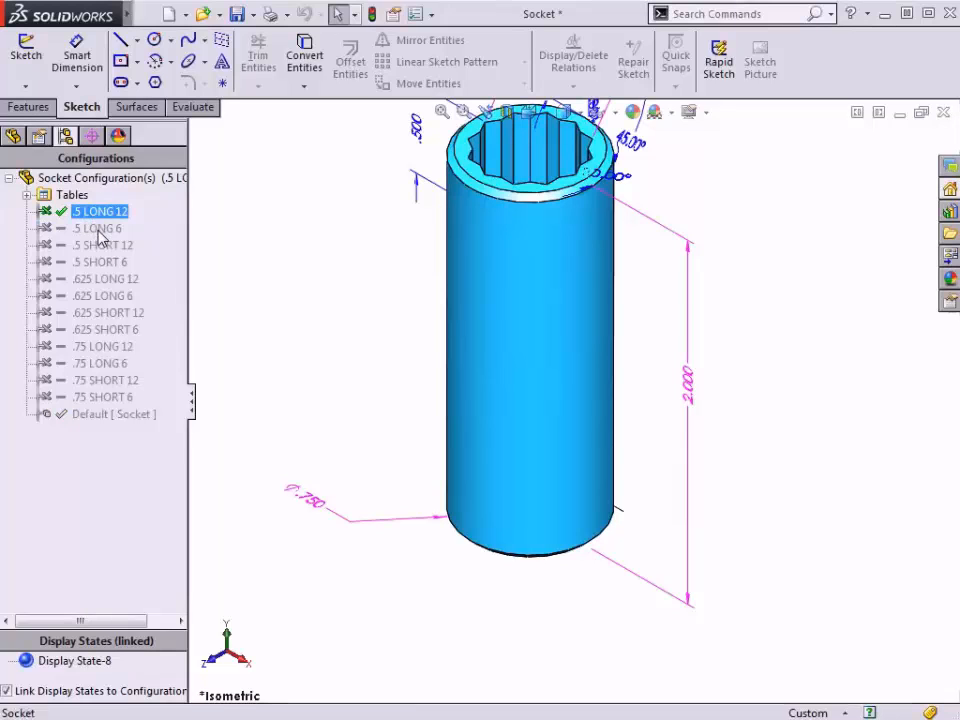
double_click(96, 228)
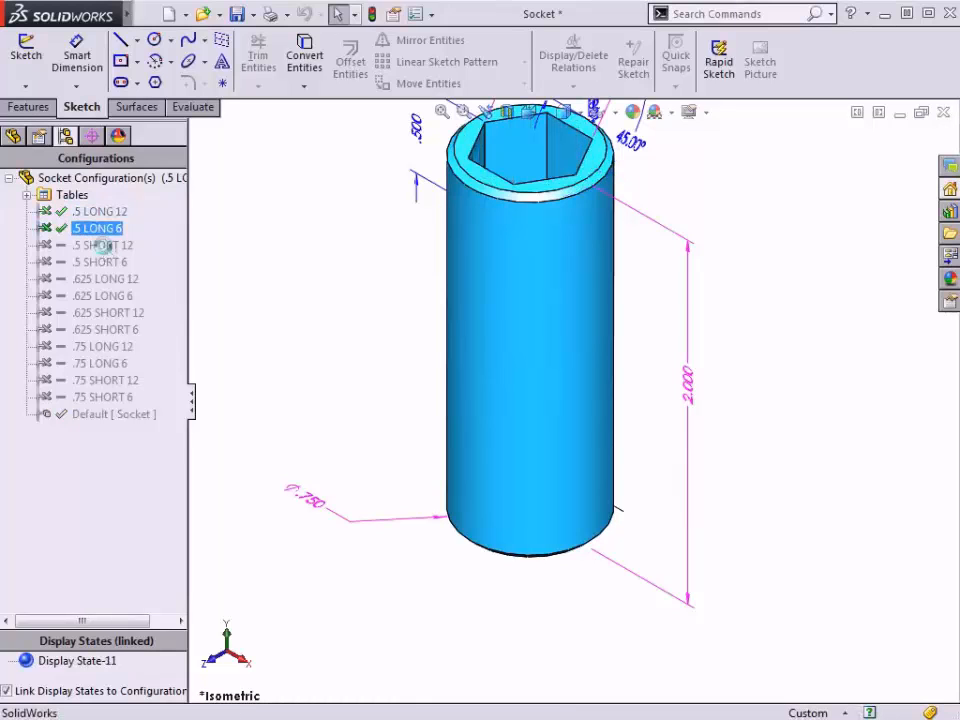
double_click(101, 245)
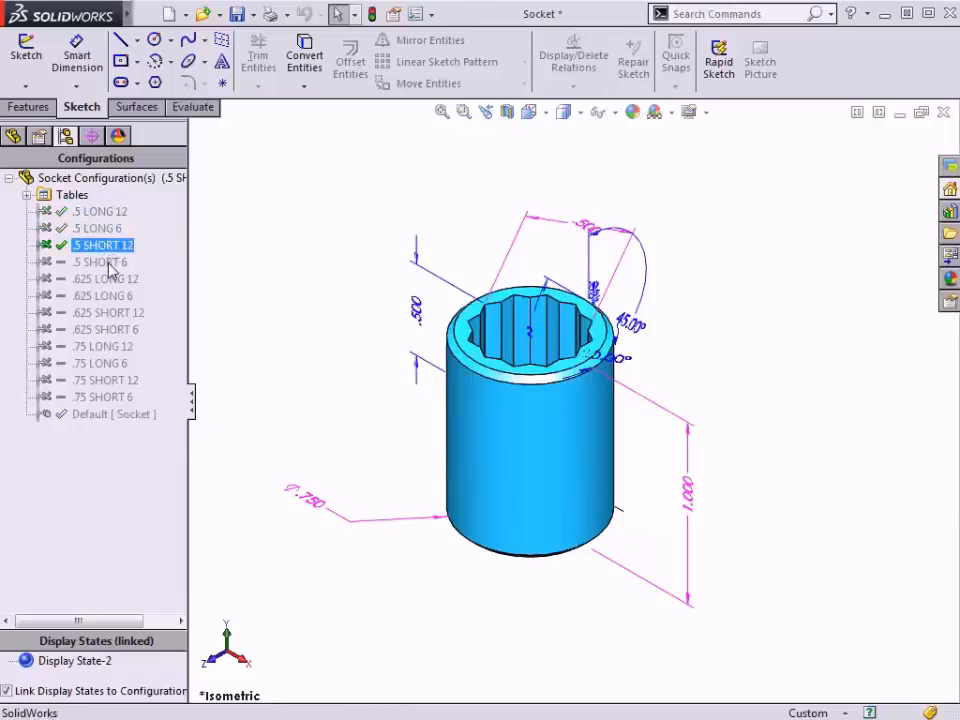
double_click(100, 261)
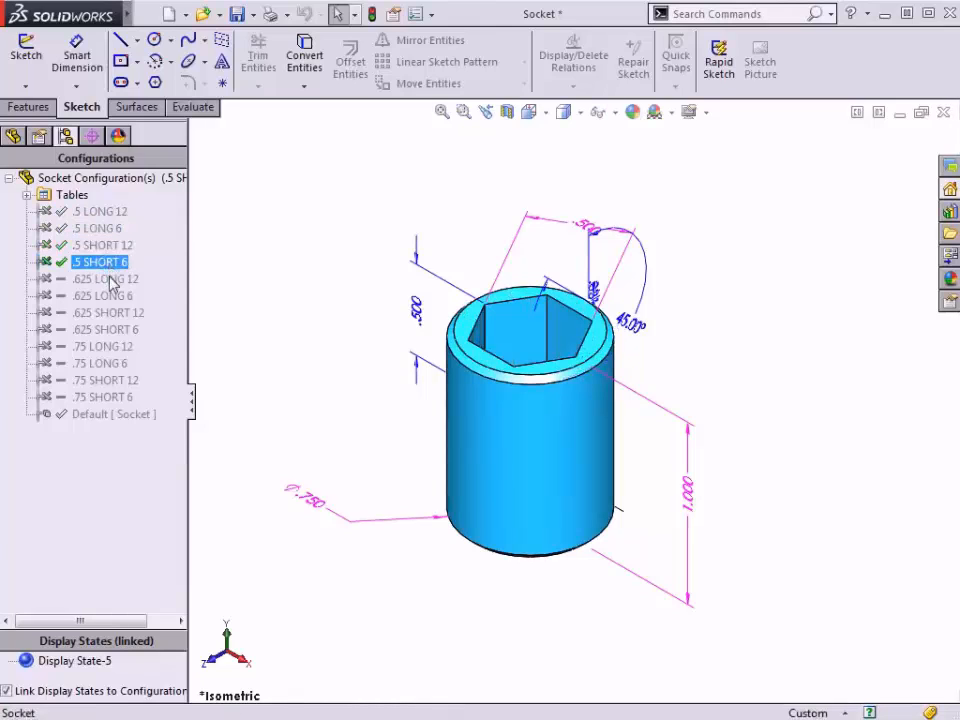
double_click(100, 295)
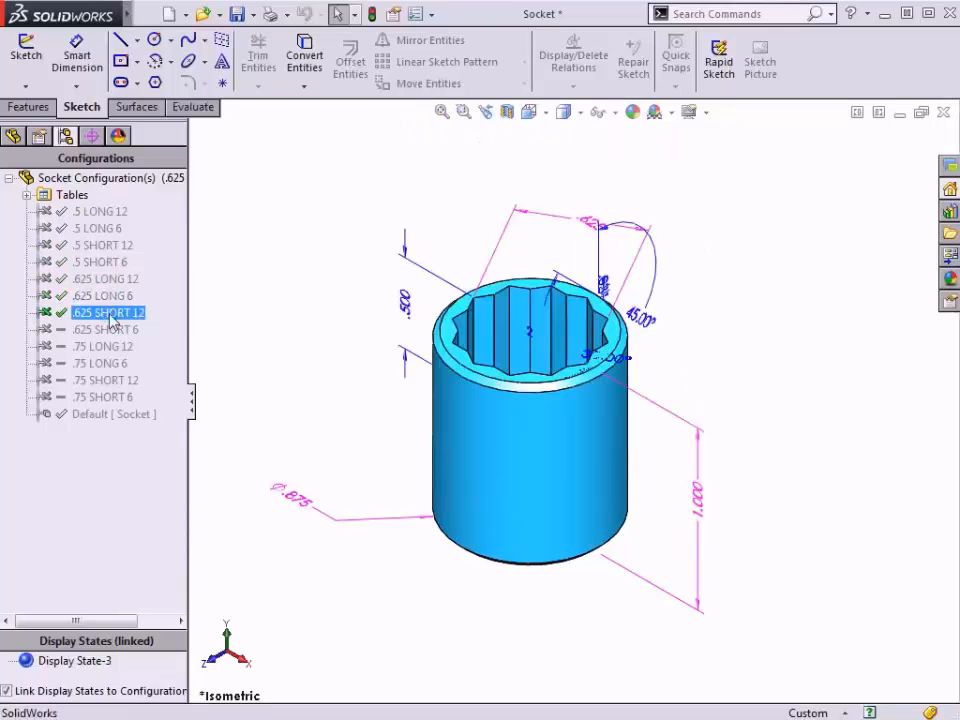
double_click(105, 329)
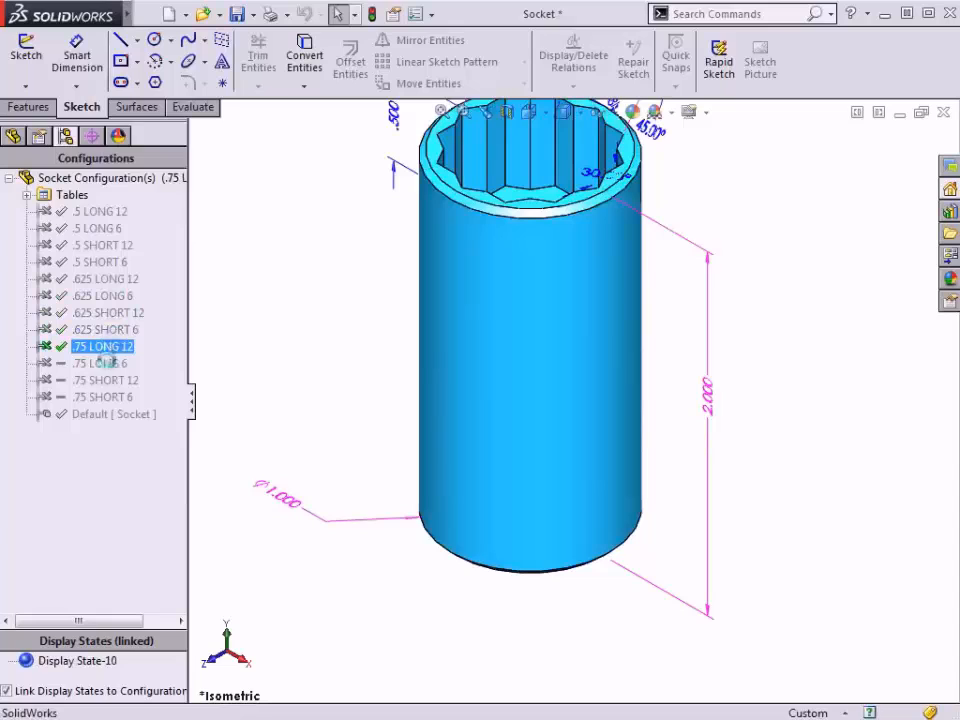
double_click(104, 380)
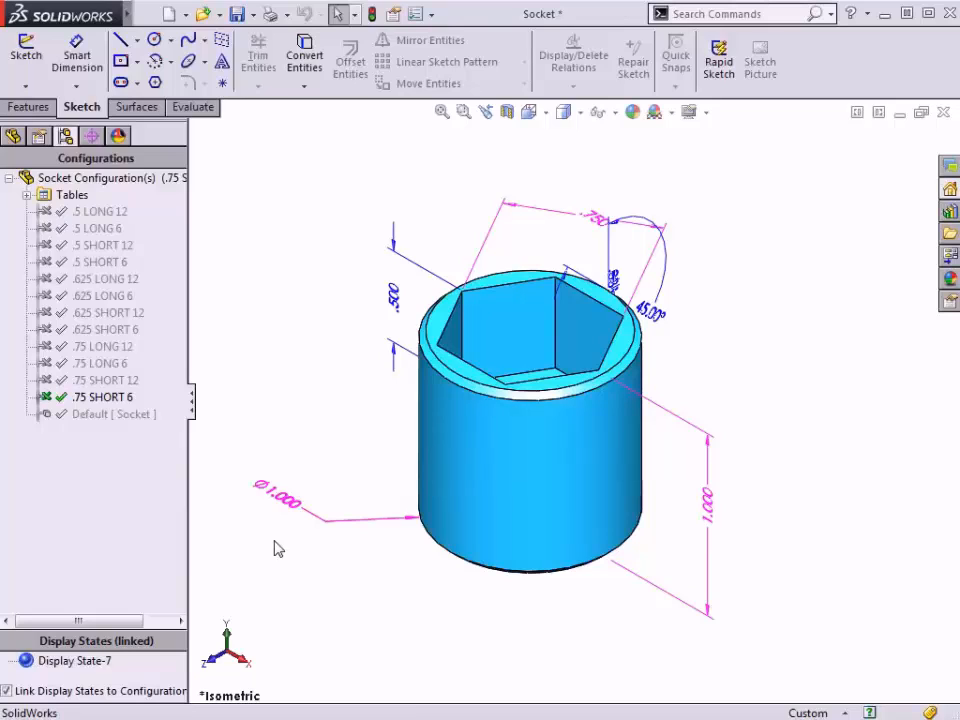
mouse_move(170, 434)
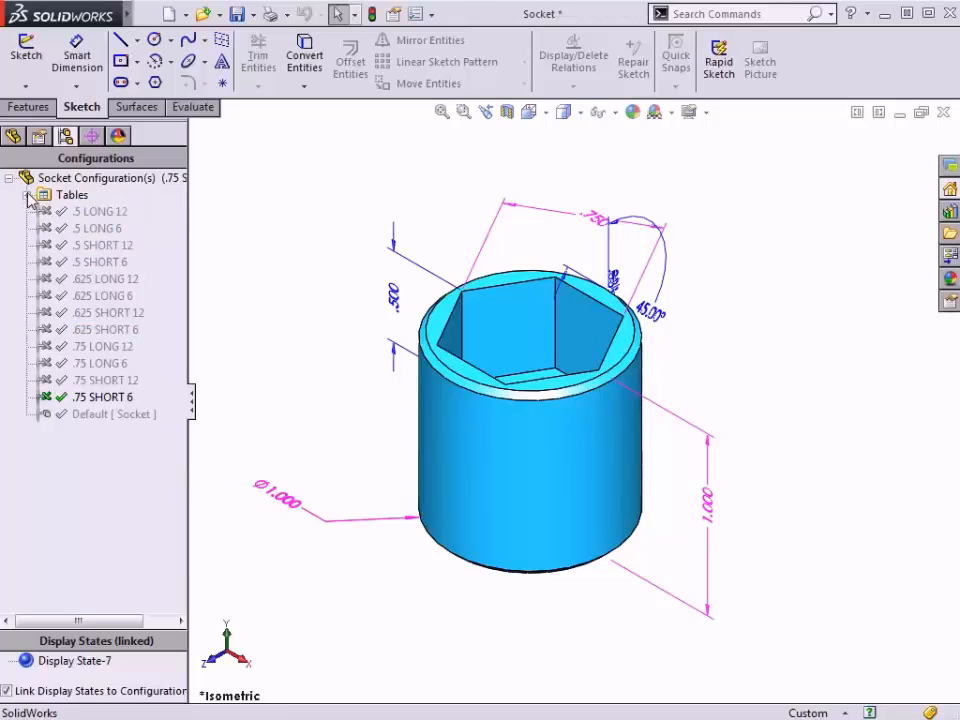
Step: Expand Tables, view the Design Table's feature settings, and cancel without changes
left_click(46, 194)
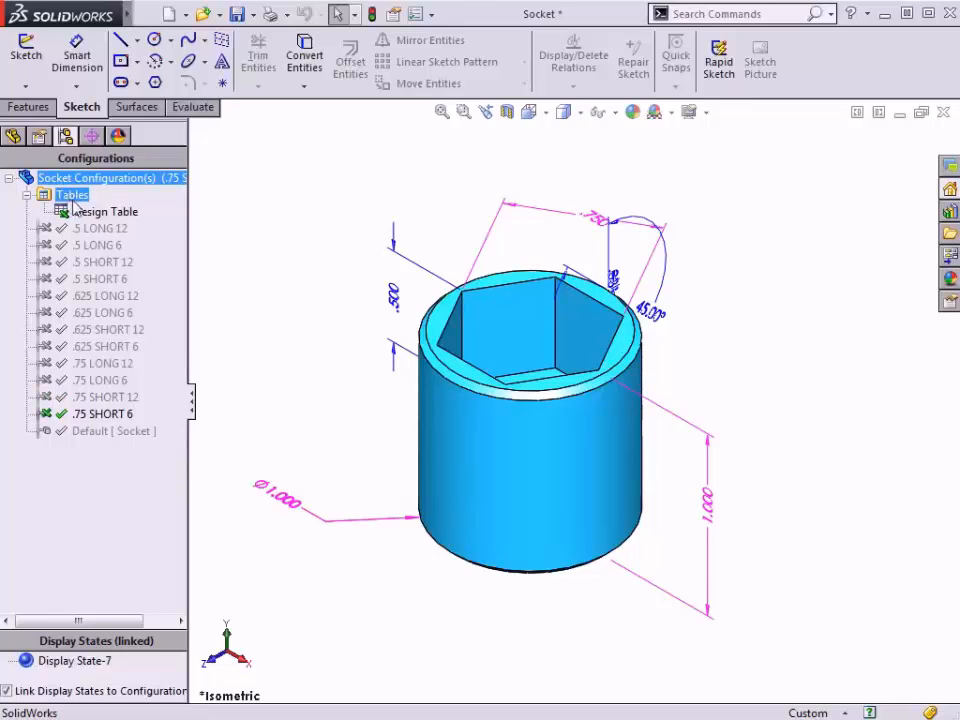
right_click(105, 211)
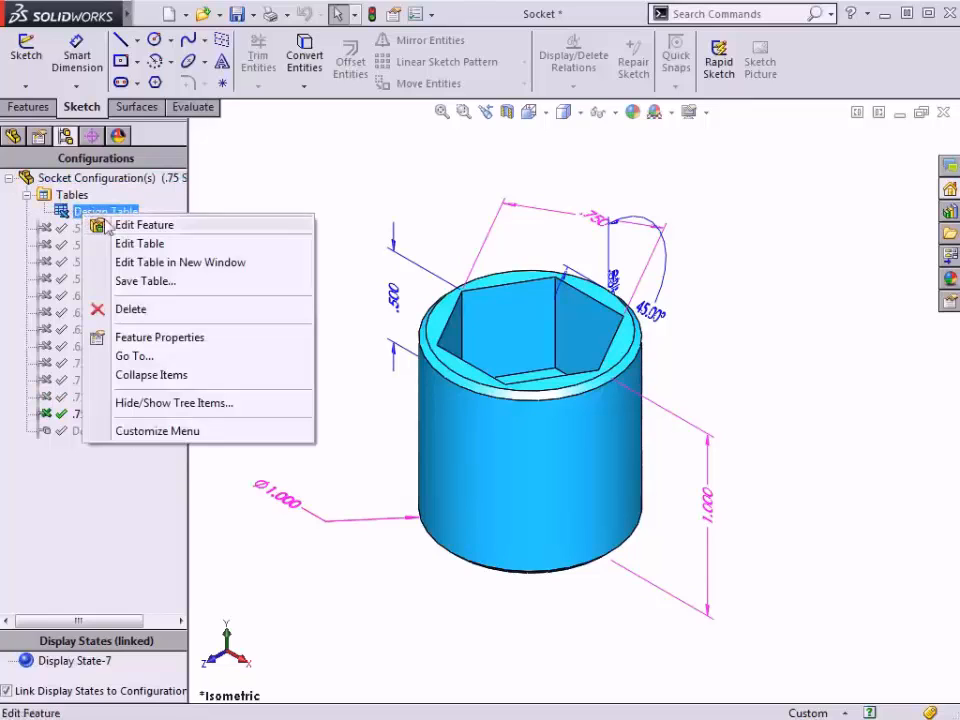
mouse_move(140, 238)
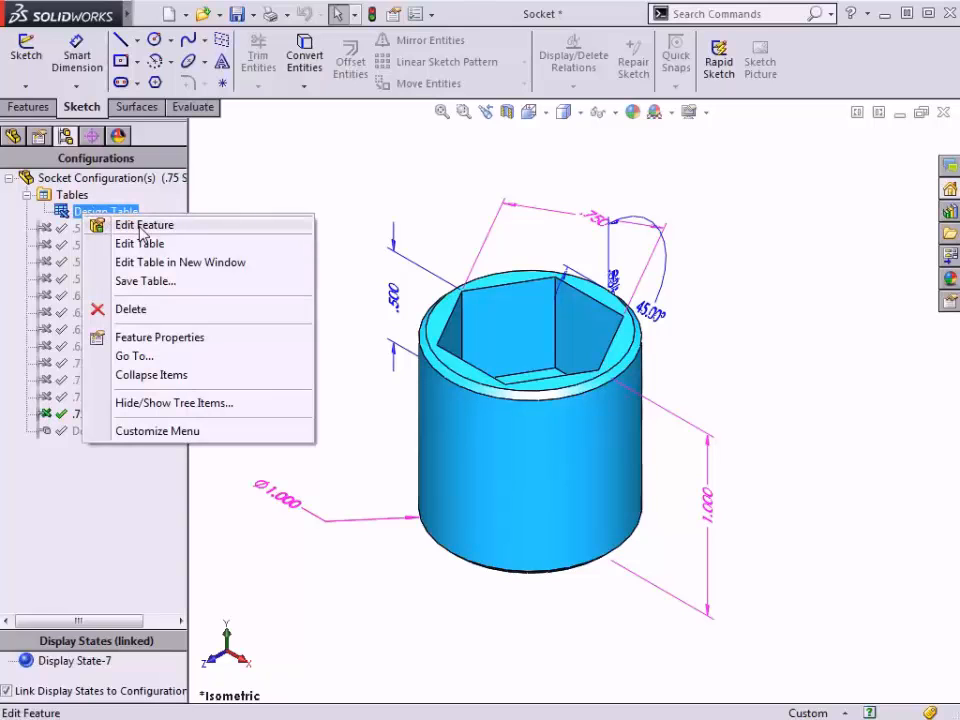
left_click(140, 243)
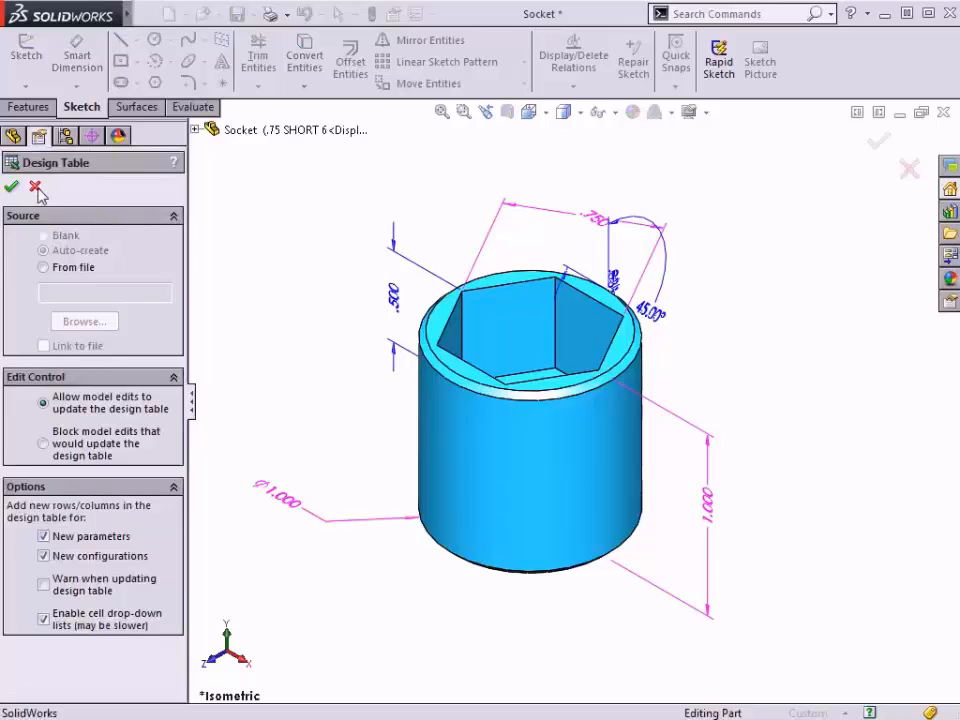
left_click(11, 187)
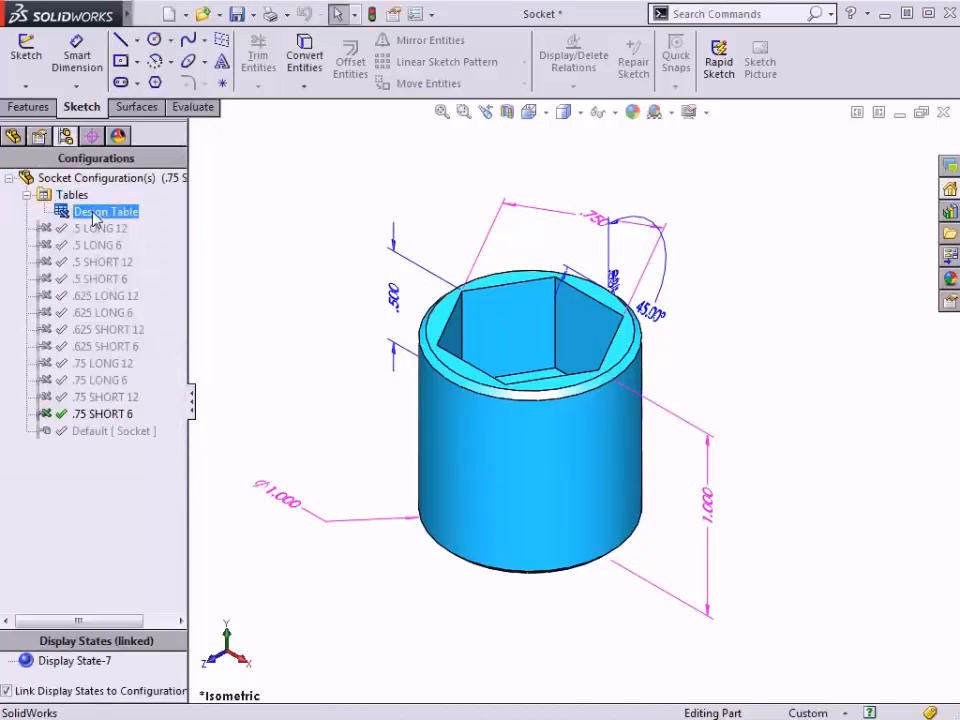
Step: Edit the Design Table, accepting the Add Rows and Columns dialog with nothing selected
right_click(105, 211)
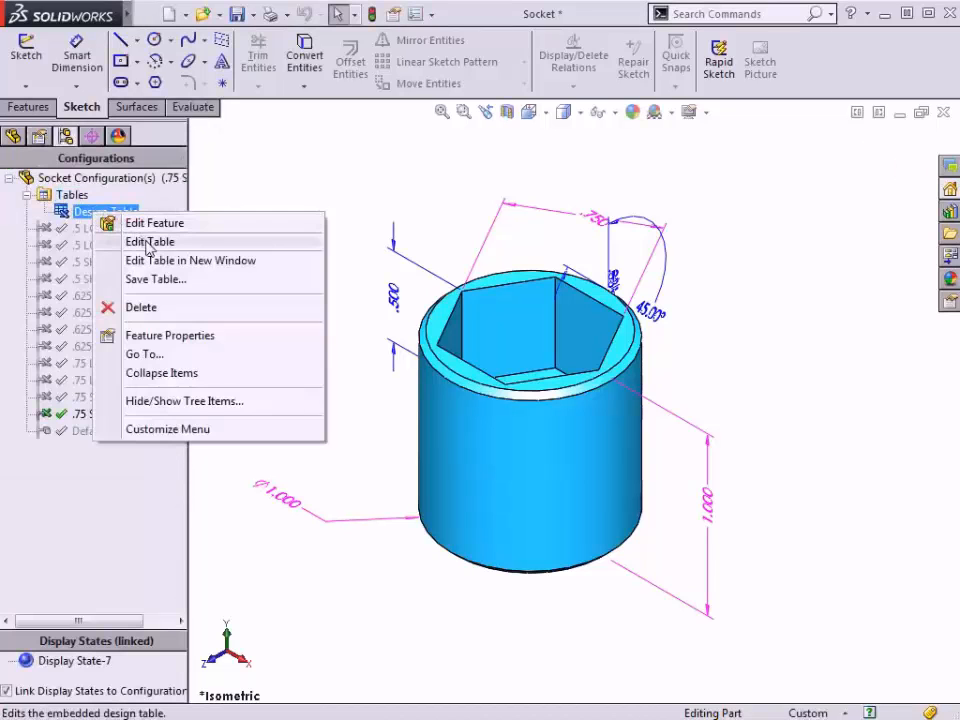
left_click(150, 241)
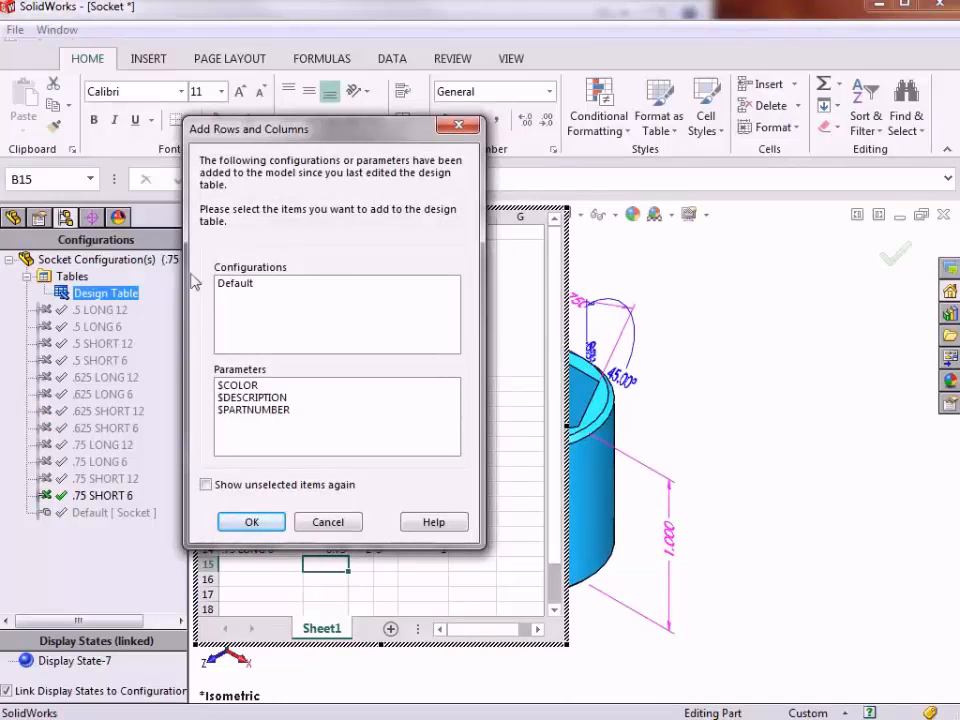
mouse_move(307, 413)
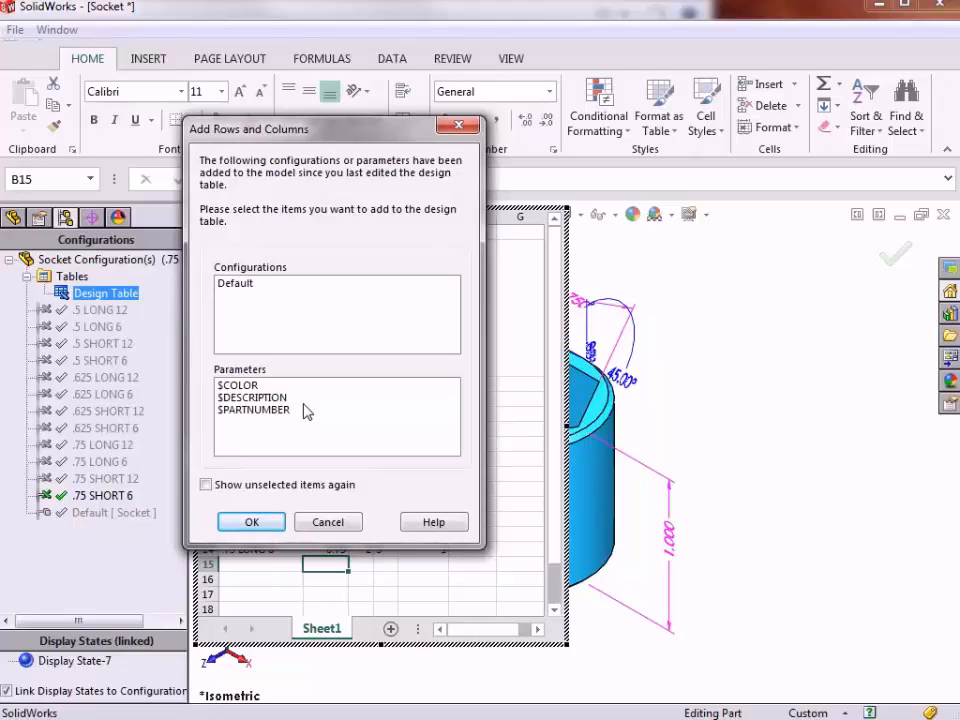
mouse_move(321, 446)
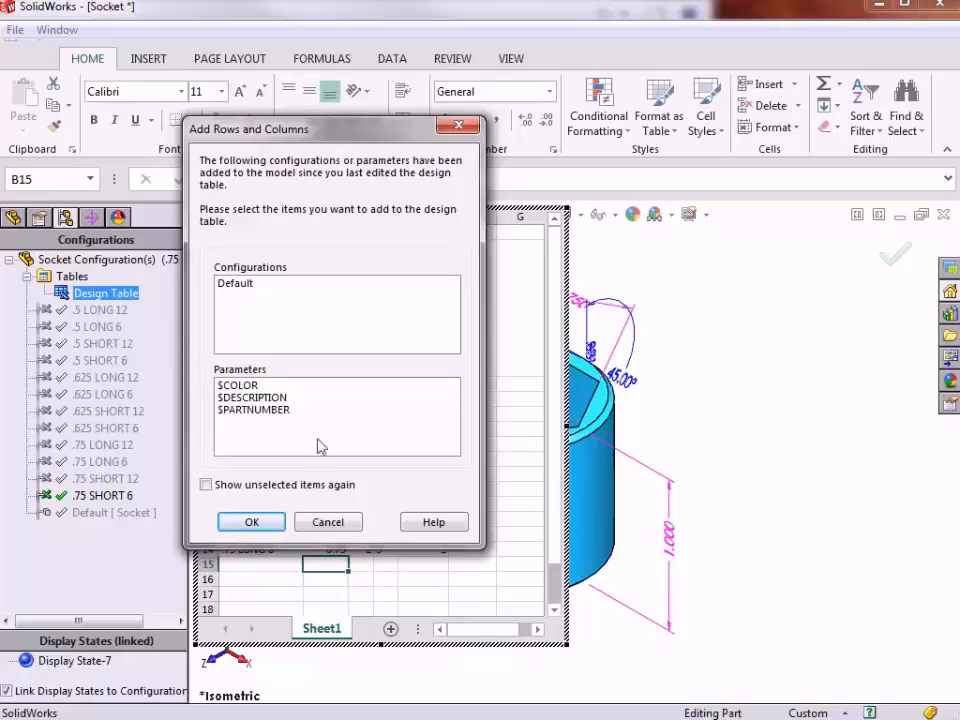
left_click(251, 522)
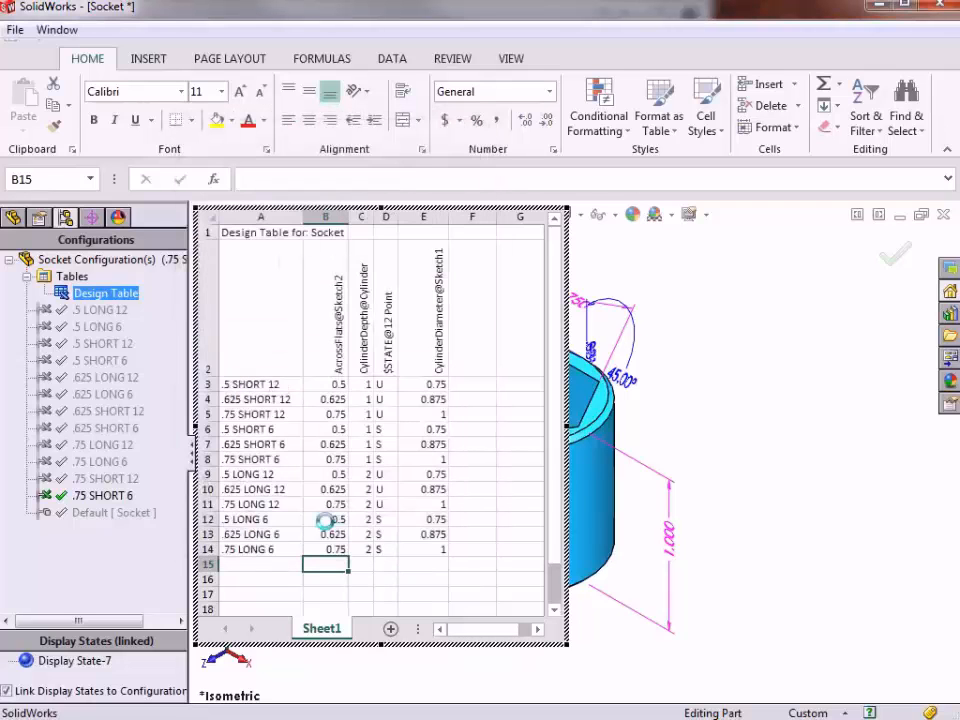